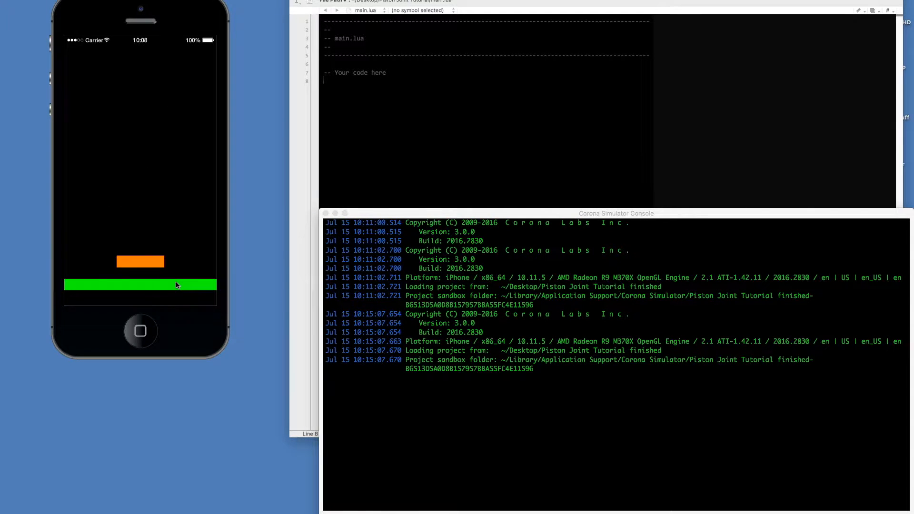
- Slide the orange paddle along the green floor, then push it against the right screen edge
drag(140, 261, 69, 262)
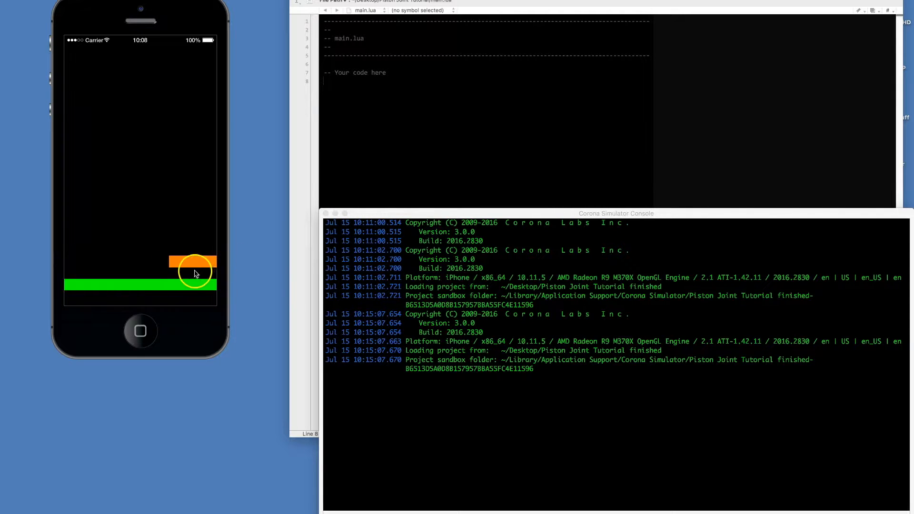
drag(195, 273, 168, 267)
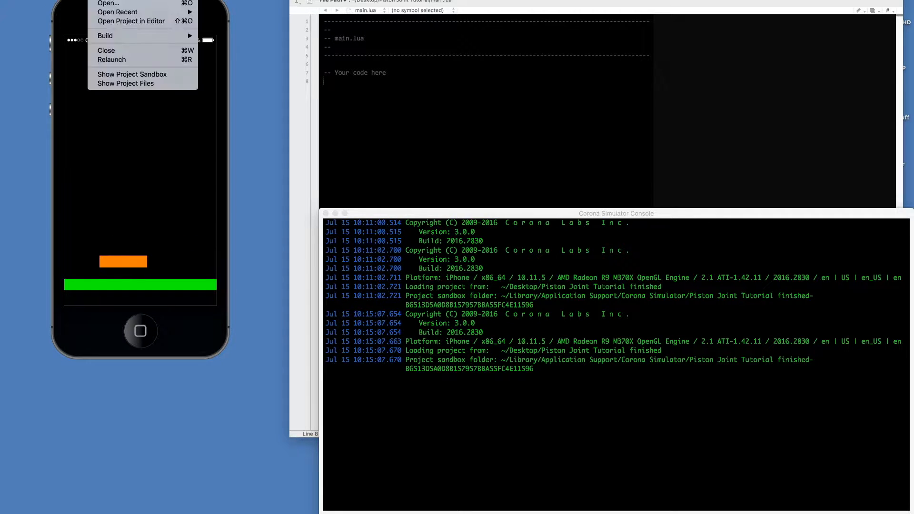
- Load the Piston Joint Tutorial project from the recently opened projects list
click(117, 11)
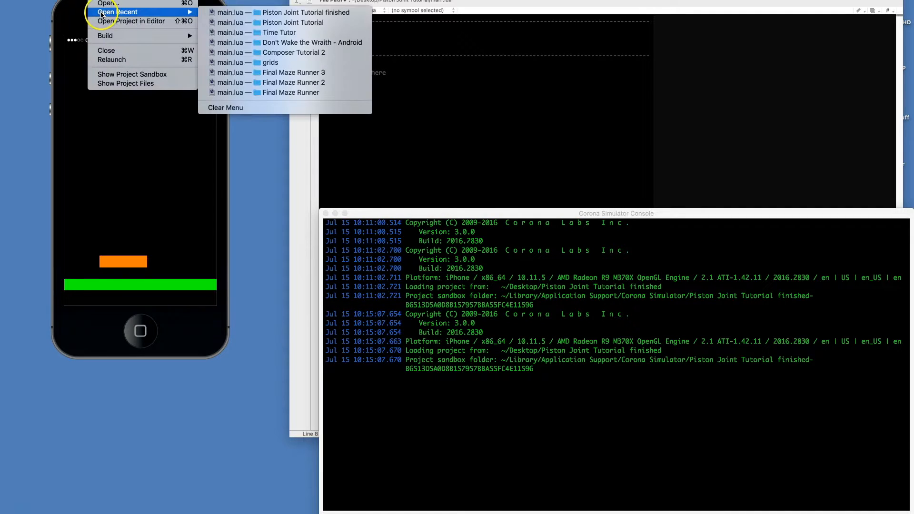
click(292, 22)
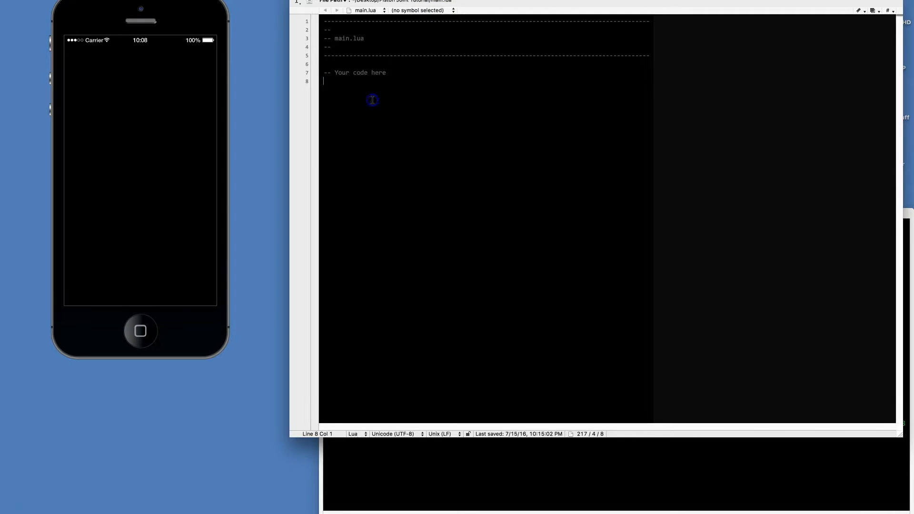
mouse_move(349, 88)
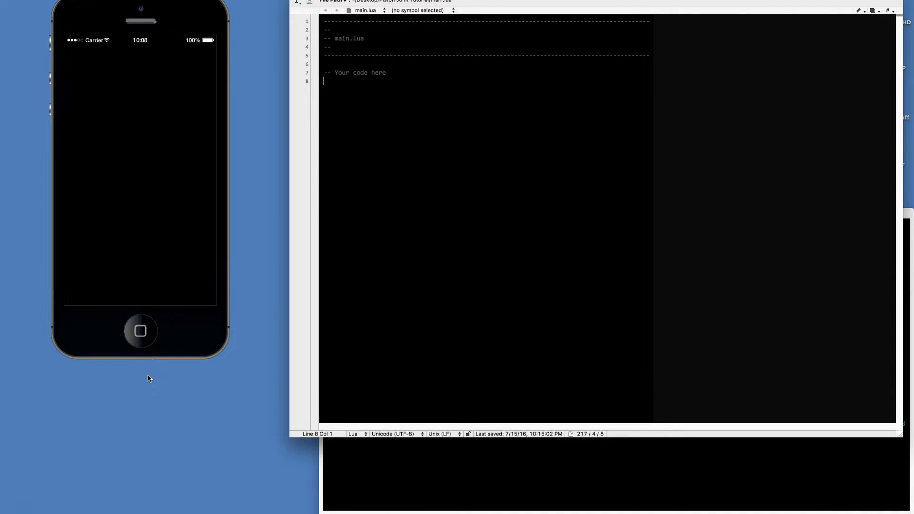
- Add local physics = require("physics") and physics.start() to main.lua
text(local physics =)
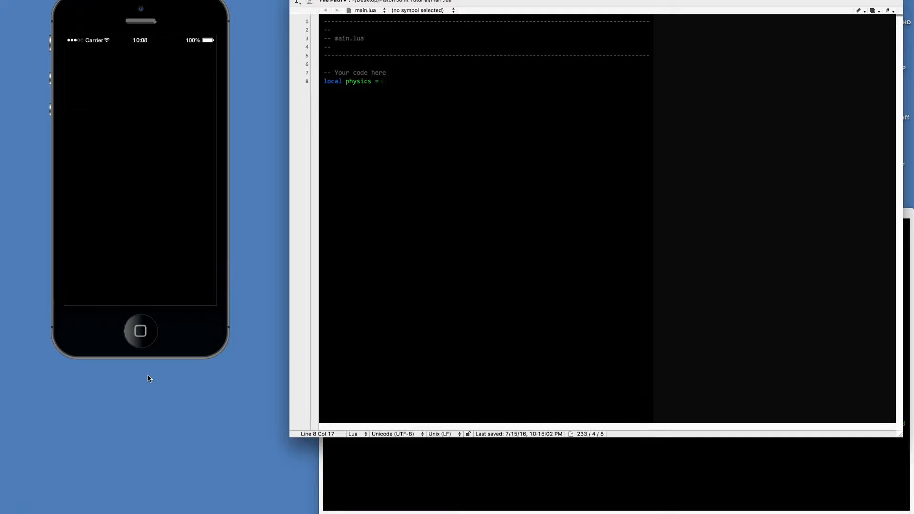
text(require('ph)
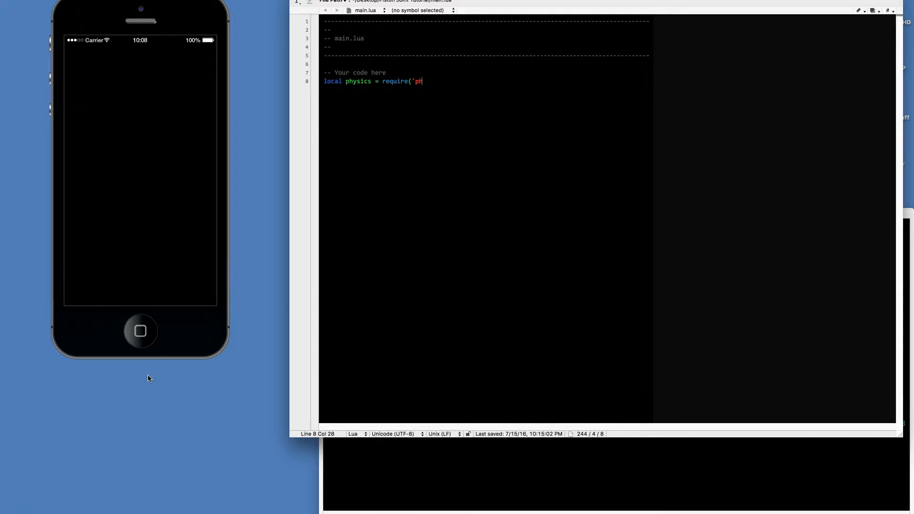
text(y)
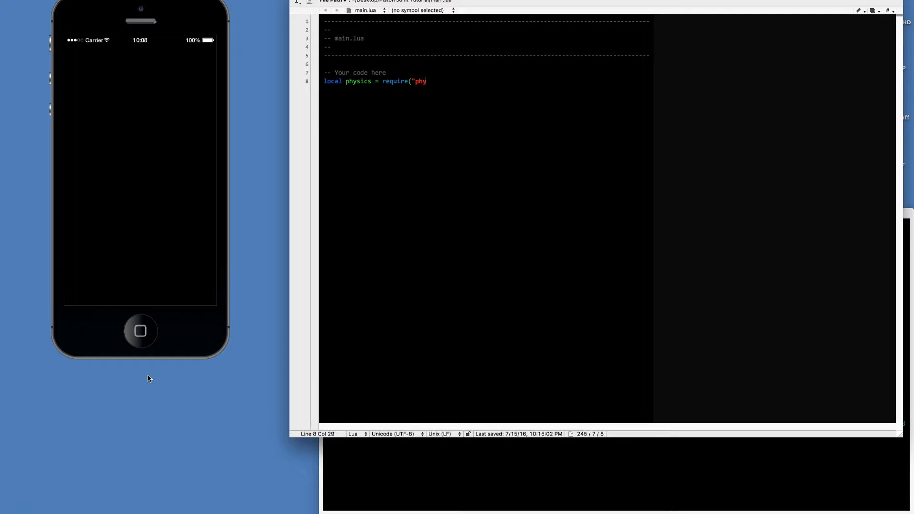
text(sics"))
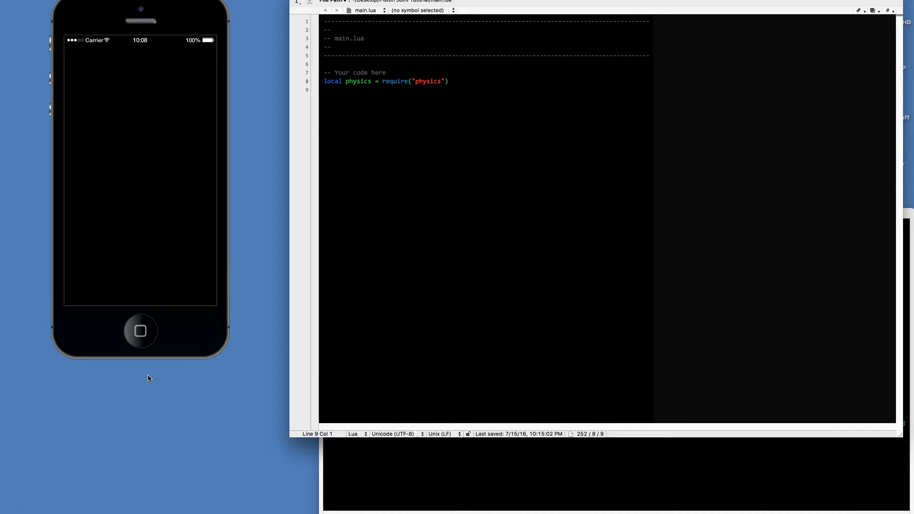
text(physics.start()
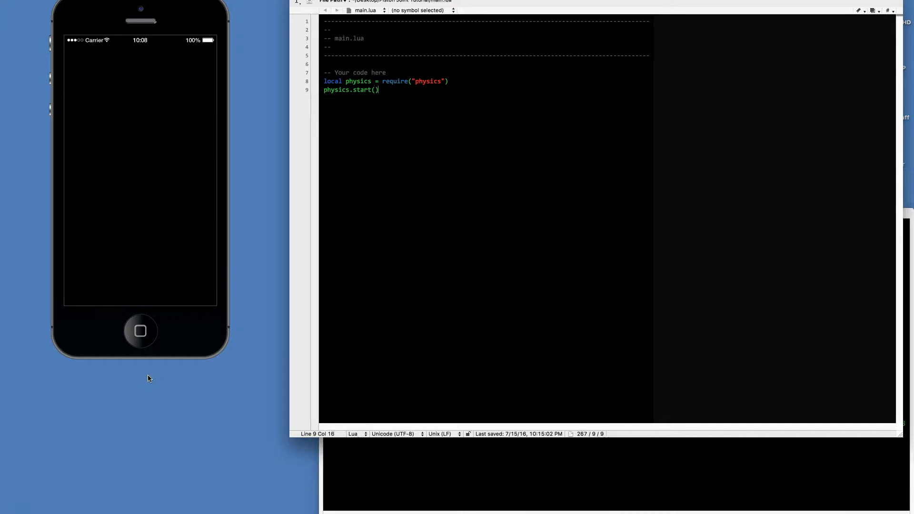
key(enter)
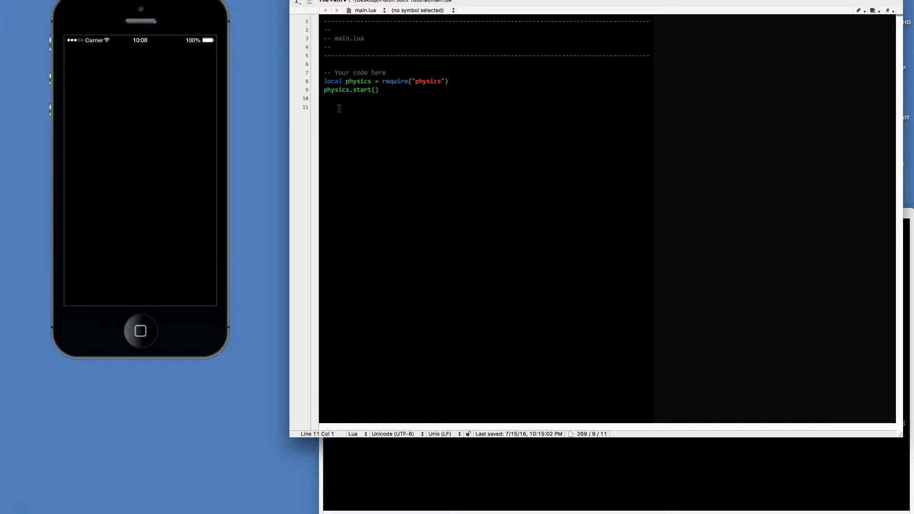
- Begin the paddle line: local paddle = display.newRect(display.contentCenterX, ..
text(local)
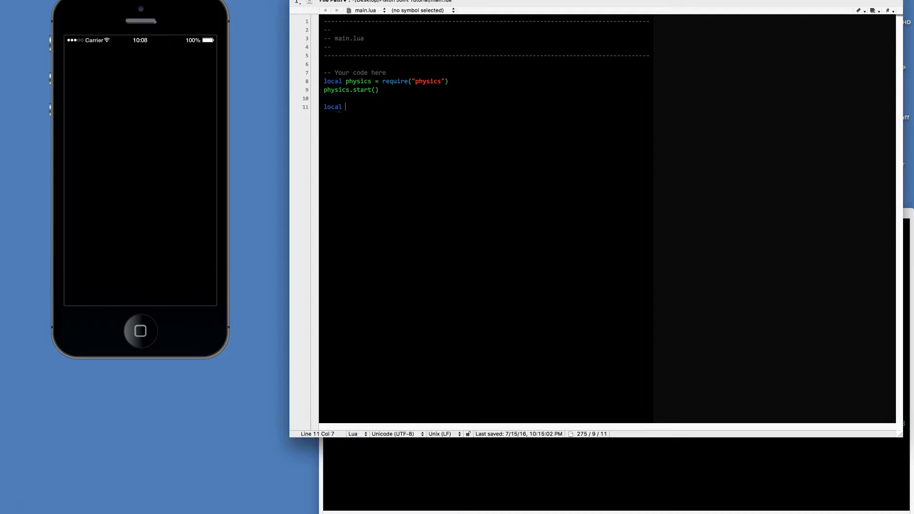
text(paddle =)
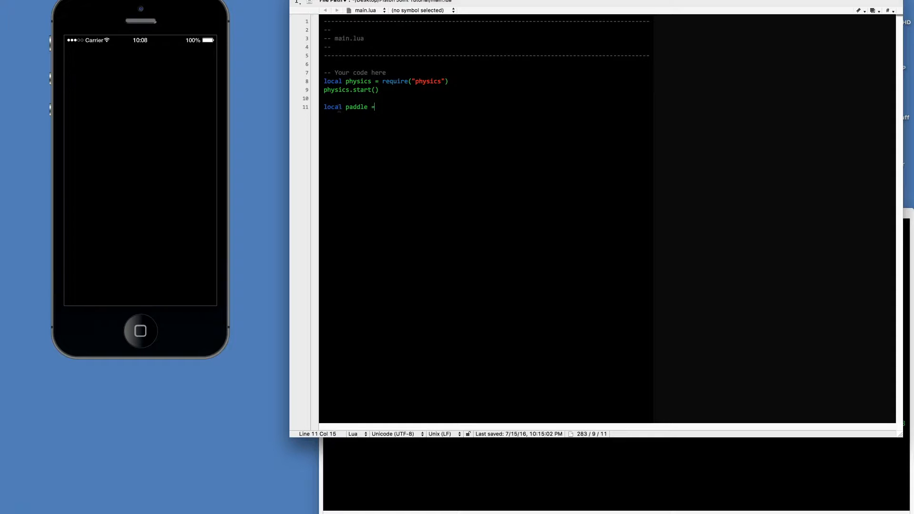
text(display.new)
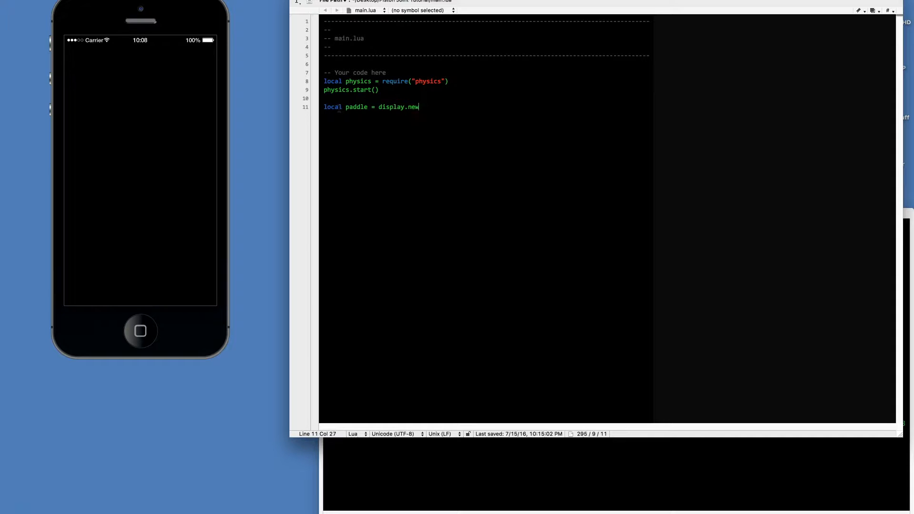
text(Rect()
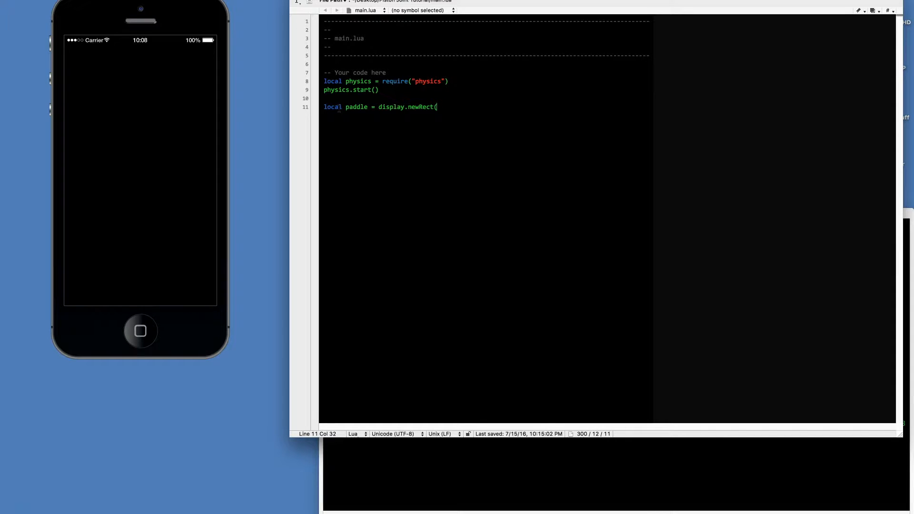
text(dis)
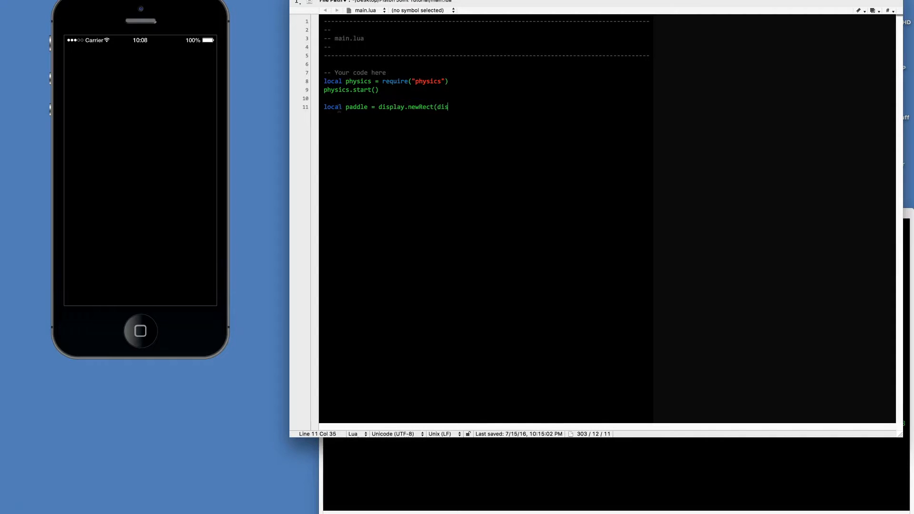
text(pl)
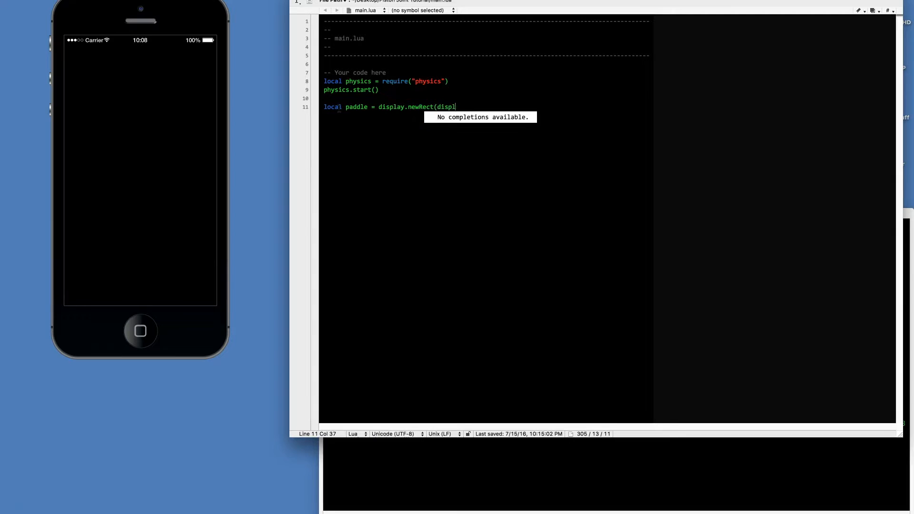
text(ya)
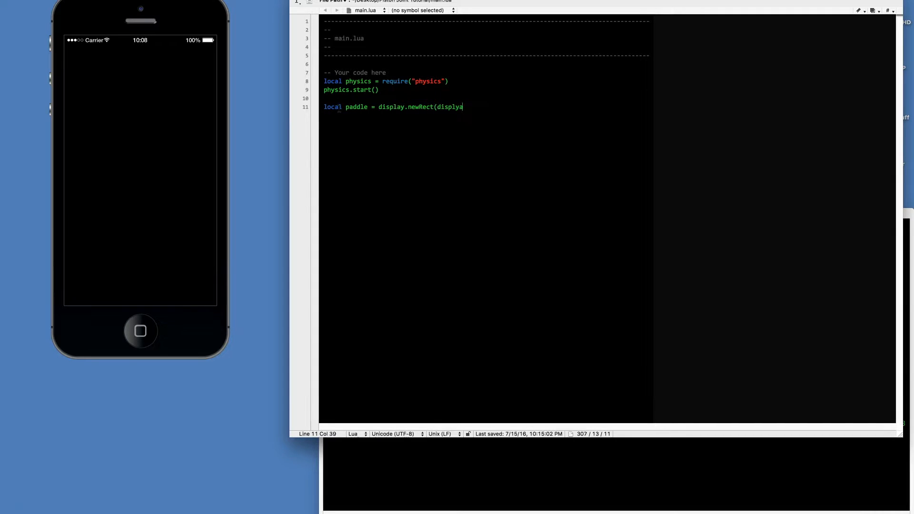
text(.content)
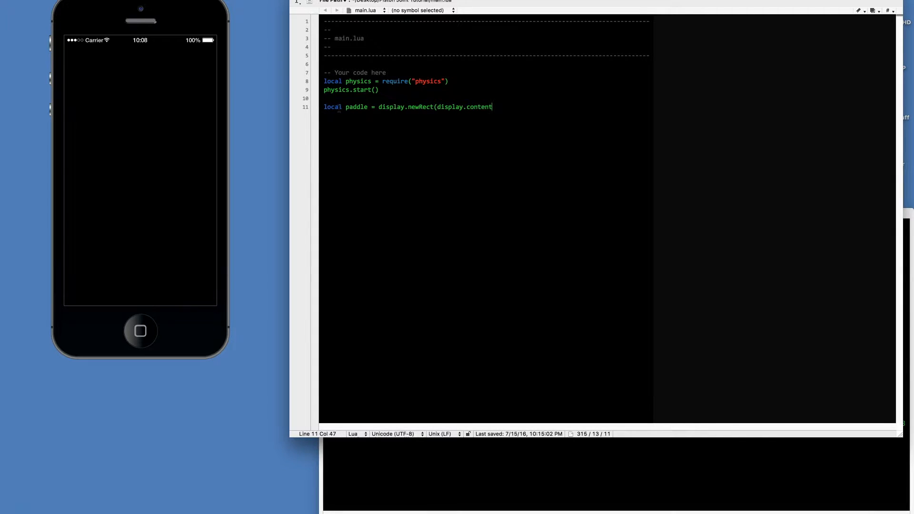
text(CenterX, display.contentH)
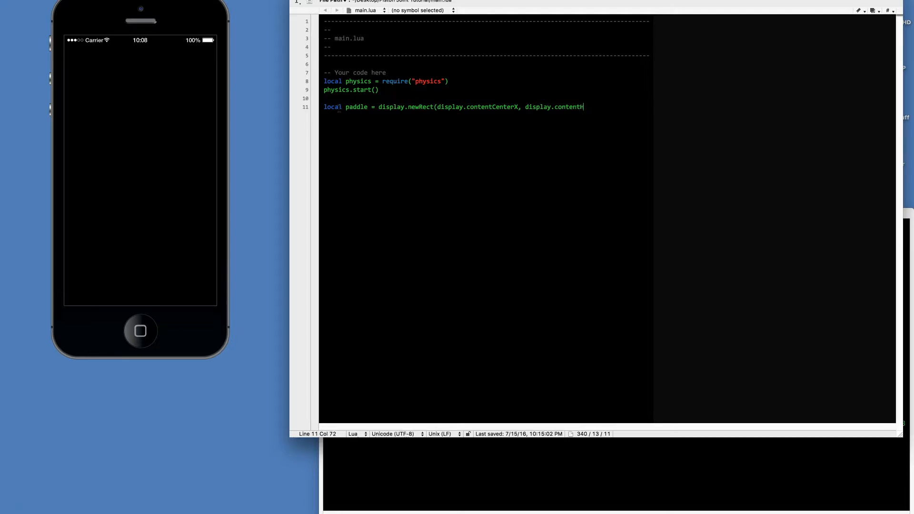
- Finish the paddle at contentHeight*.9 with size 100 by 30, and save main.lua
text(eight)
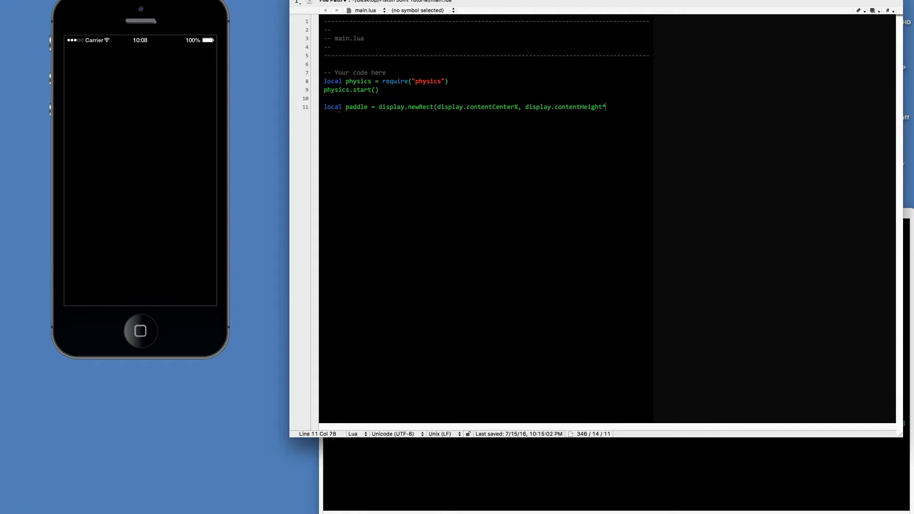
text(*.9)
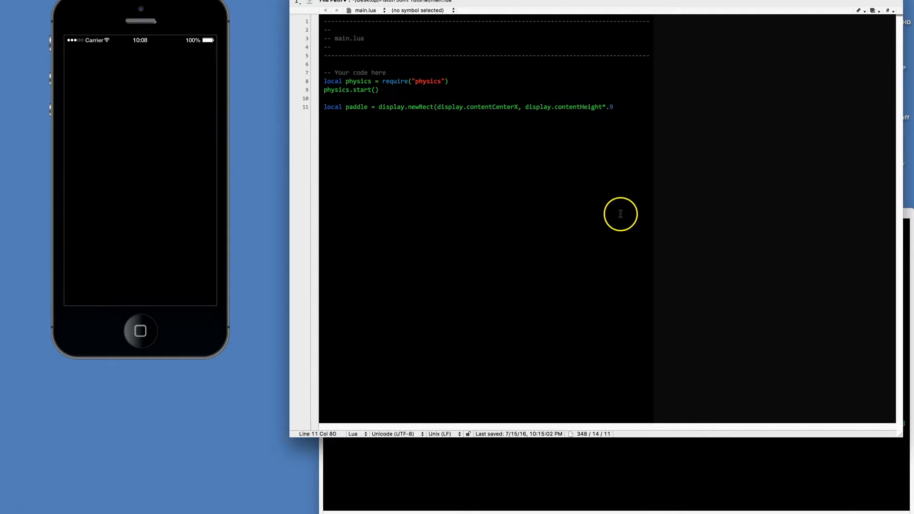
text())
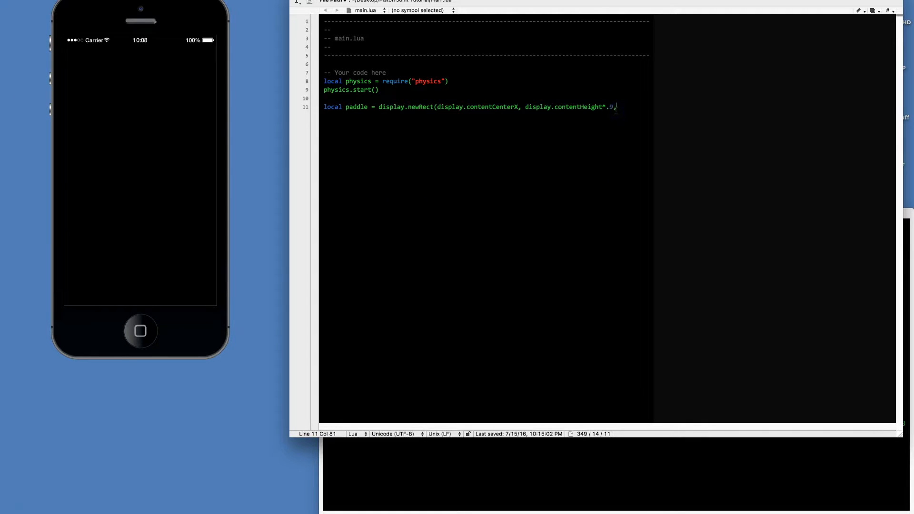
text(,)
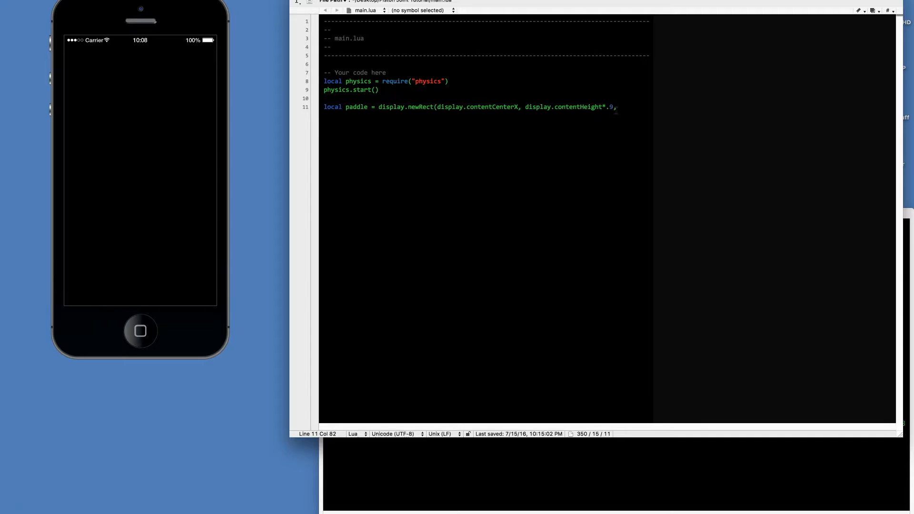
text(100)
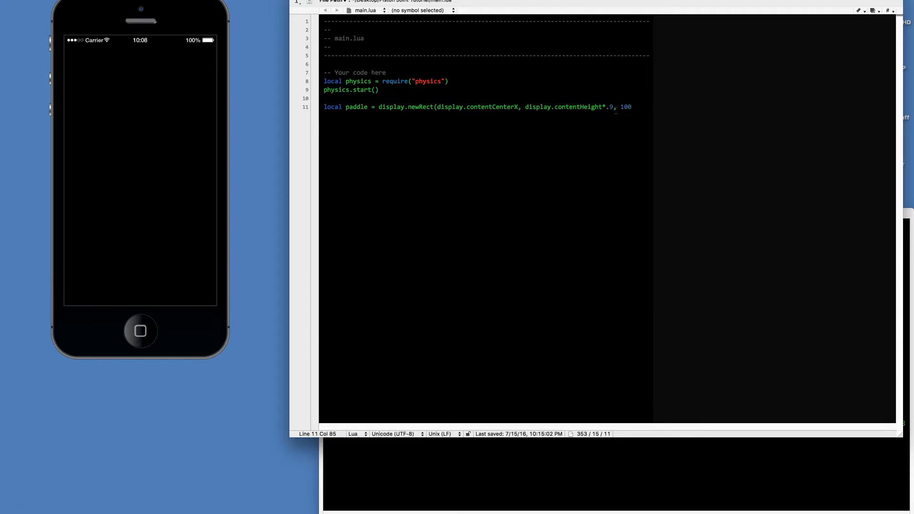
text(, 30)
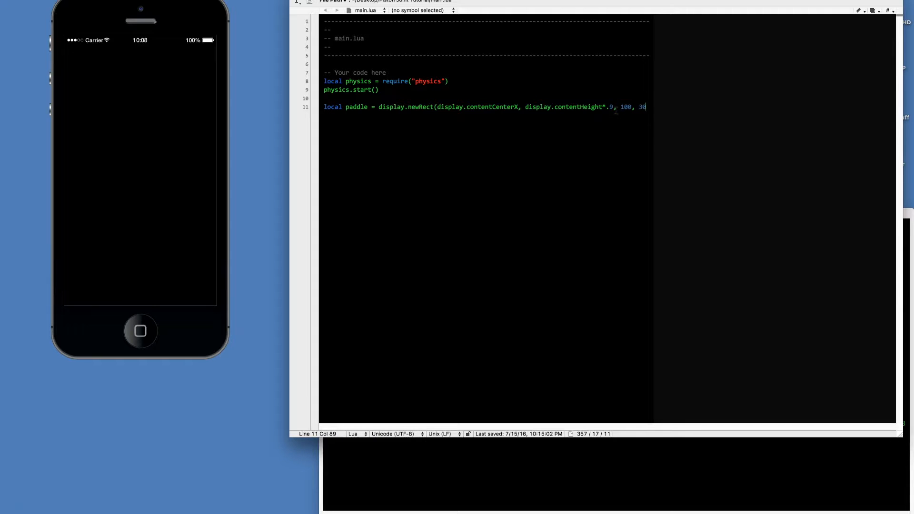
text())
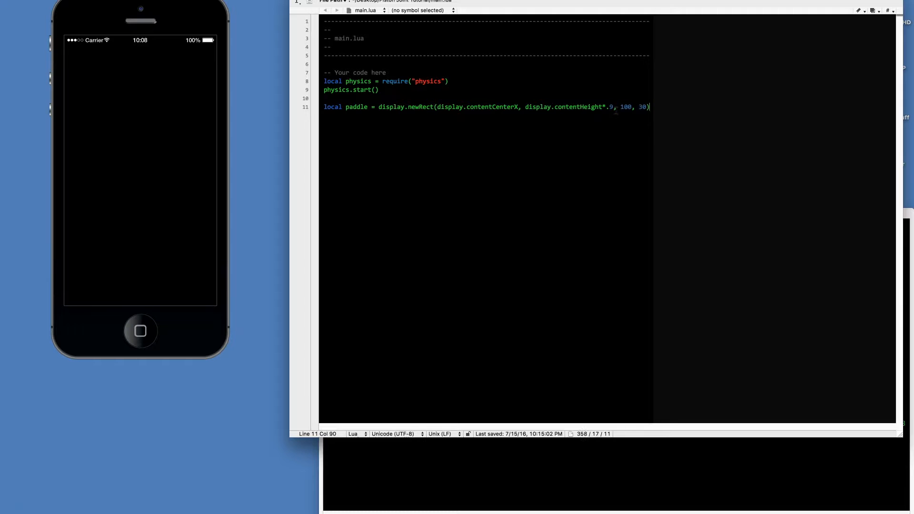
key(cmd+s)
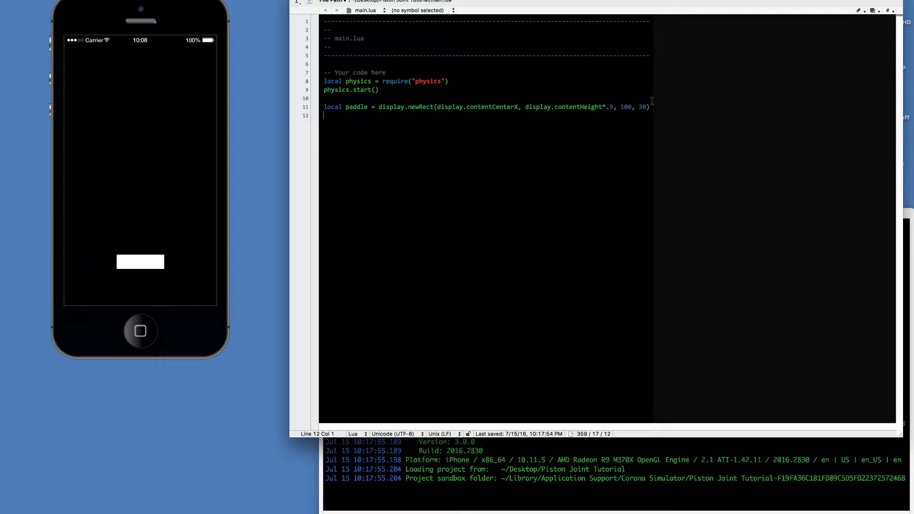
- Add local floor = display.newRect at contentCenterX, contentHeight, sized contentWidth by 30
text(local)
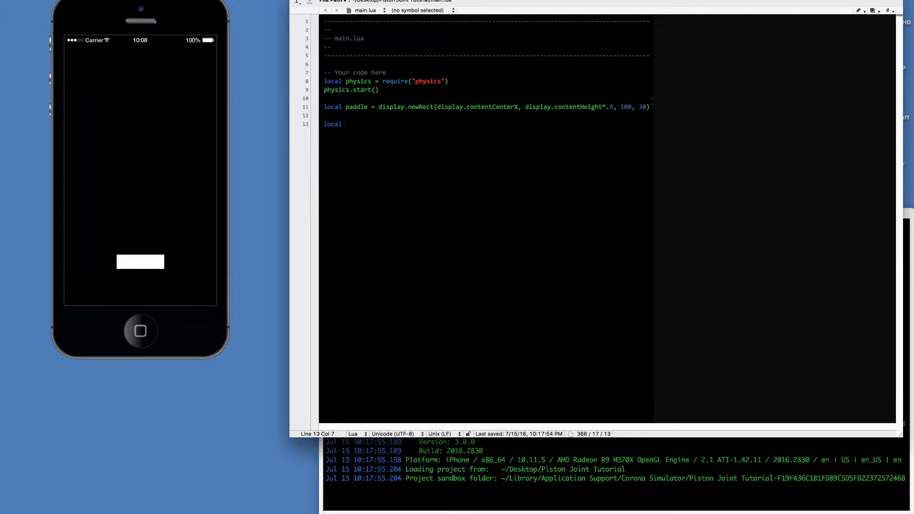
text(flo)
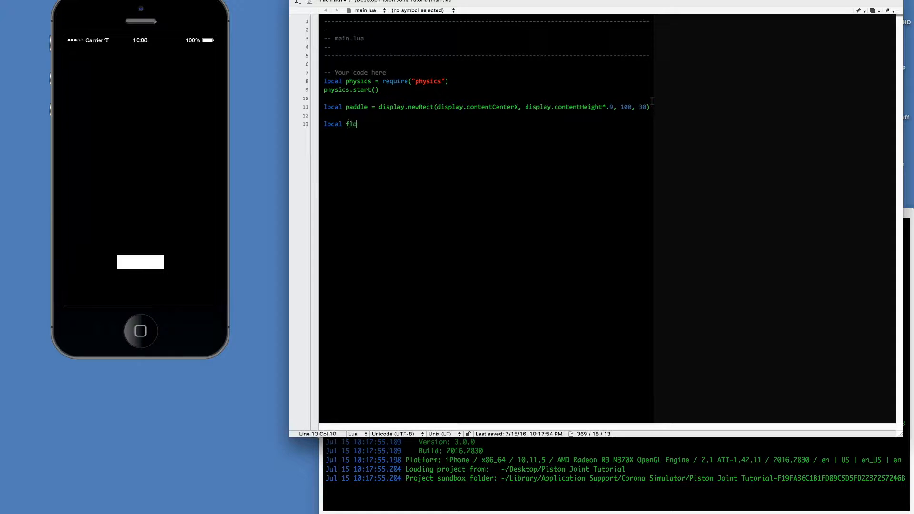
text(or = display.)
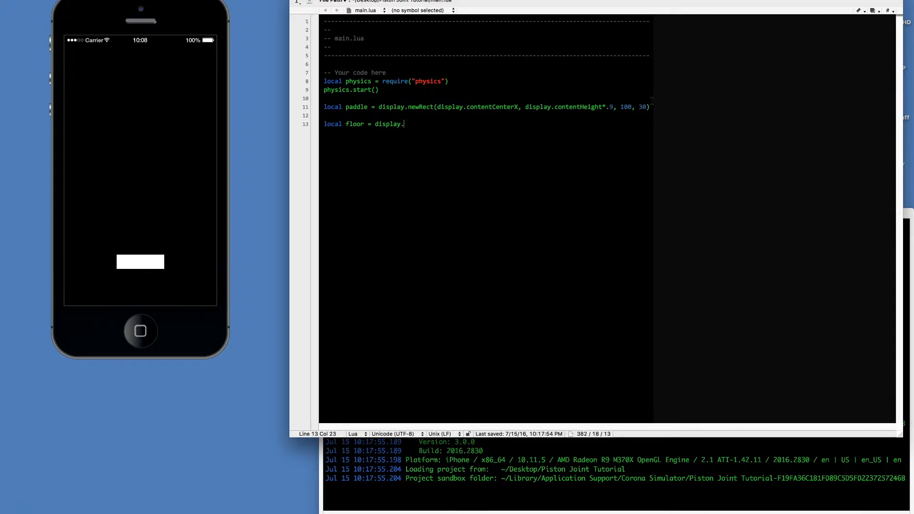
text(newRect()
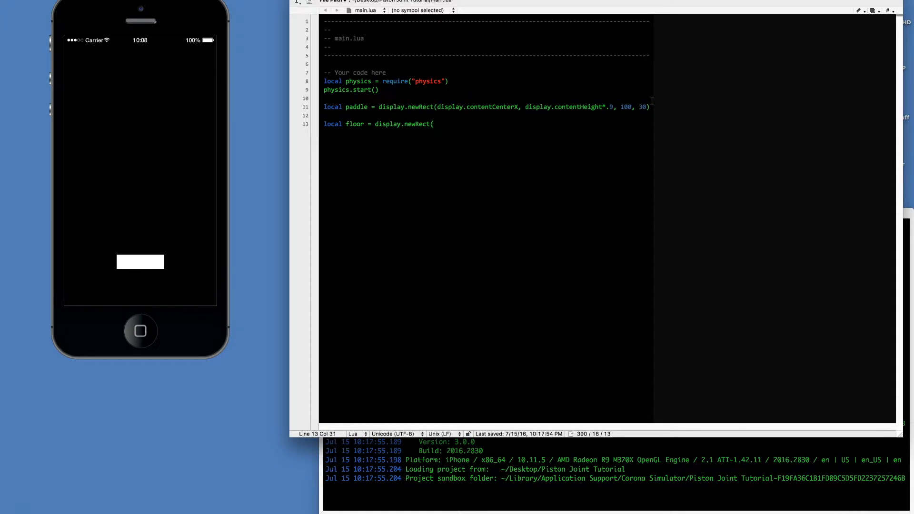
text(display.cont)
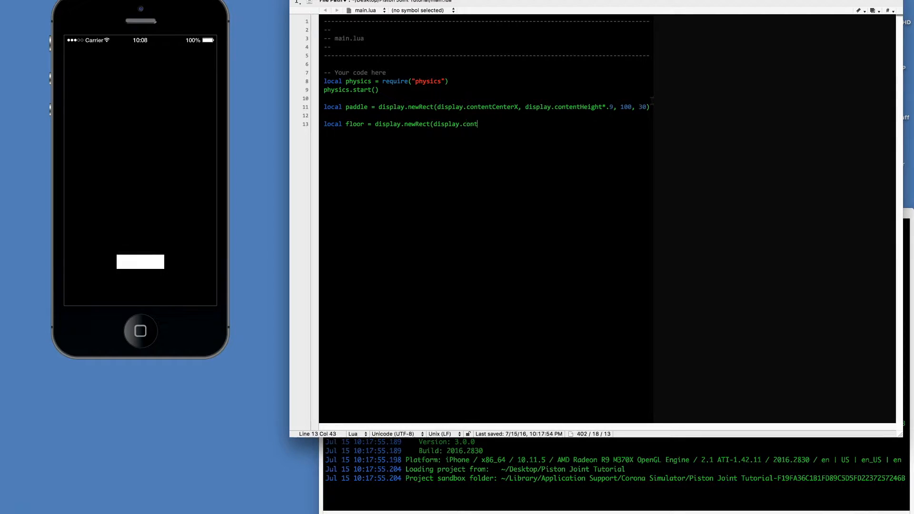
text(entCenterX, display.)
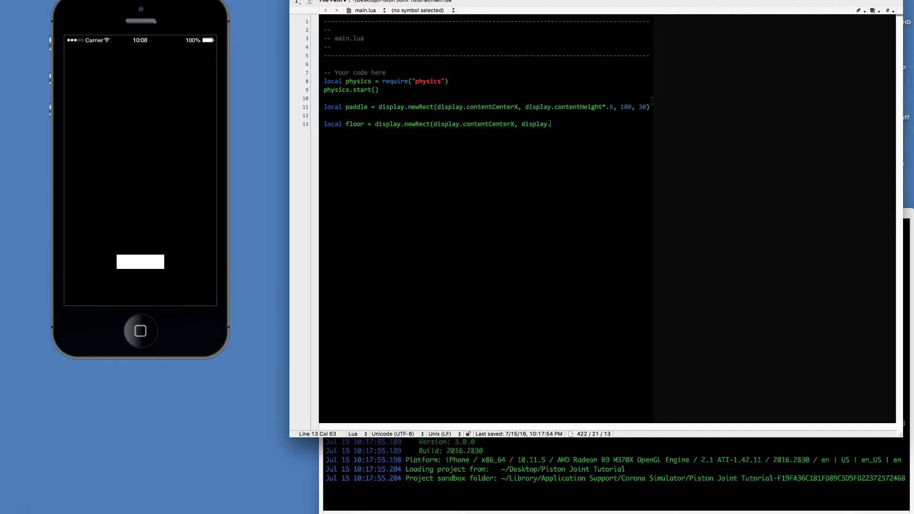
text(contentHeight,)
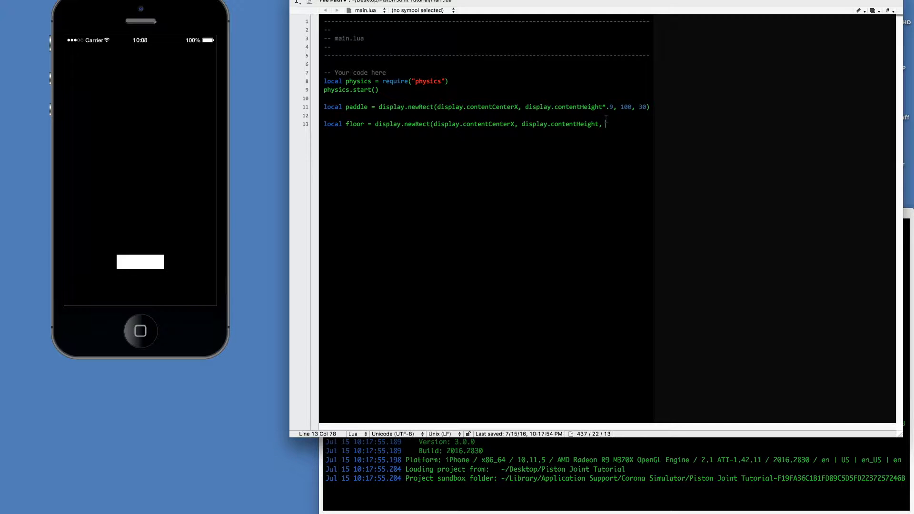
text(display.co)
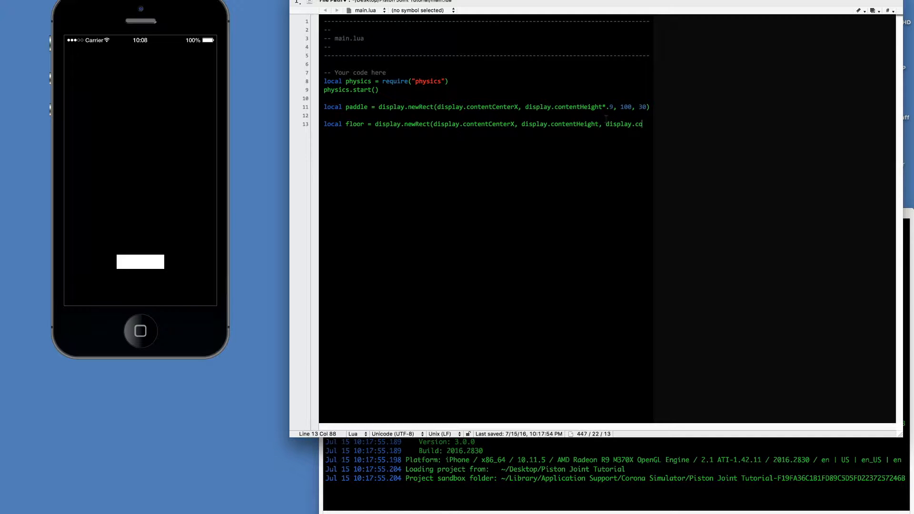
text(ntentWidth)
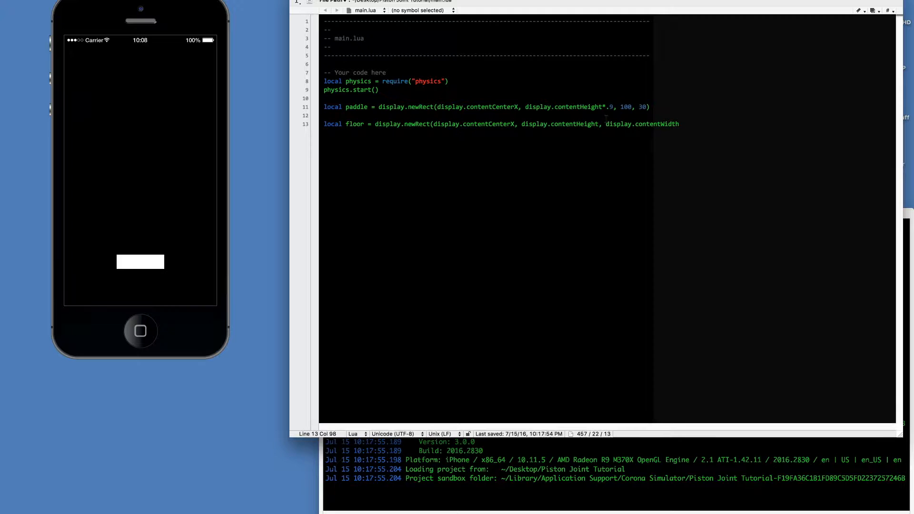
text(,)
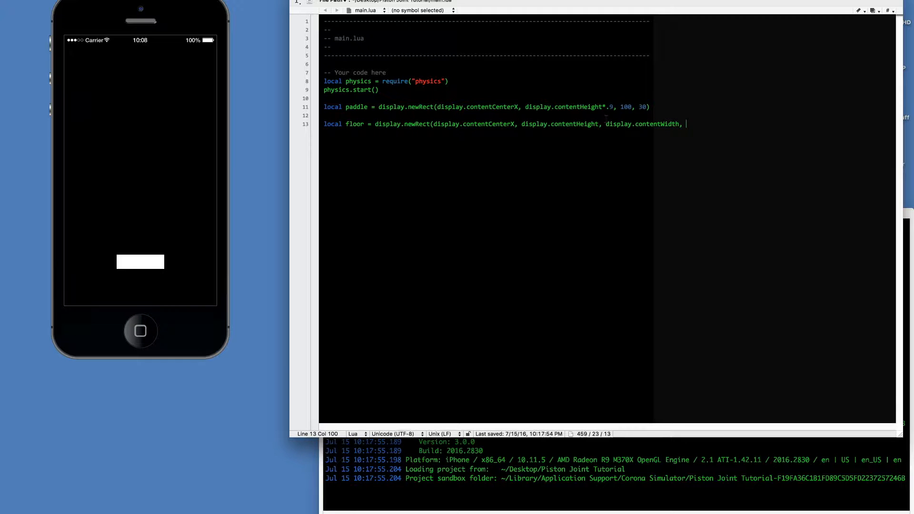
text(30)
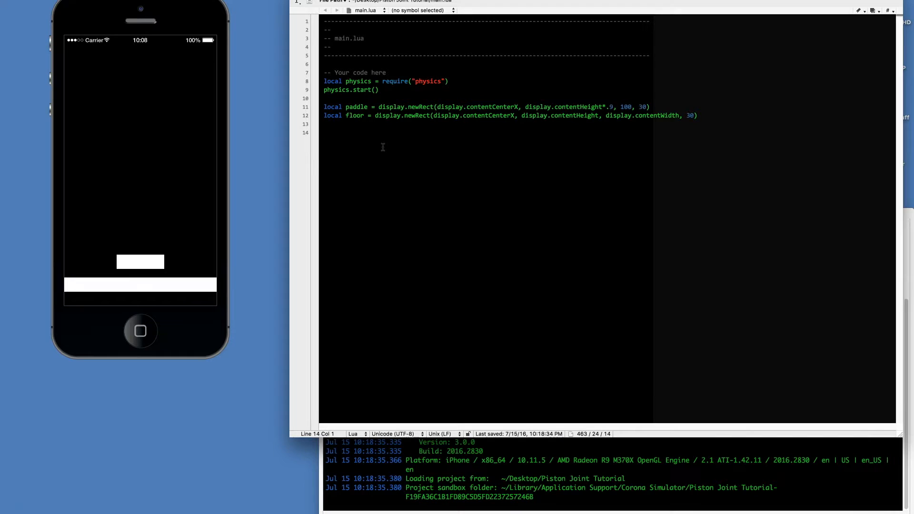
- Give the paddle setFillColor(1,.5,0) and the floor setFillColor(0,1,0)
text(paddle.)
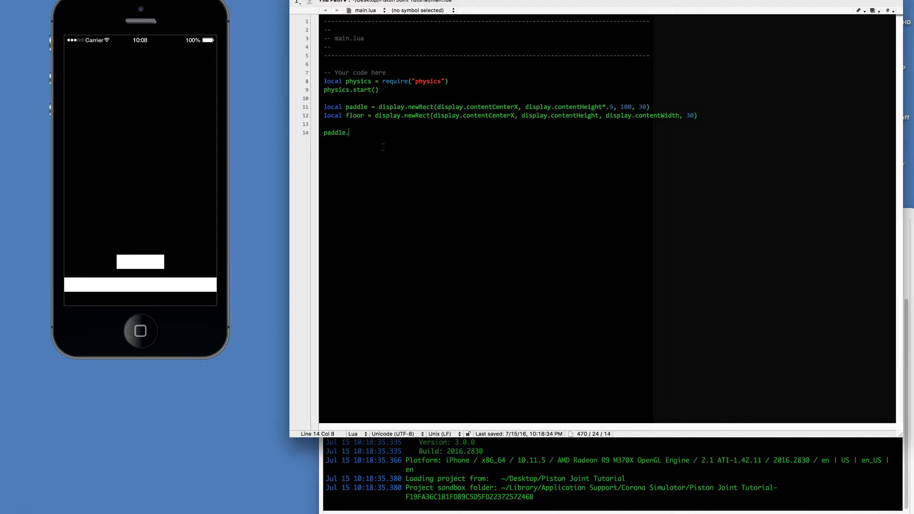
text(setFillColor(1,)
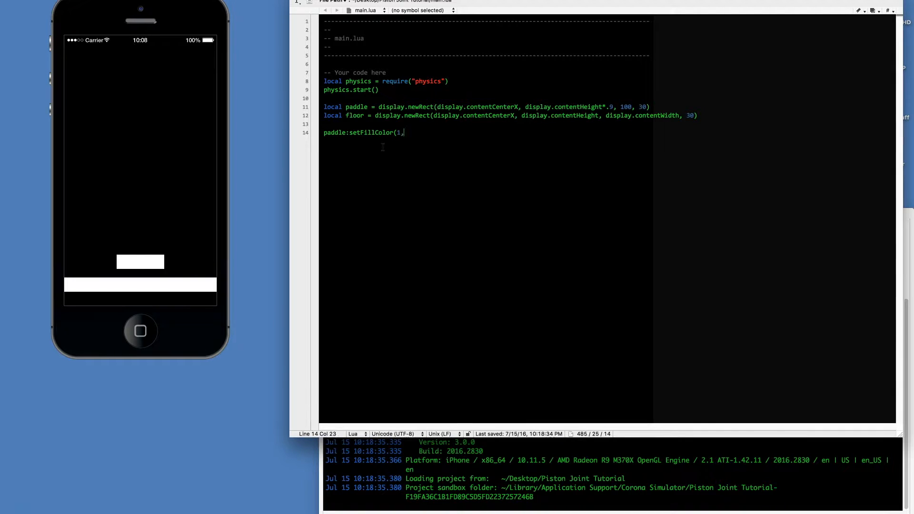
text(.5,0))
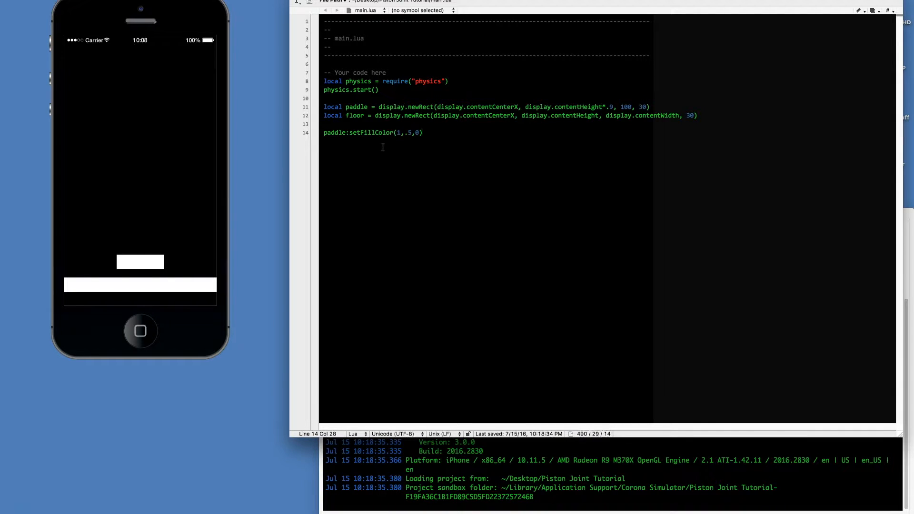
key(enter)
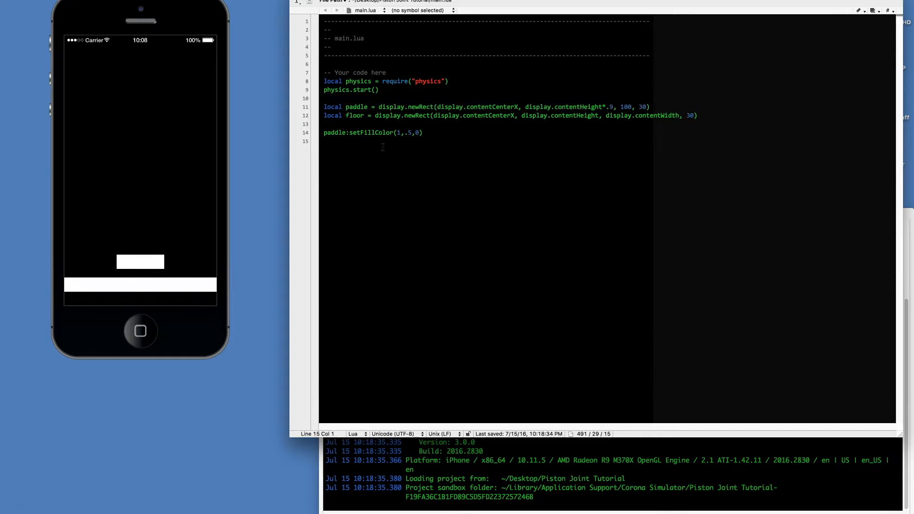
text(floor)
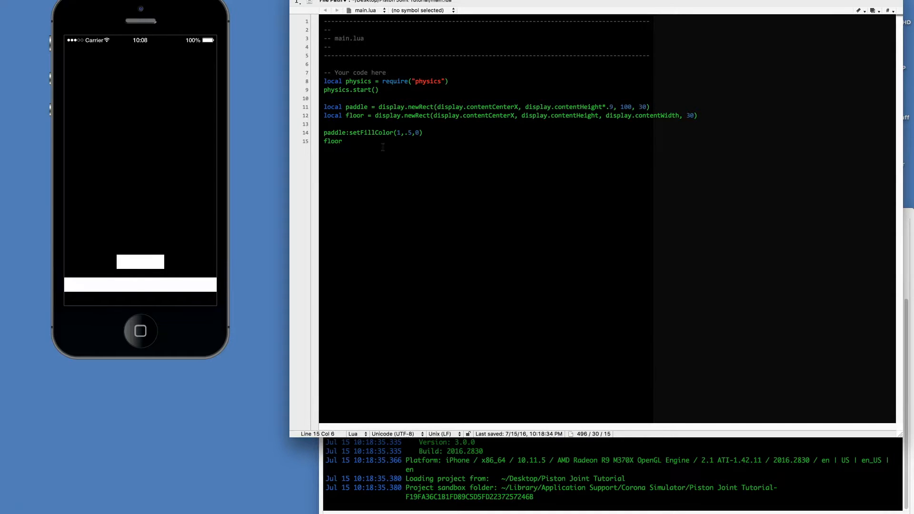
text(:setFillColor)
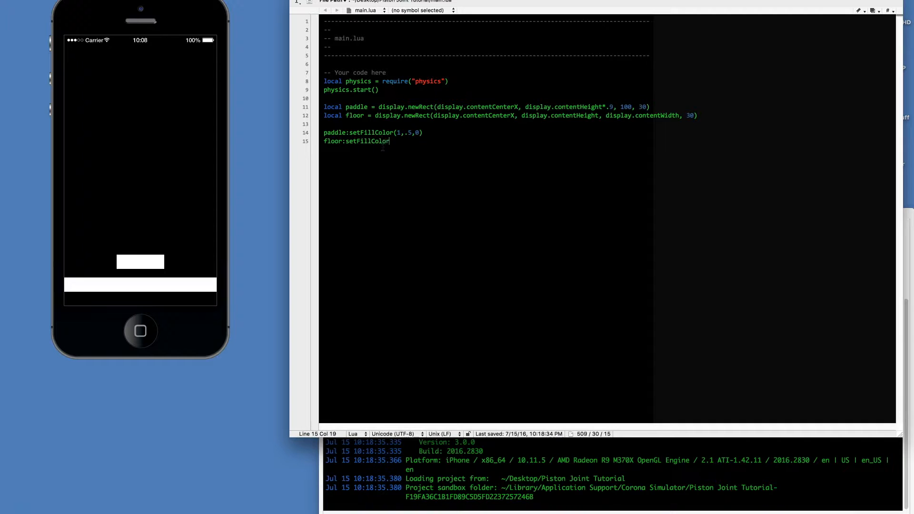
text((0,1,)
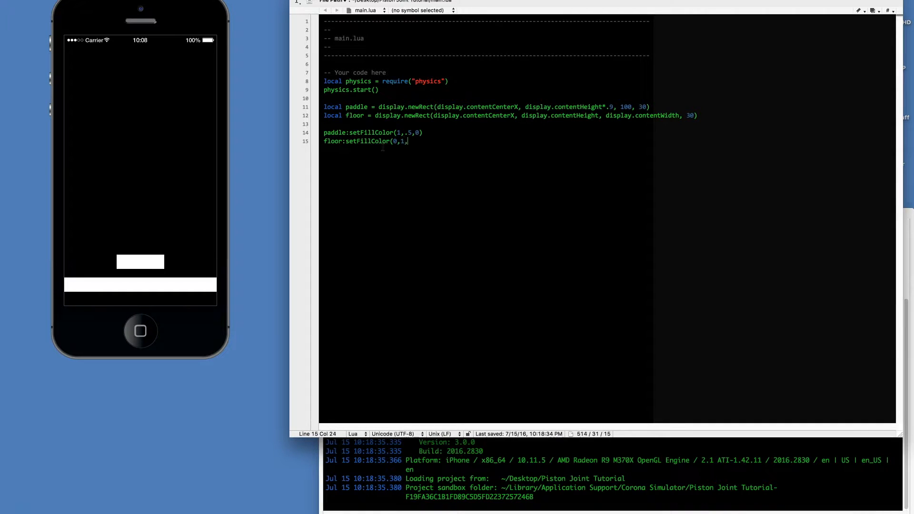
text(0))
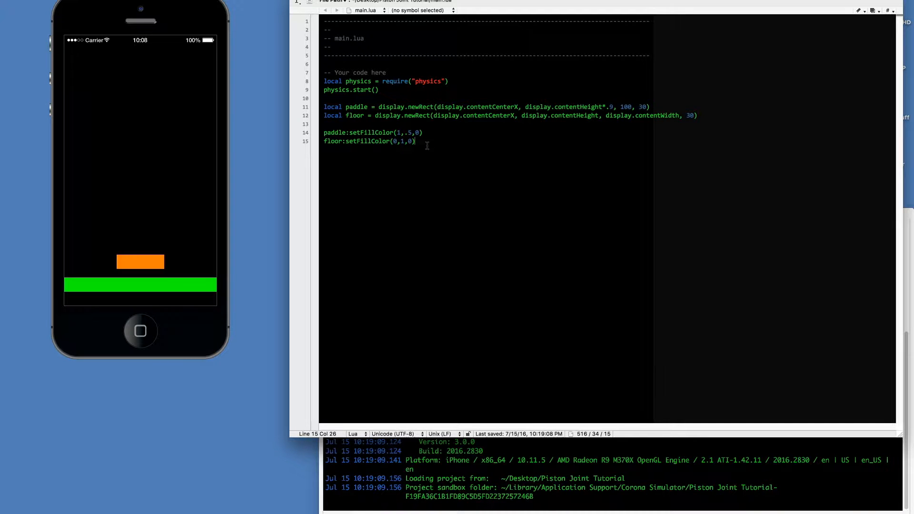
- Add physics.addBody(floor, "static") below the colour settings
key(enter)
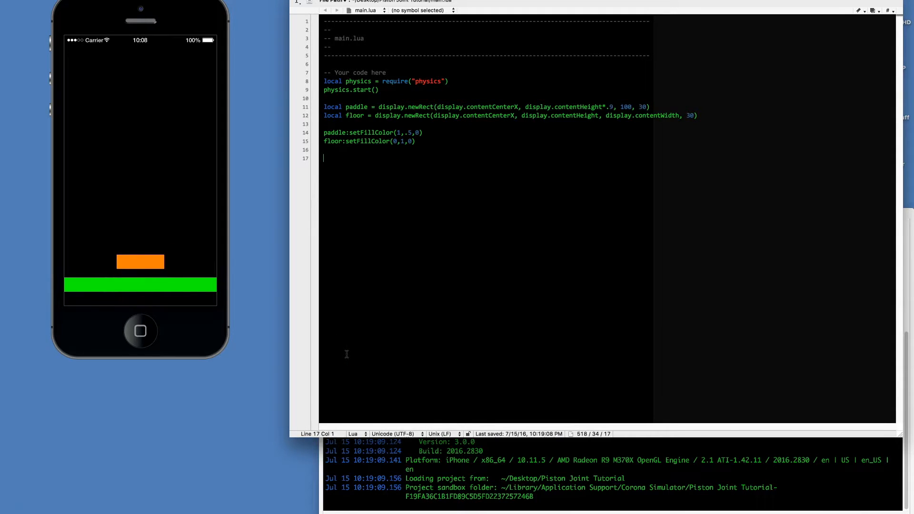
text(physics.)
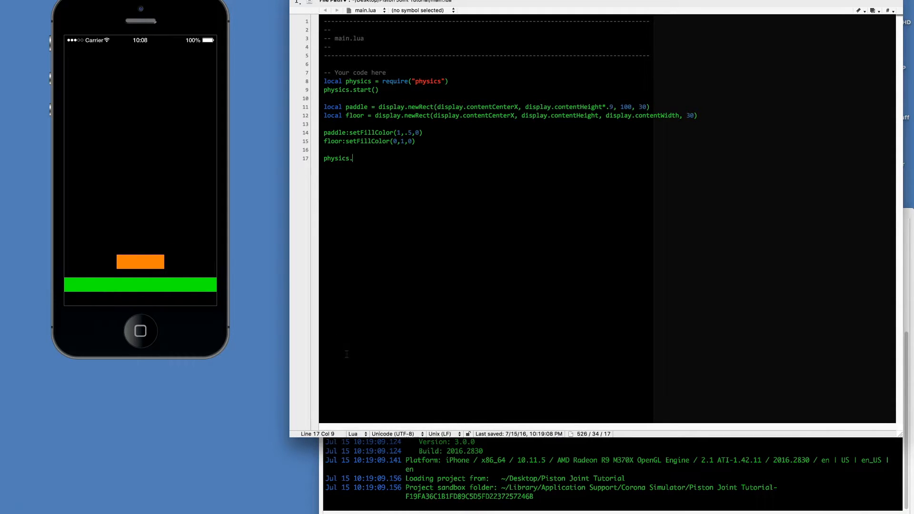
text(addBo)
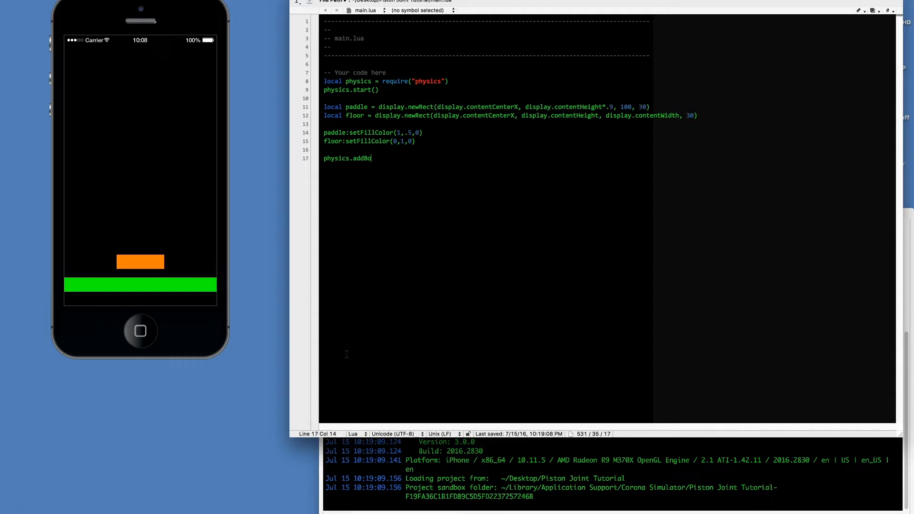
text(dy()
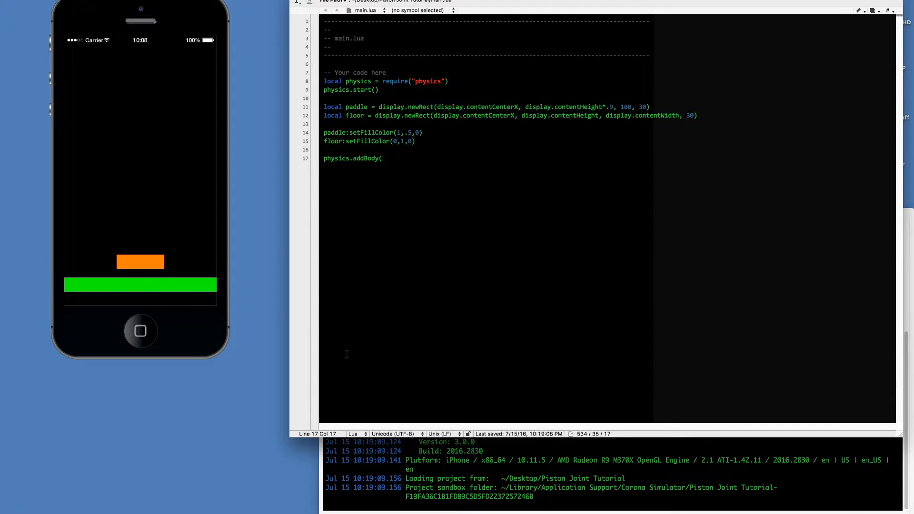
text(floor)
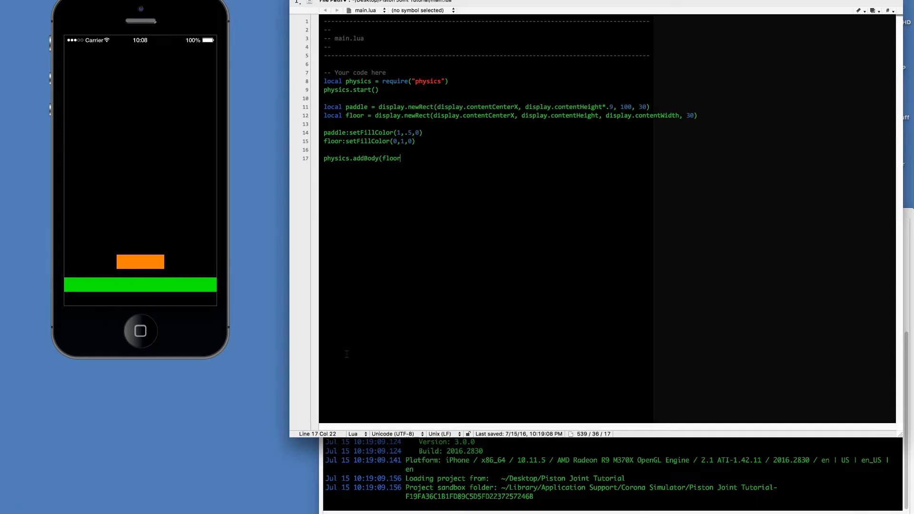
text(, "sta)
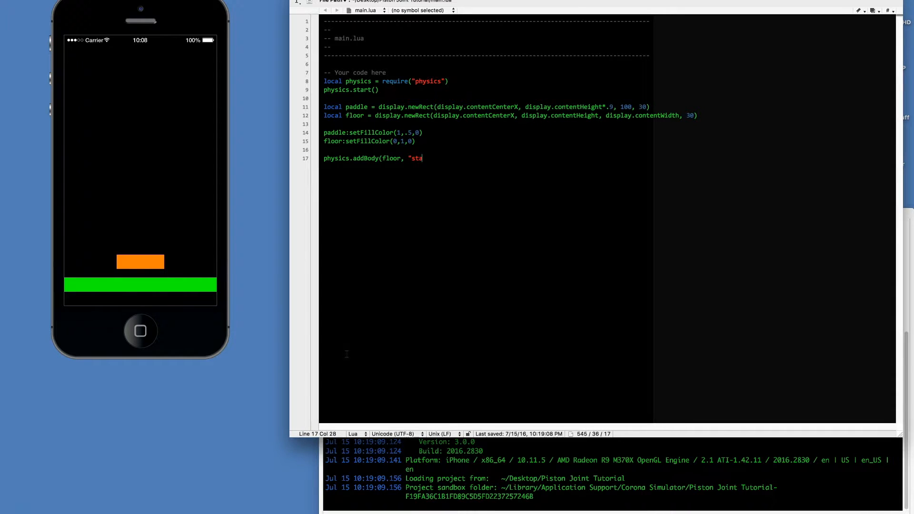
text(tic"))
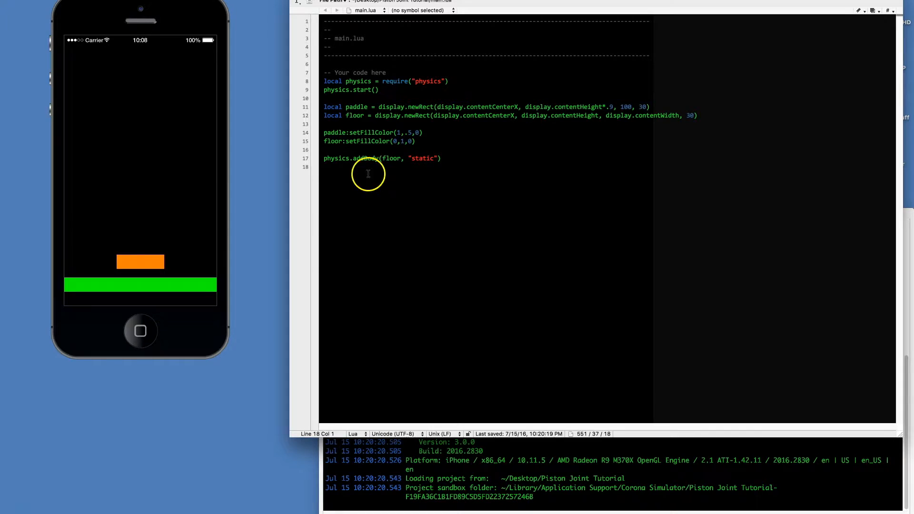
mouse_move(366, 197)
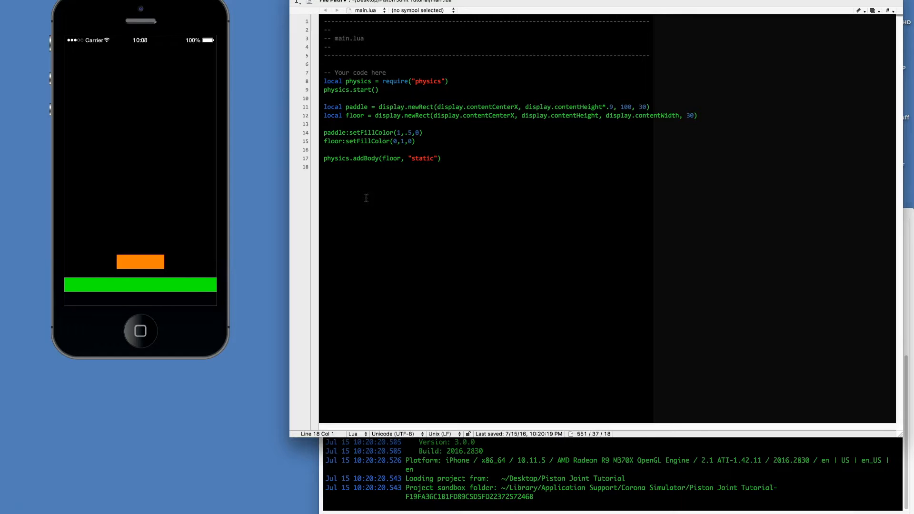
- Add physics.addBody(paddle, "dynamic", {density = 3, bounce = .5}) to main.lua
text(physics.addBody(paddle,)
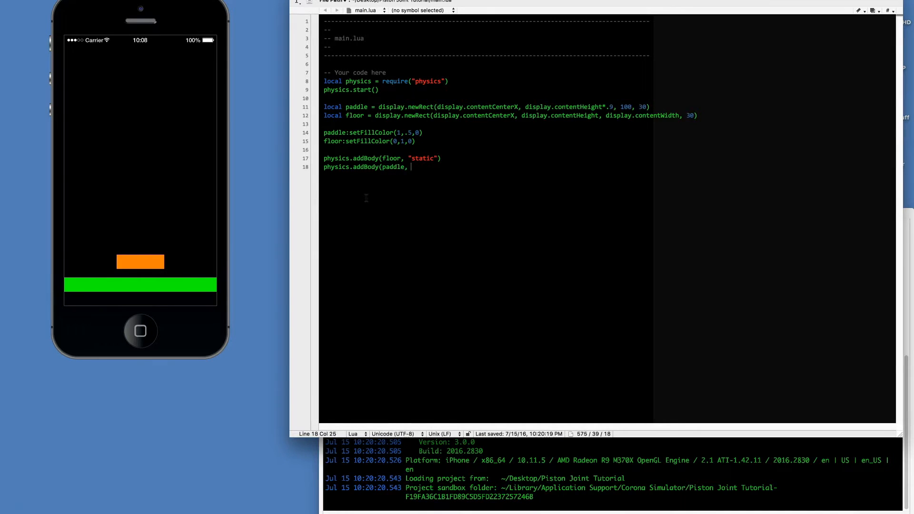
text("dynamic",)
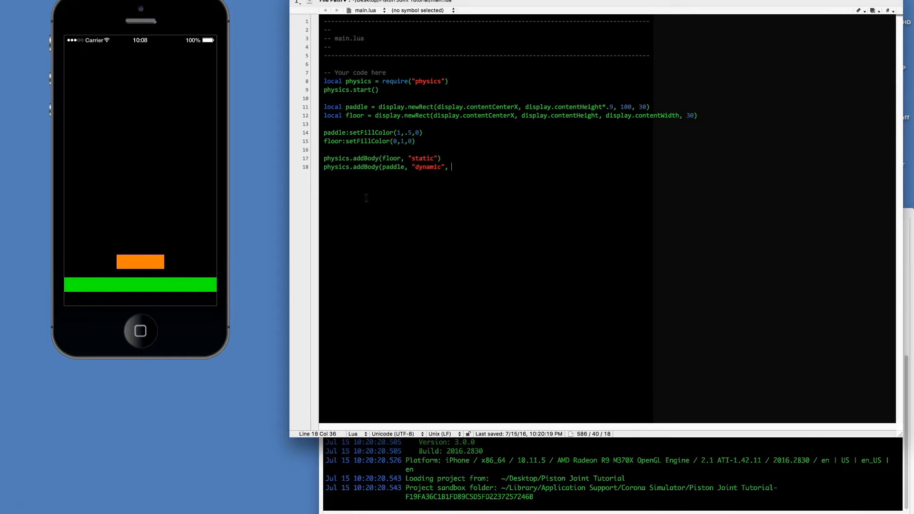
text({density = 3,)
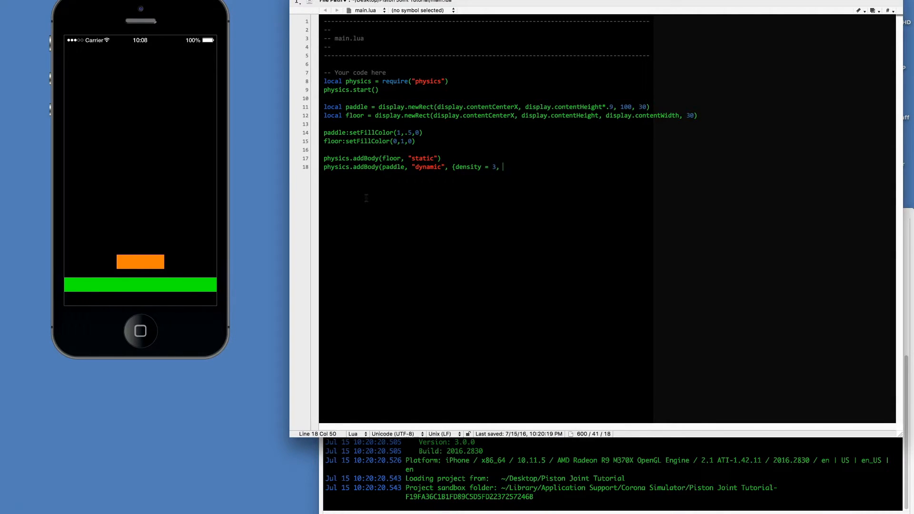
text(bounce)
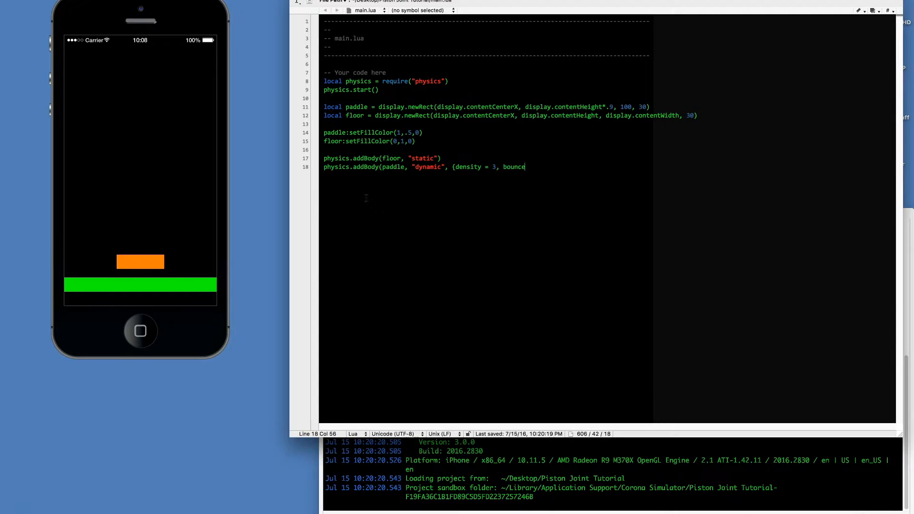
text(= .5)
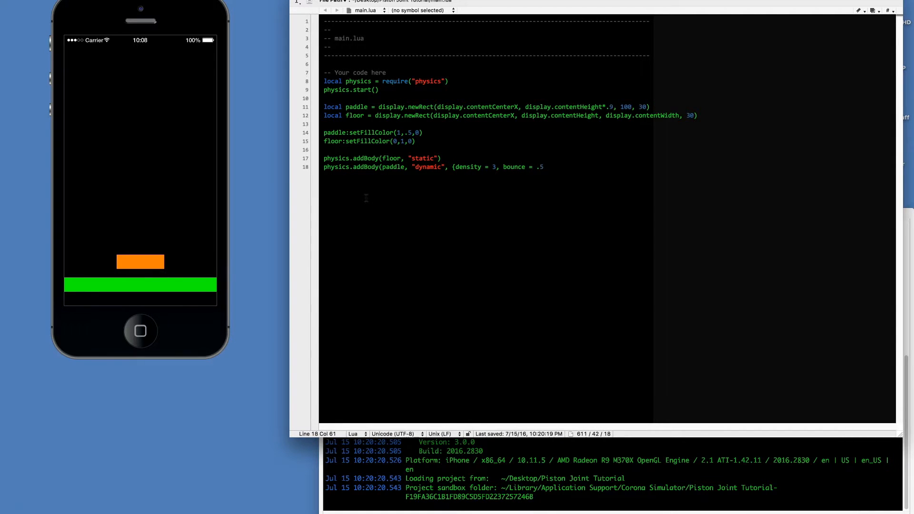
text(}))
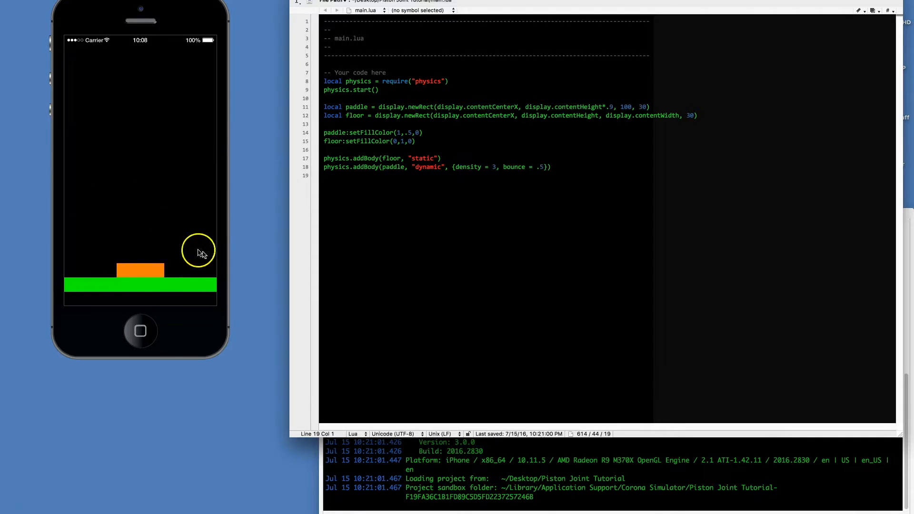
click(550, 167)
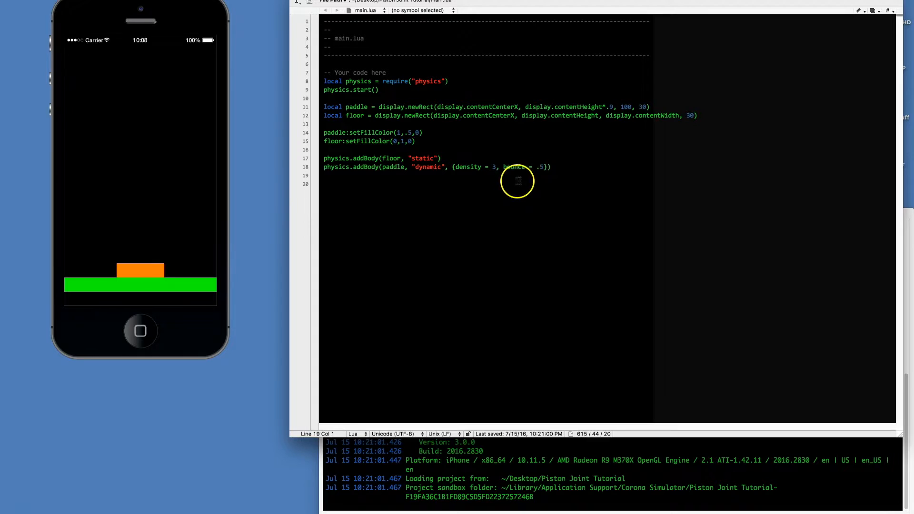
- Begin the joint line: pistonJoint = physics.newJoint("piston", ..
key(enter)
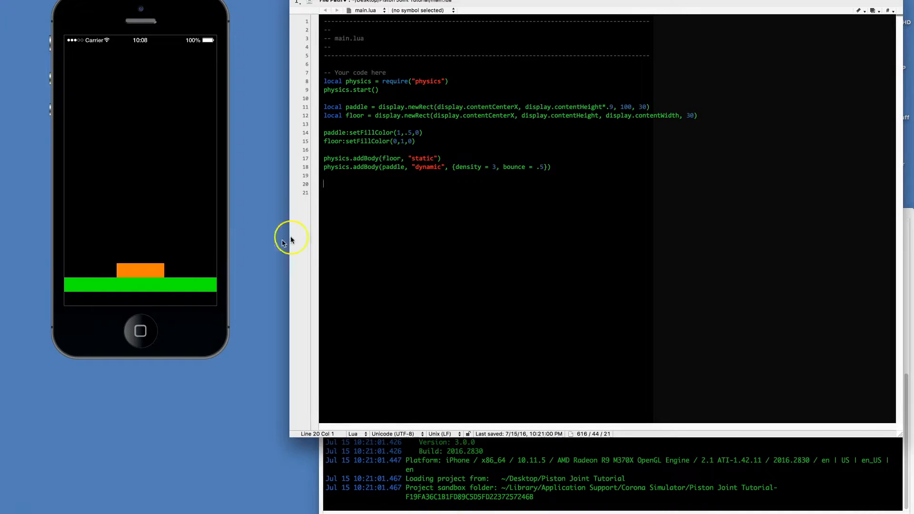
mouse_move(390, 169)
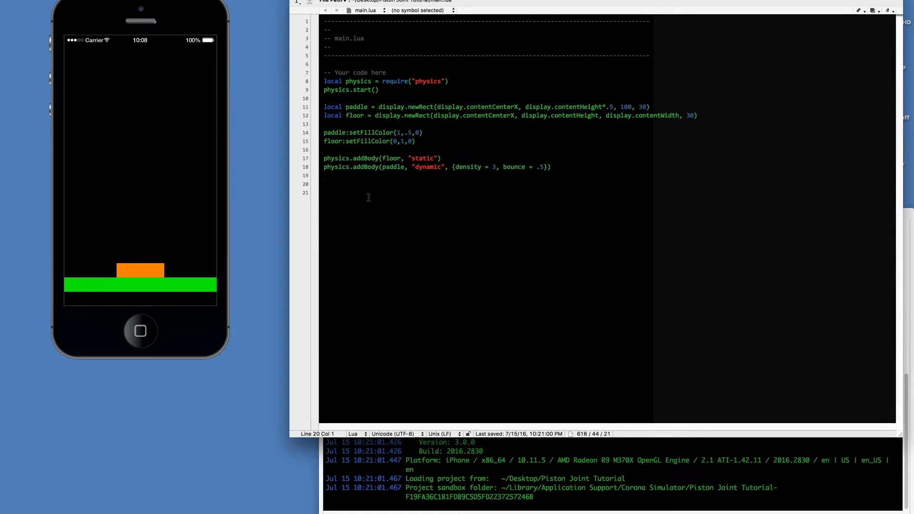
text(pi)
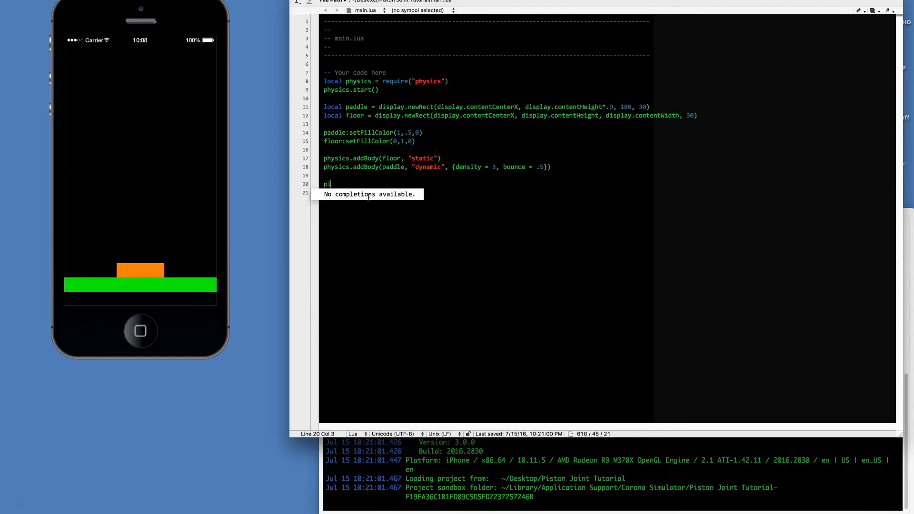
text(ston)
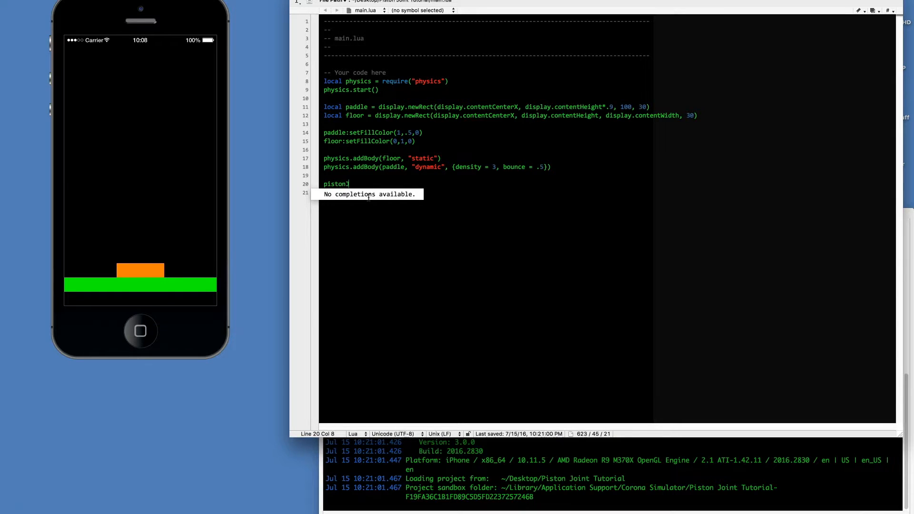
text(Joint)
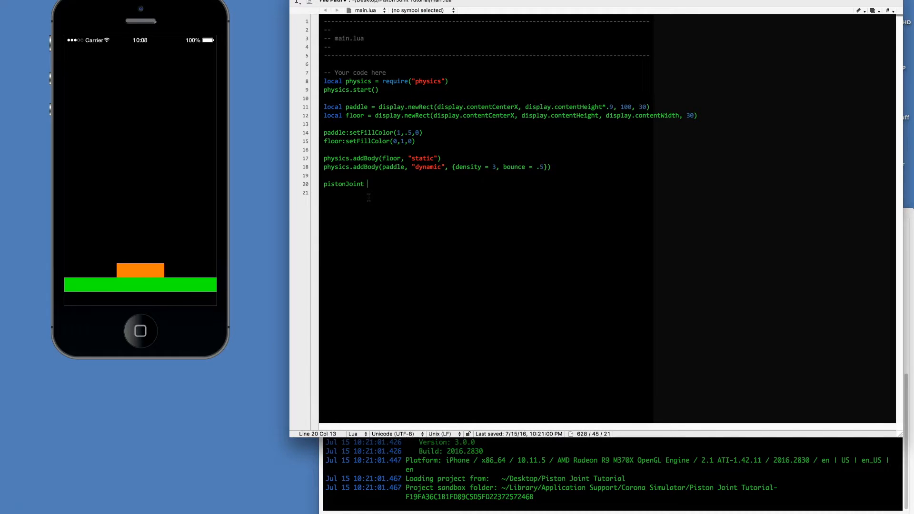
text(= physics)
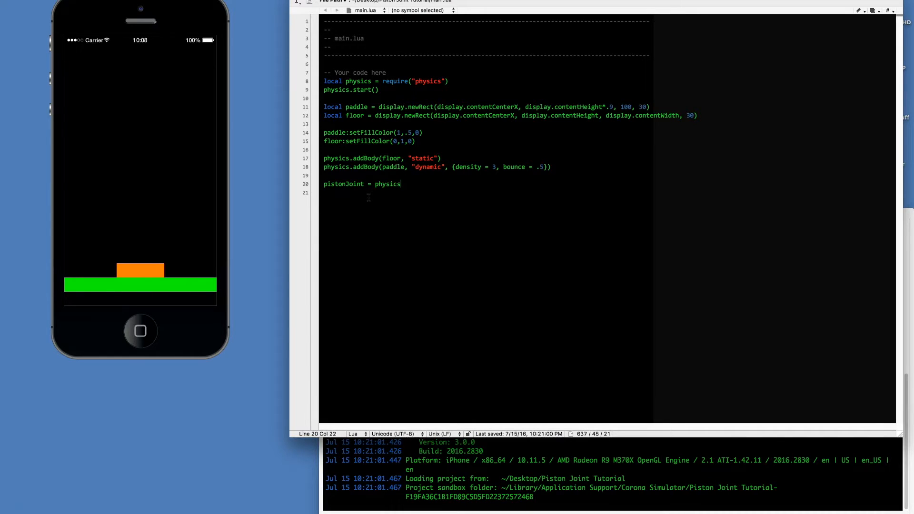
text(.new)
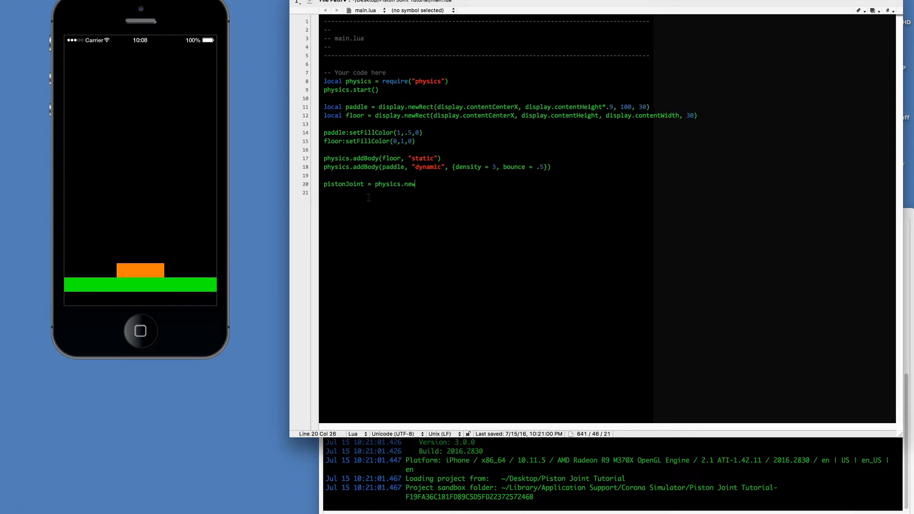
text(Joint)
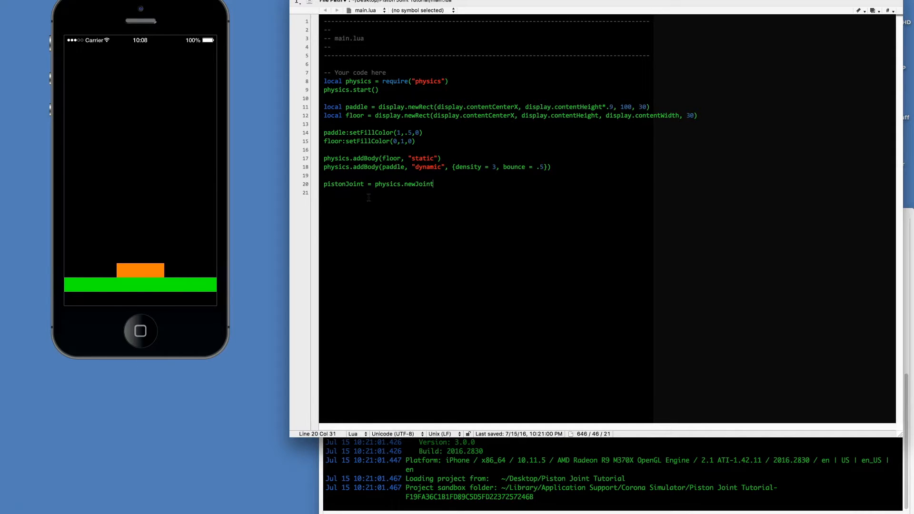
text(()
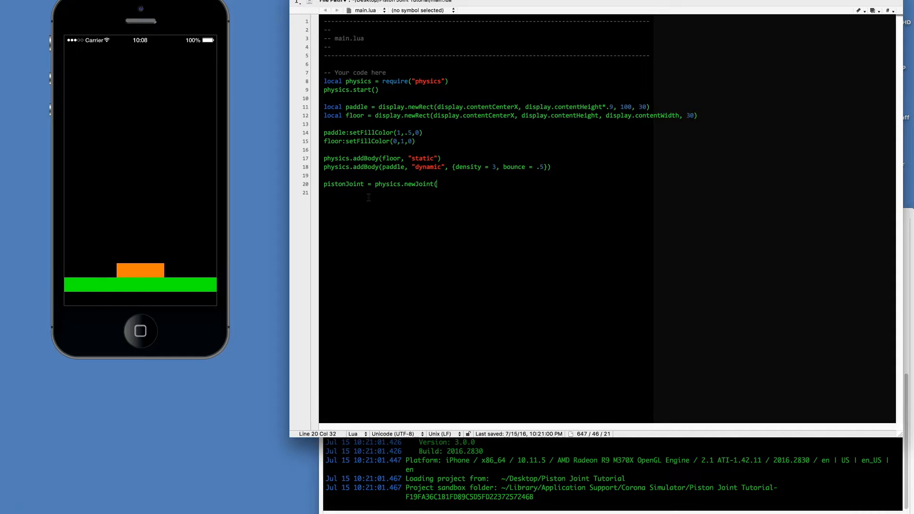
text(")
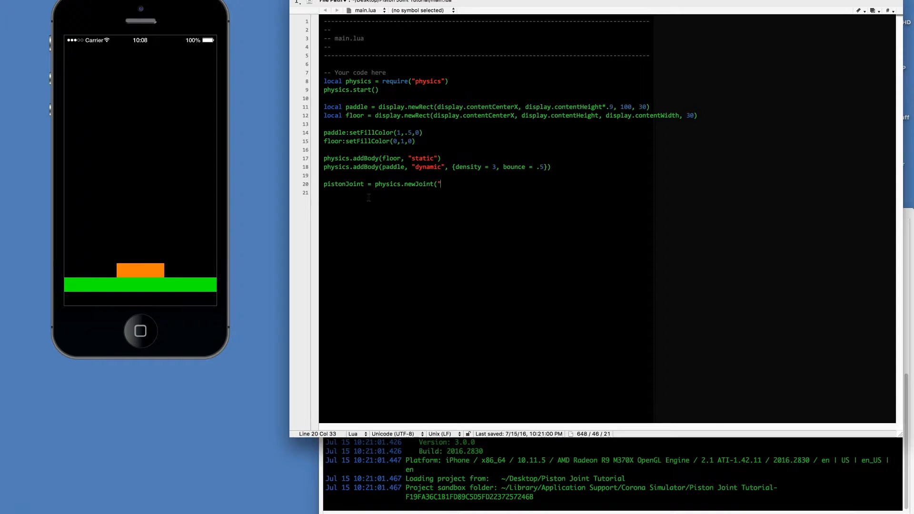
text(pis)
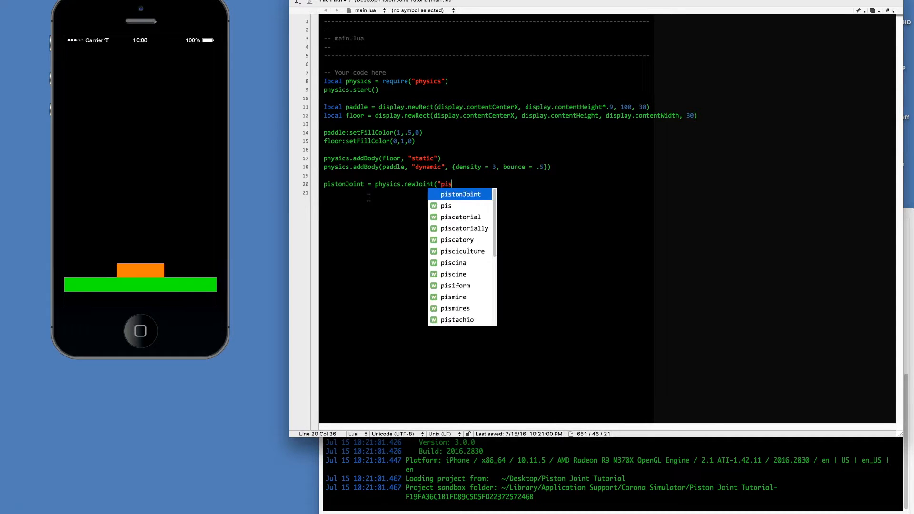
text(ton)
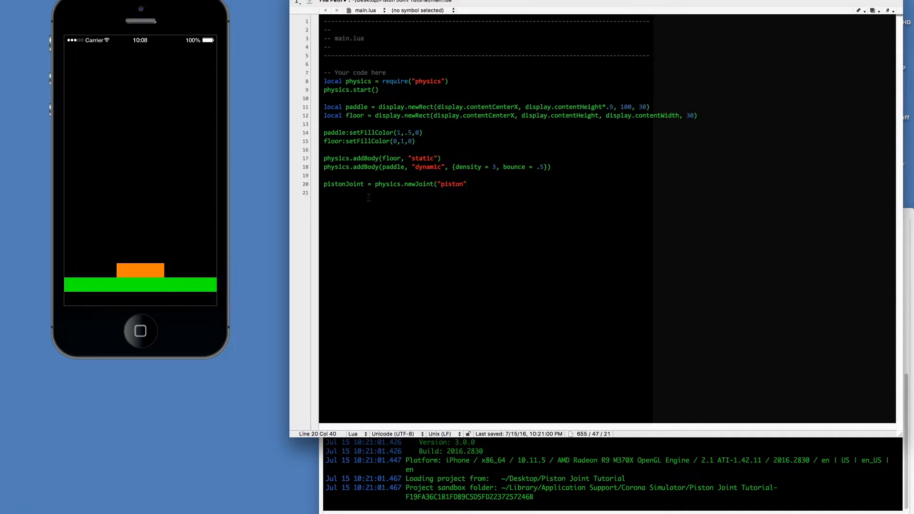
text(,)
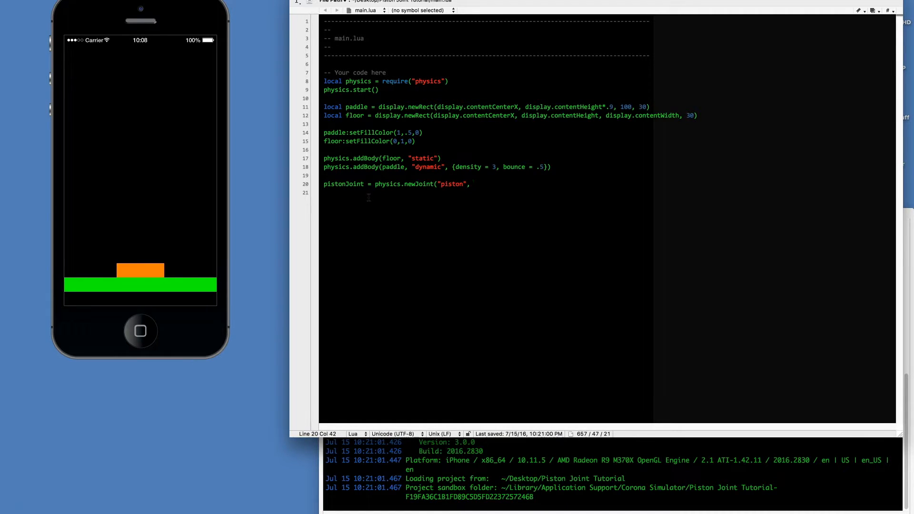
- Pass paddle, floor, anchor floor.x, paddle.y and axis 1,0 to the joint
text(paddle,)
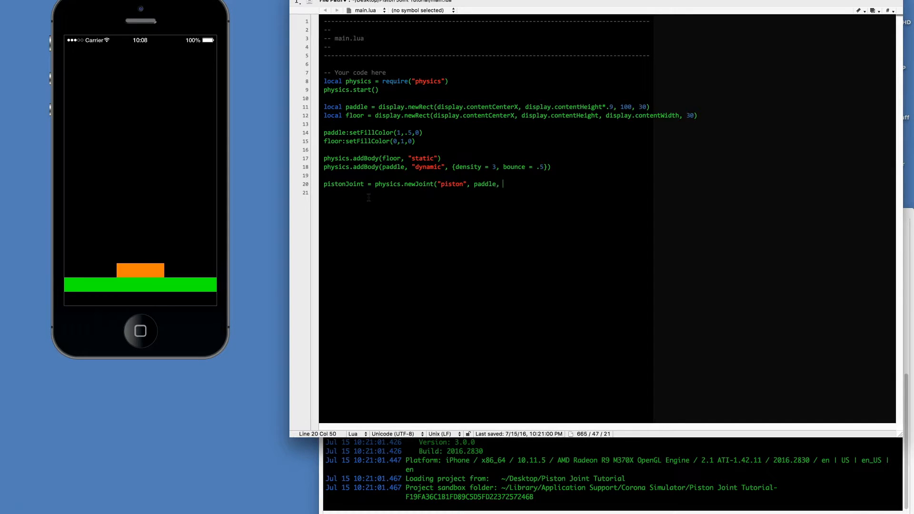
text(floor)
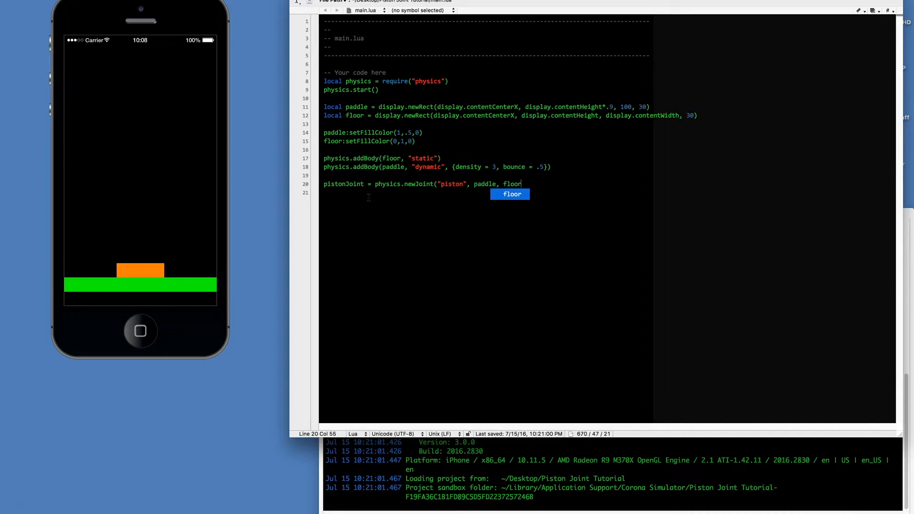
text(,)
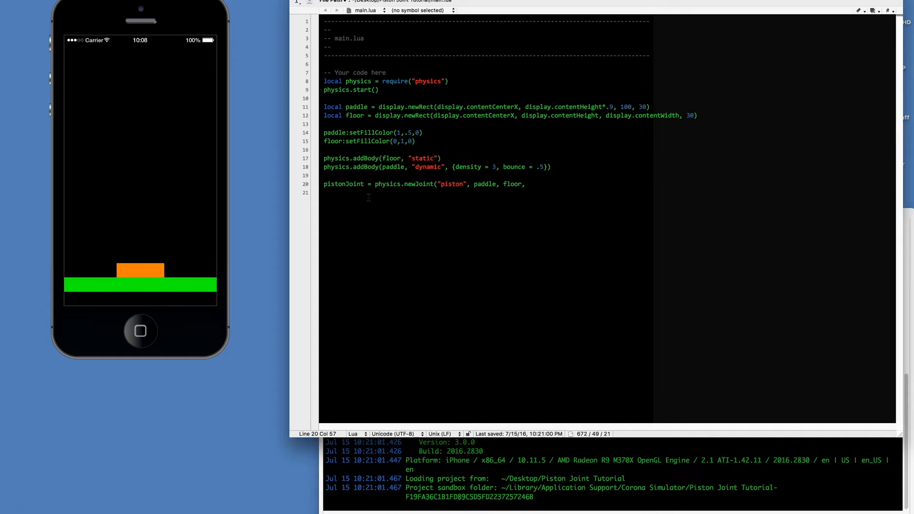
text(" ")
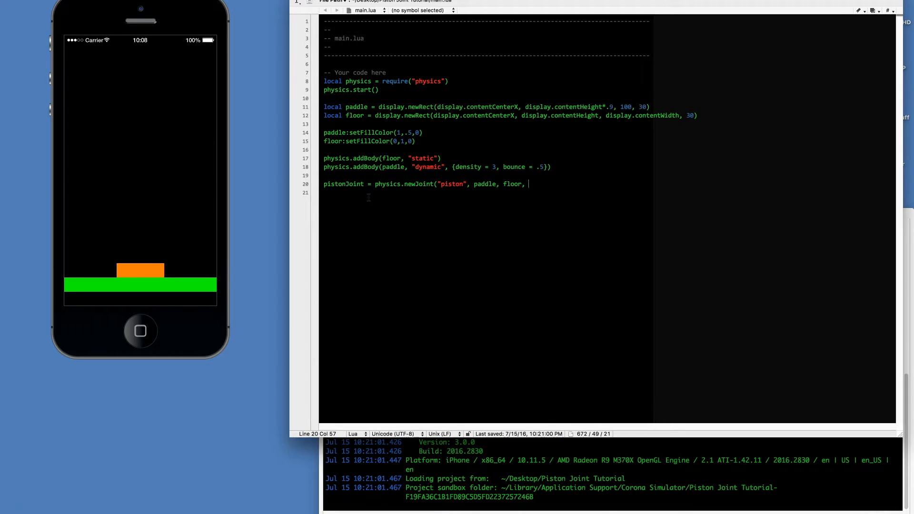
text(floor)
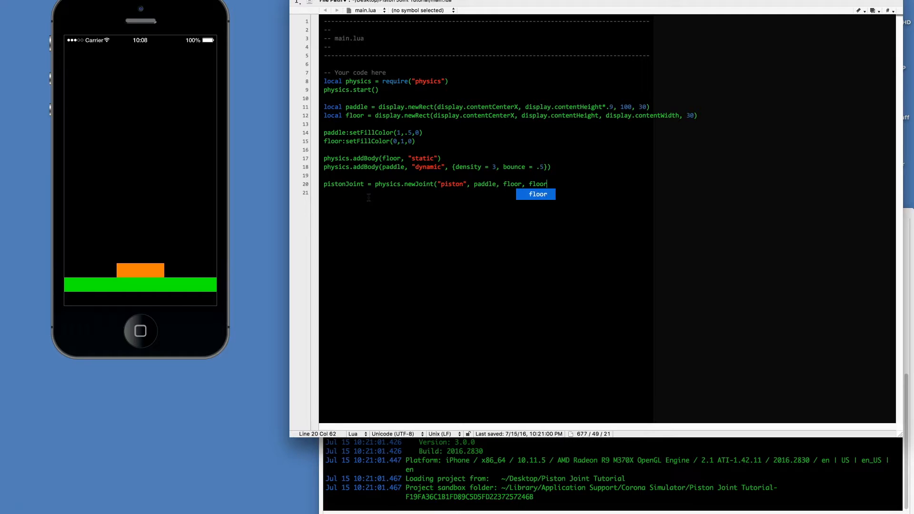
text(.x, pl)
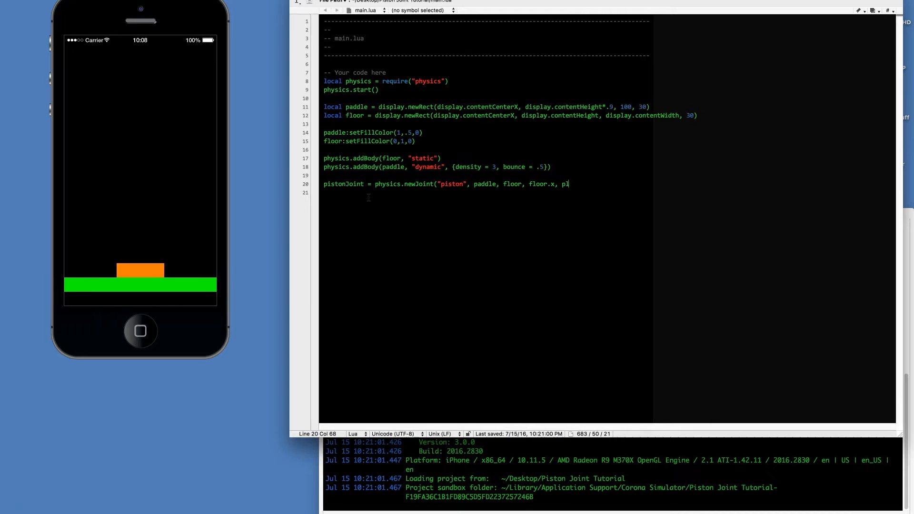
text(at)
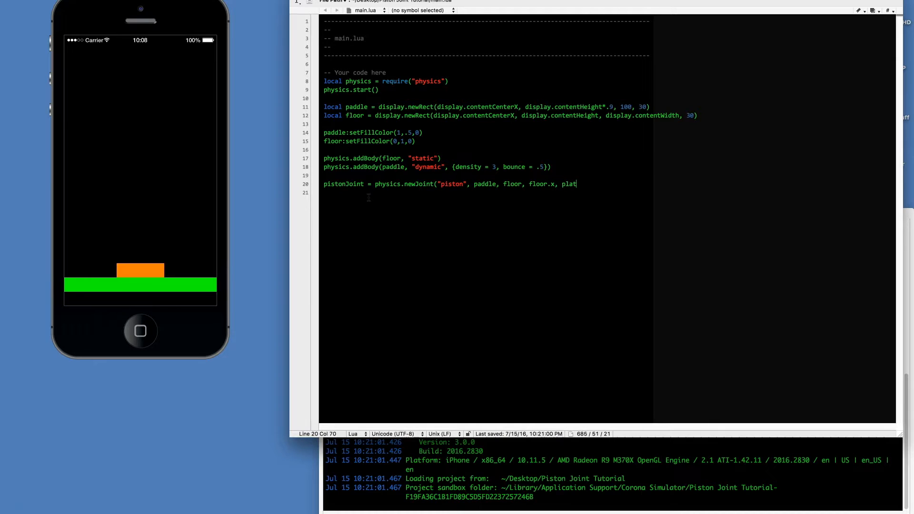
key(Backspace)
text(addle)
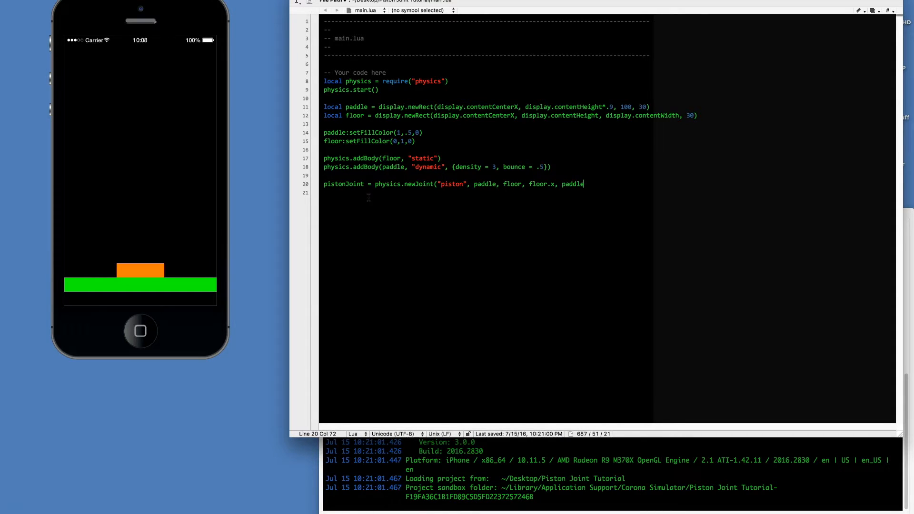
text(.y,)
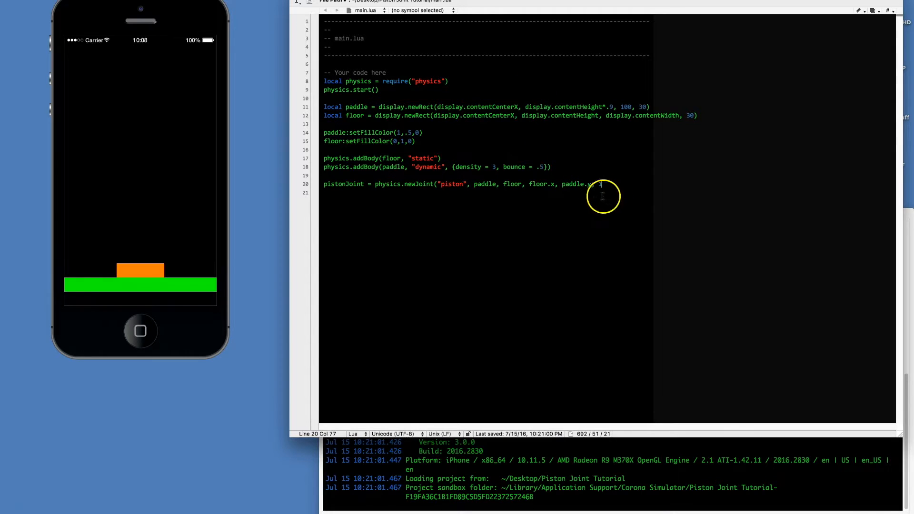
text(1)
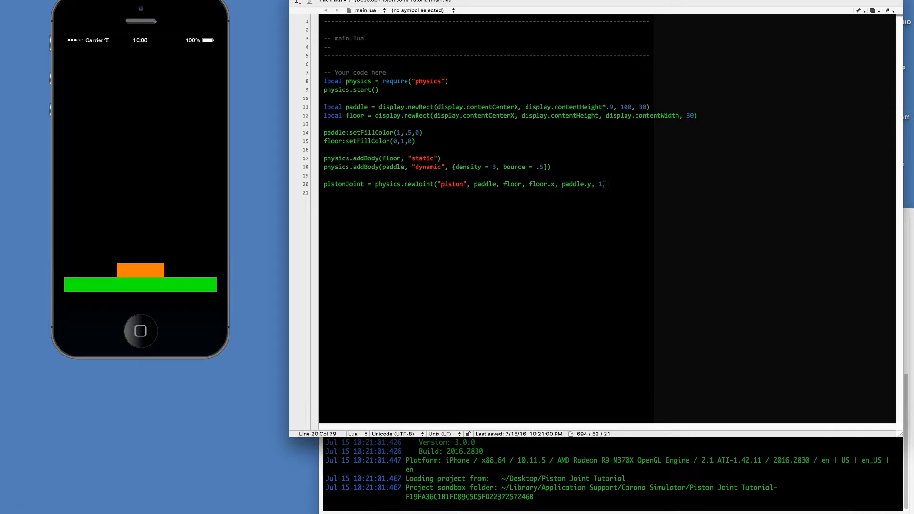
text(0)
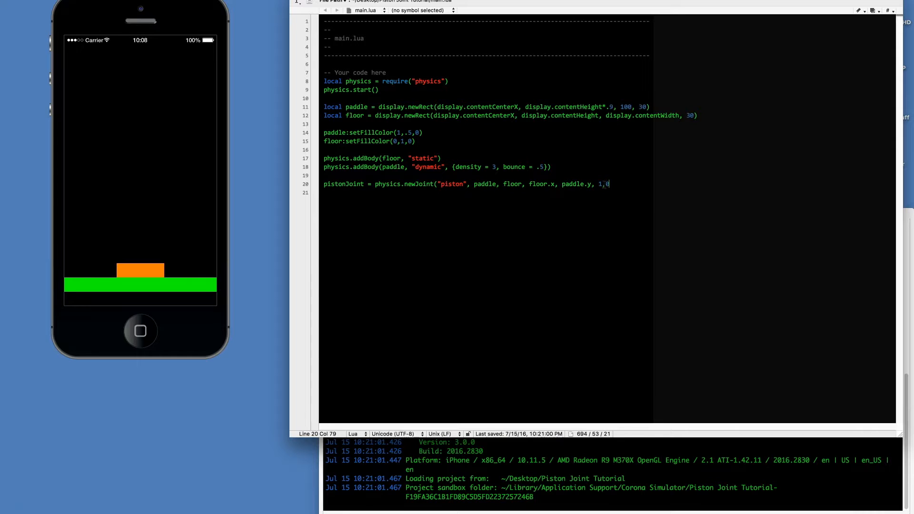
text())
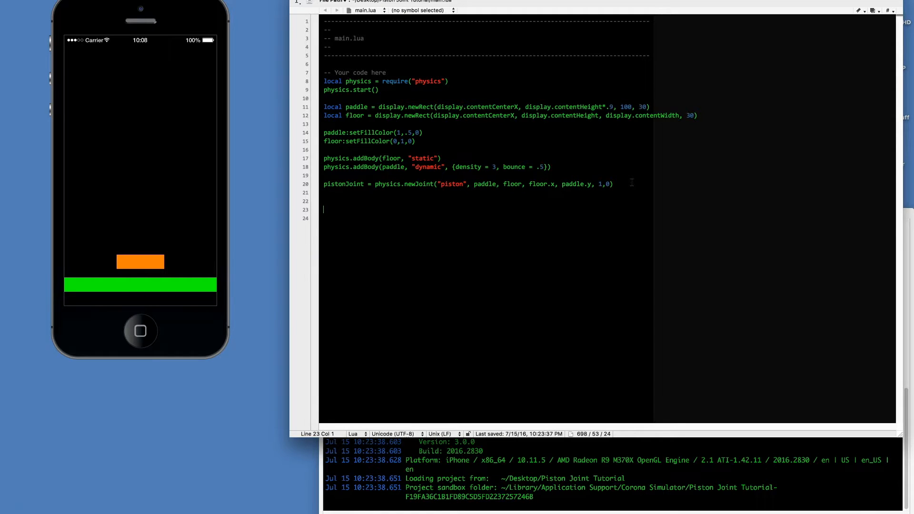
- Declare local function movePaddle(event) in main.lua
text(l)
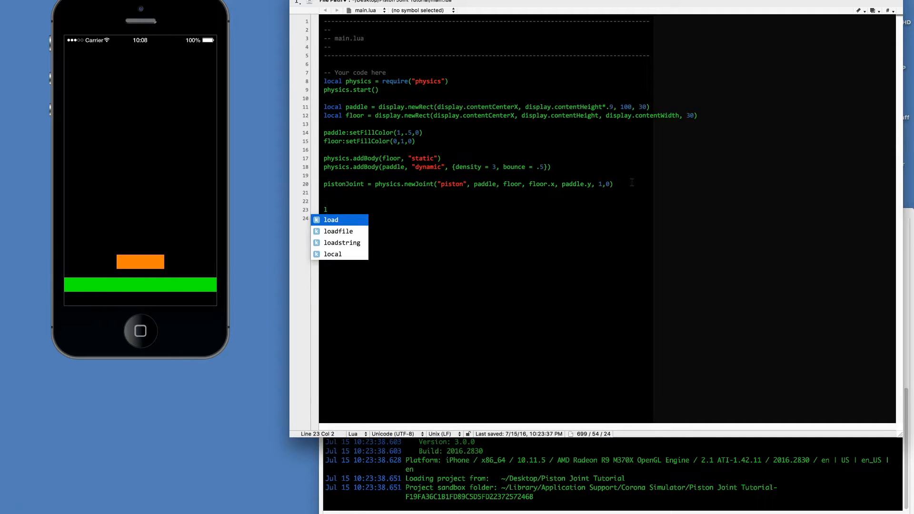
text(local function)
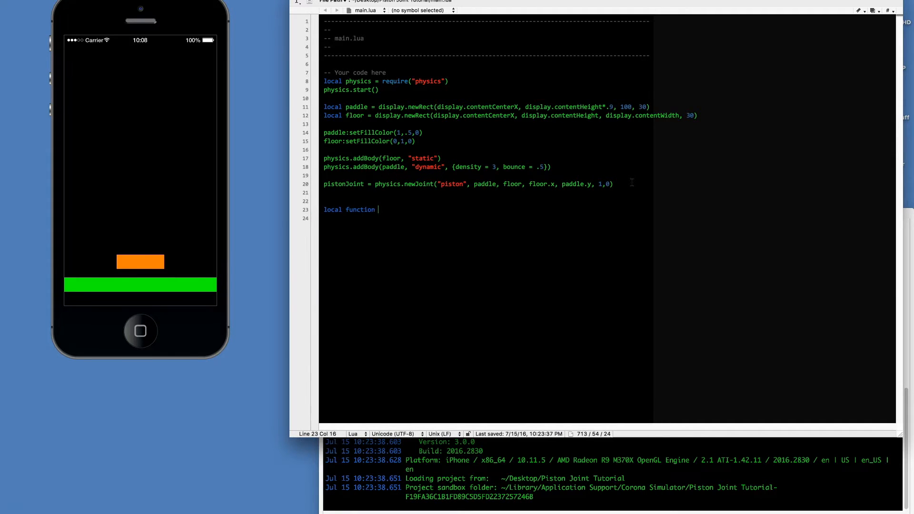
text(movePaddle()
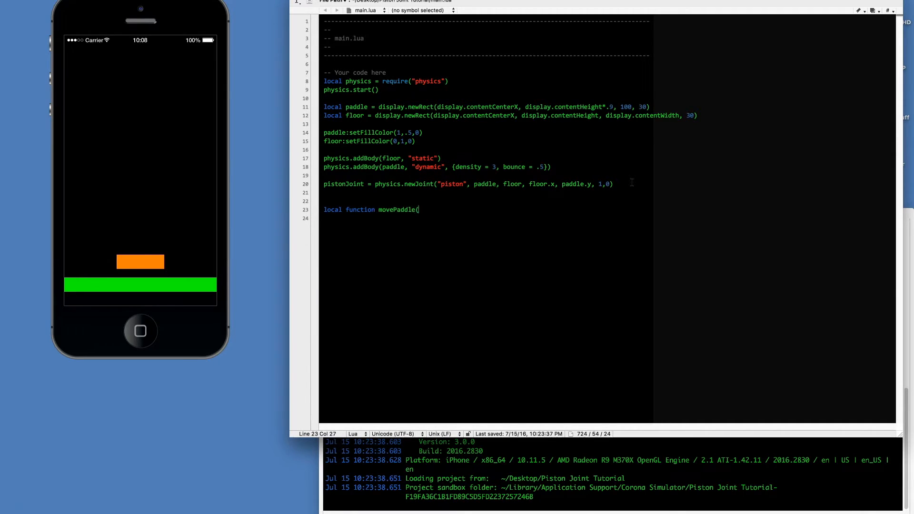
text(event))
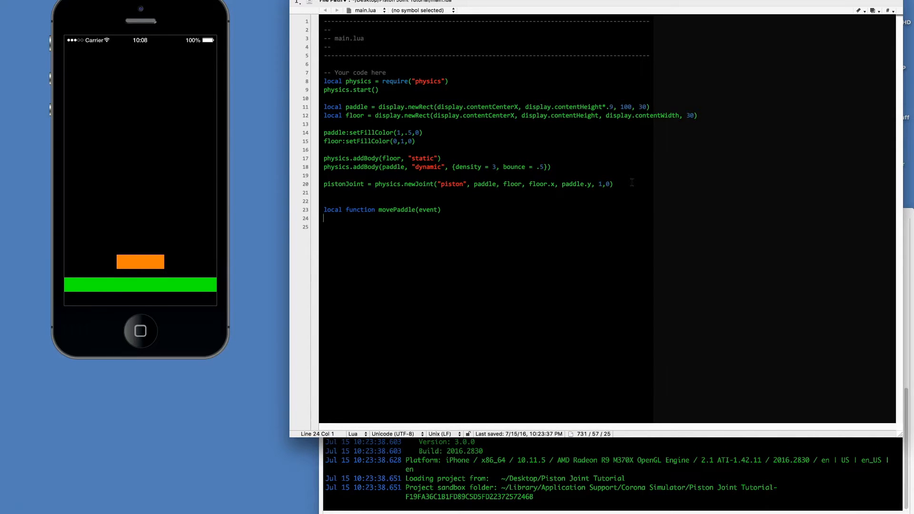
- Store display.getCurrentStage() in local stage and start an if statement
text(local stag)
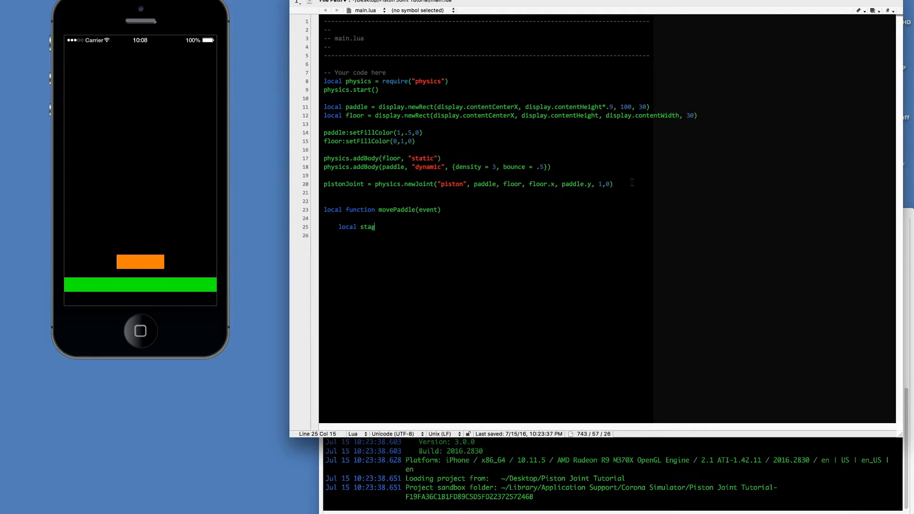
text(e)
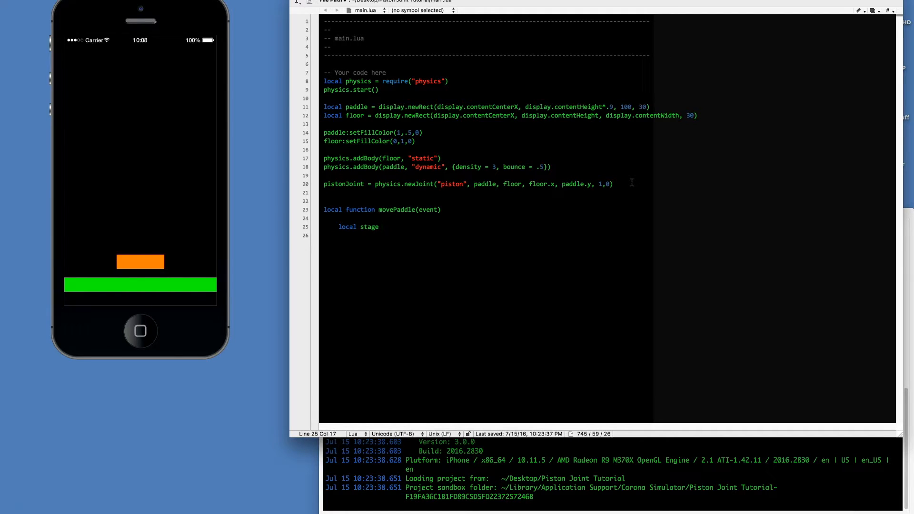
text(=)
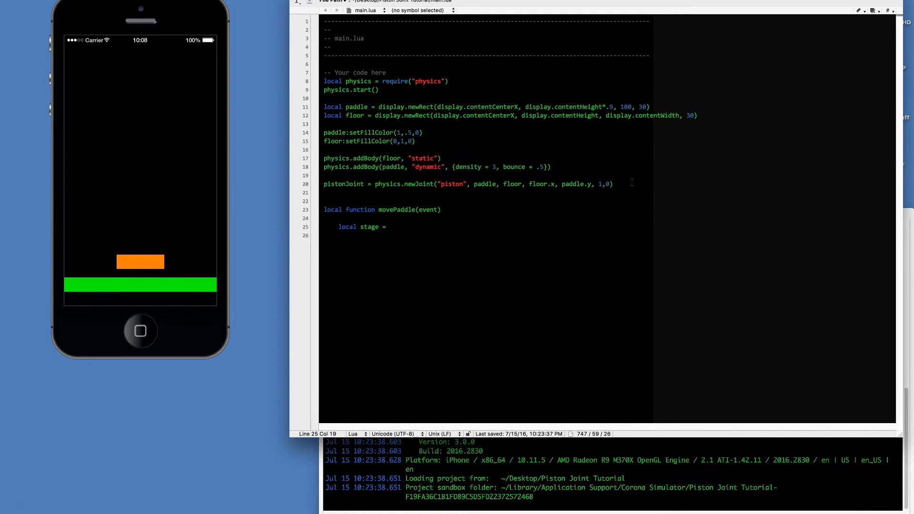
text(display.)
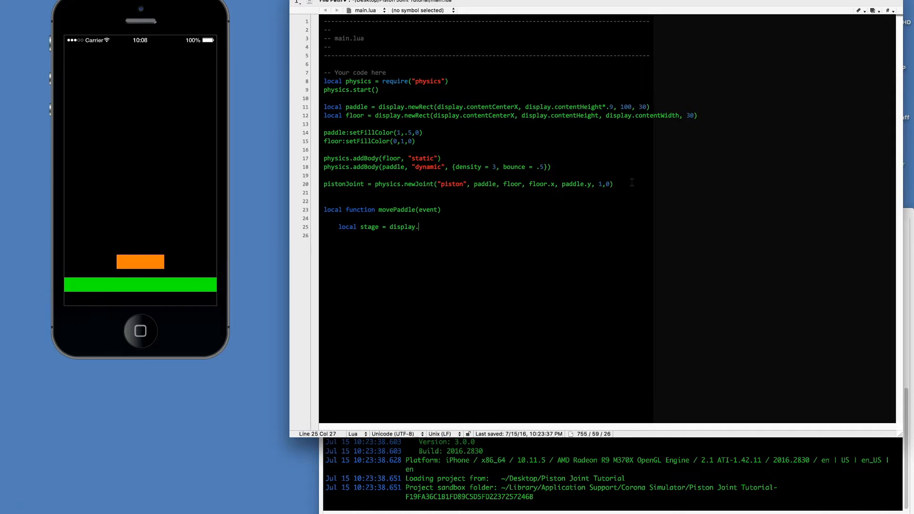
text(getCurrent)
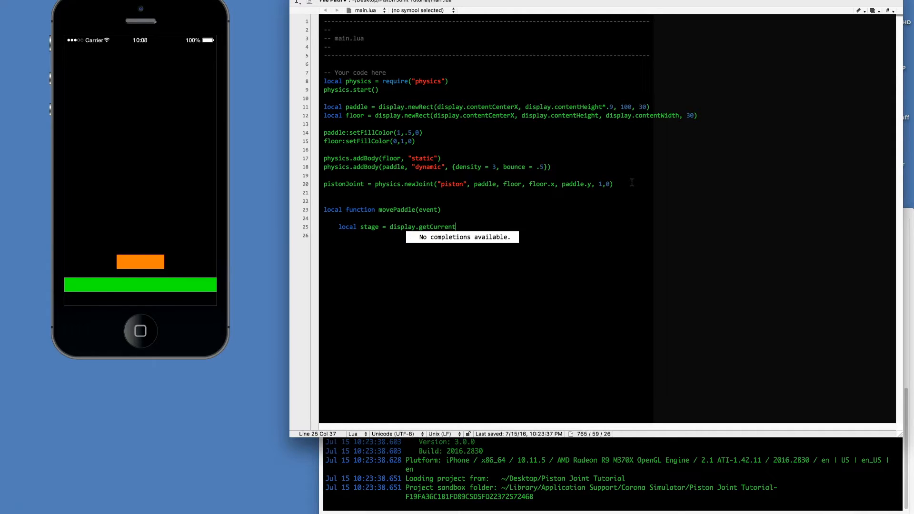
text(Stage())
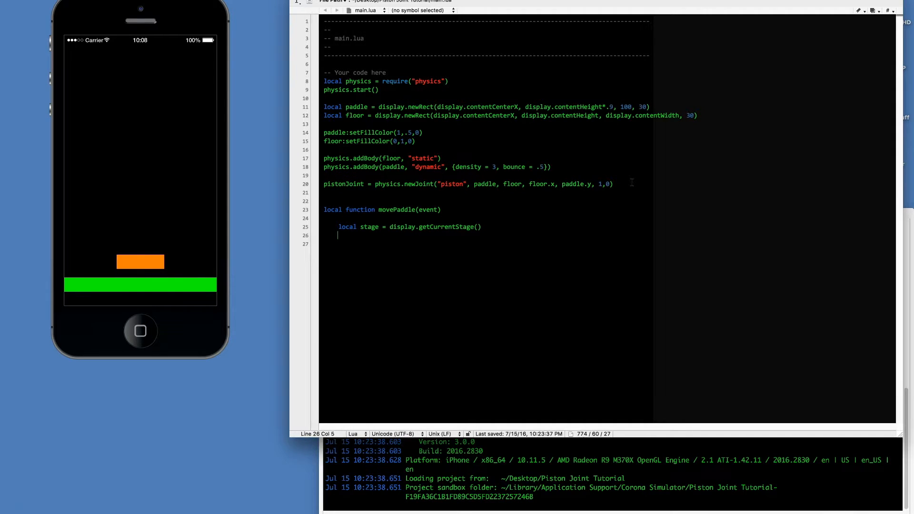
text(if)
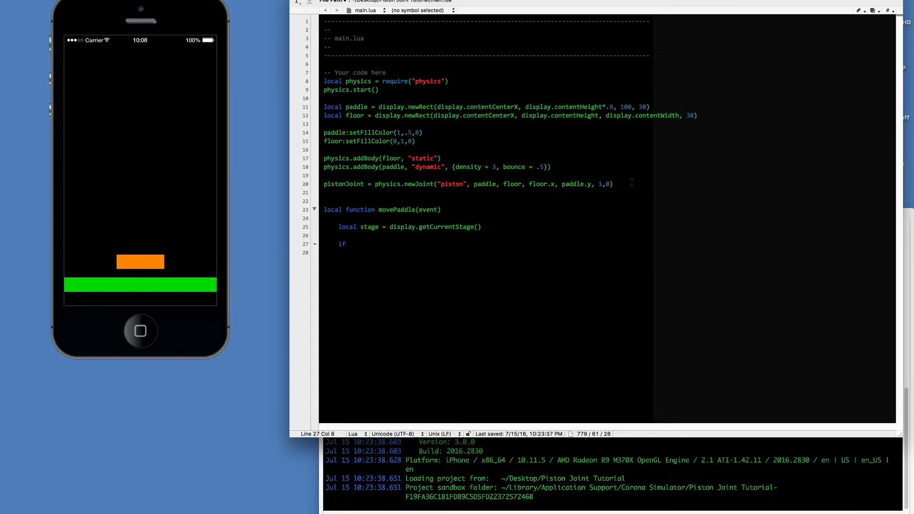
- Write the began branch: give the paddle stage focus, set isFocus true, and store moveX
text(event.phase)
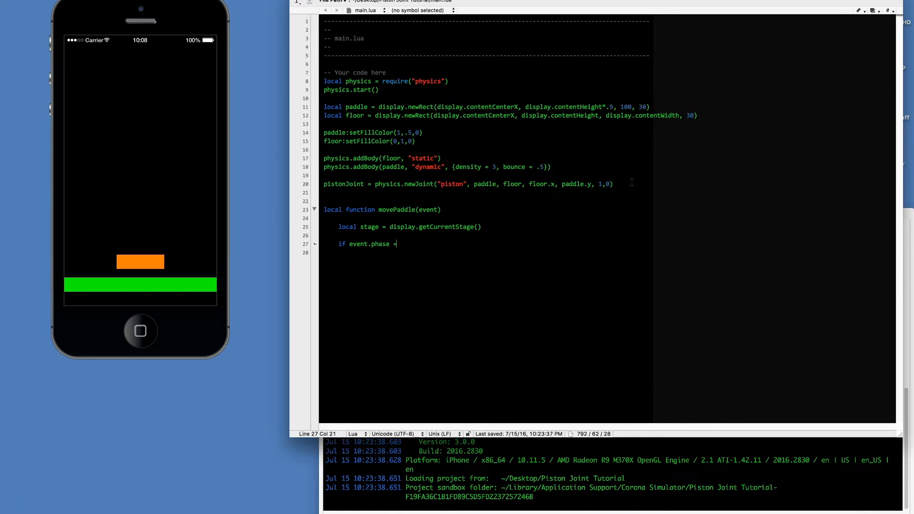
text(= "began")
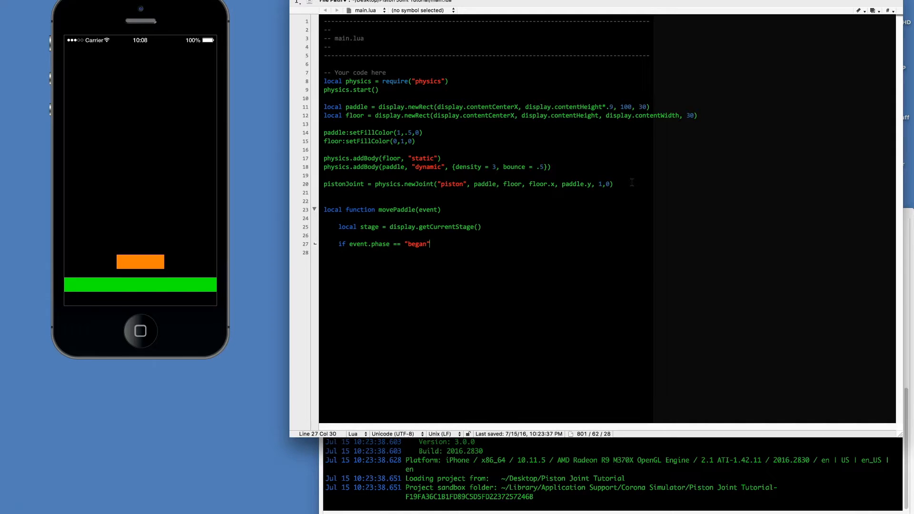
text(then)
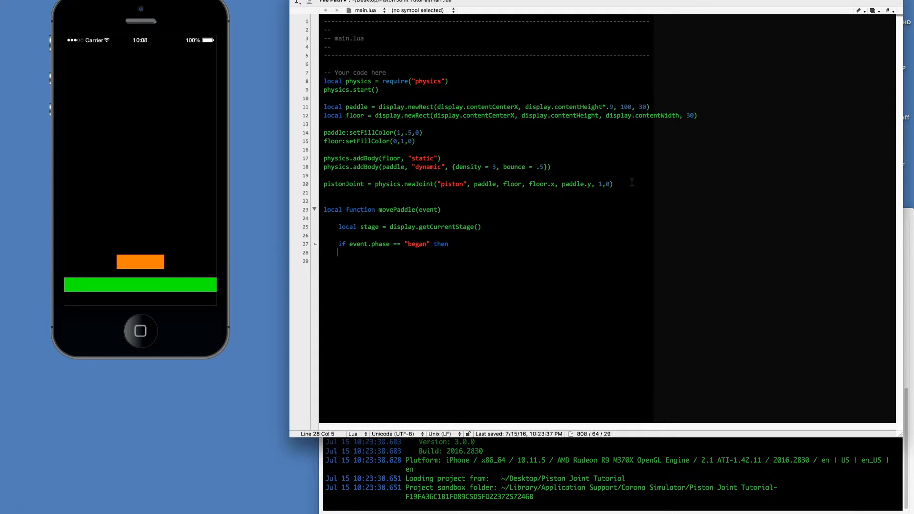
text(stage:)
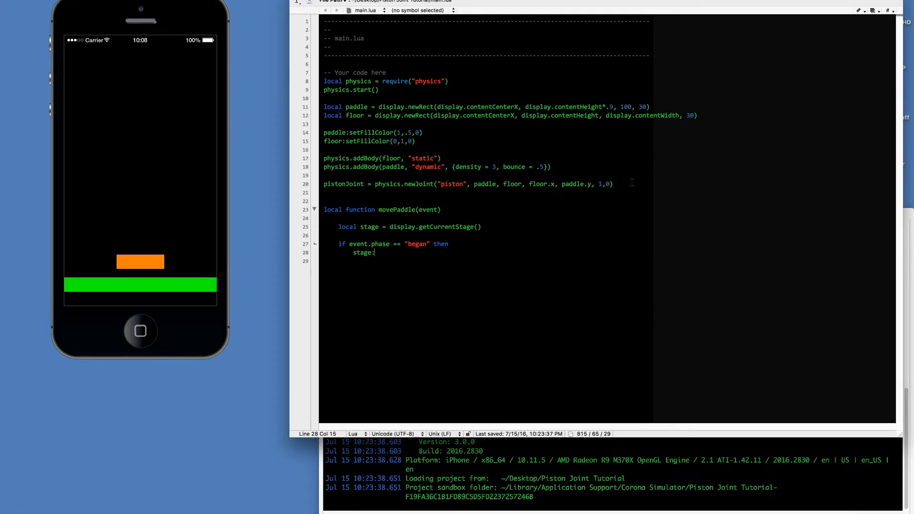
text(set)
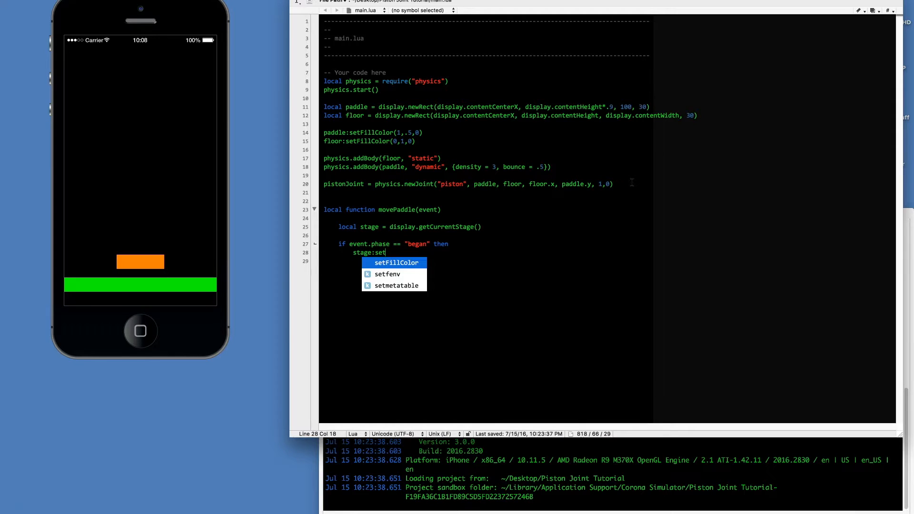
text(Fo)
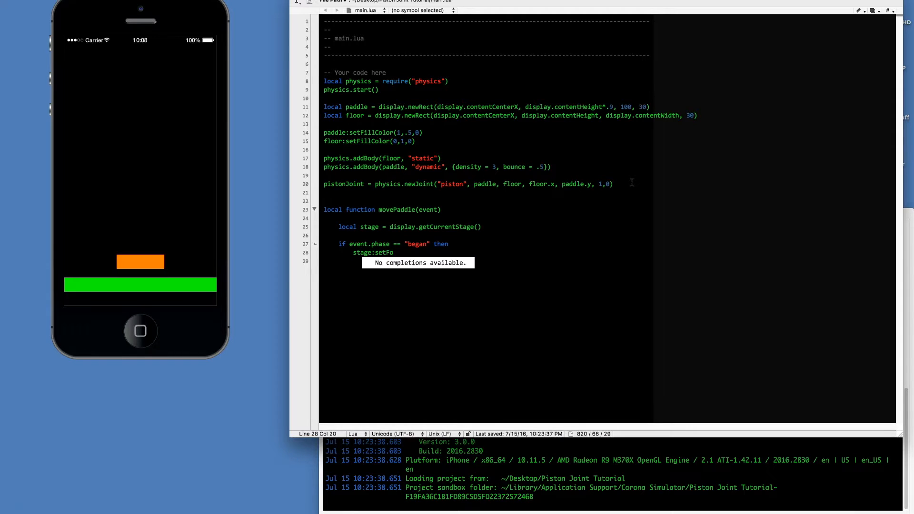
text(cus(even)
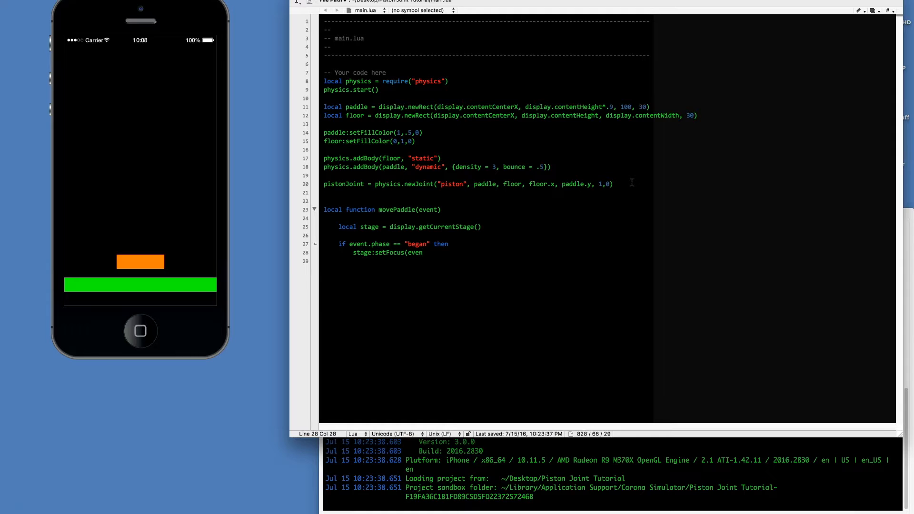
text(.target,)
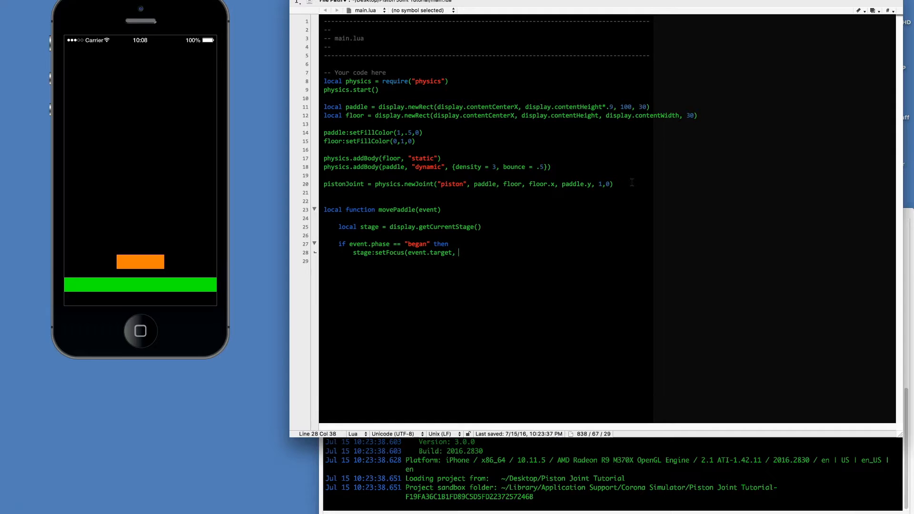
text(event)
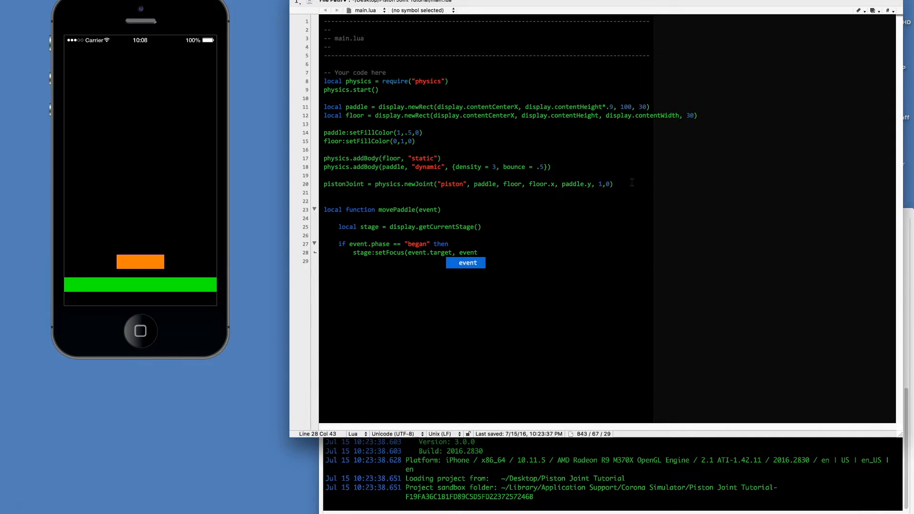
text(.id))
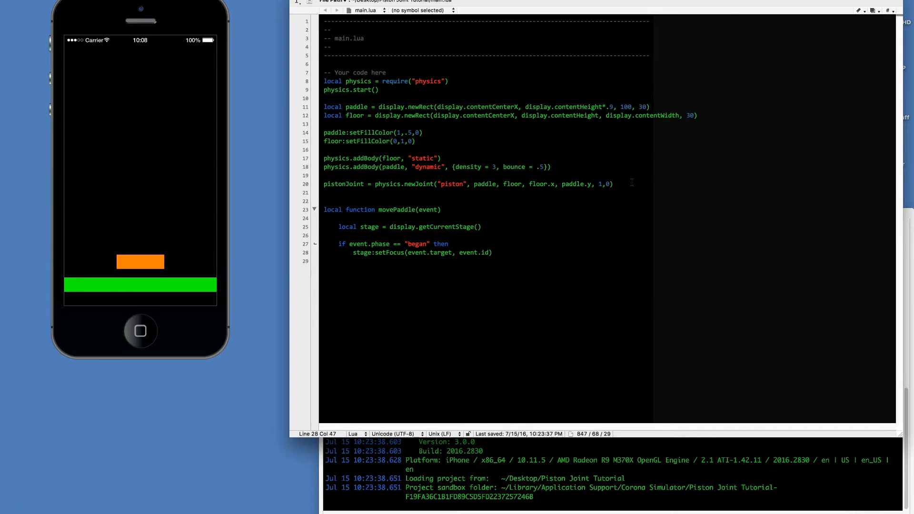
text(event.target.is)
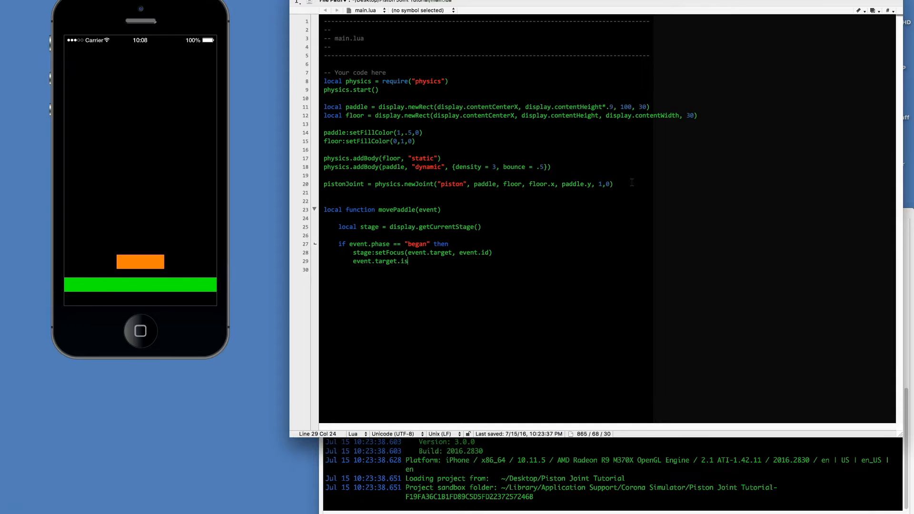
text(Focus = true)
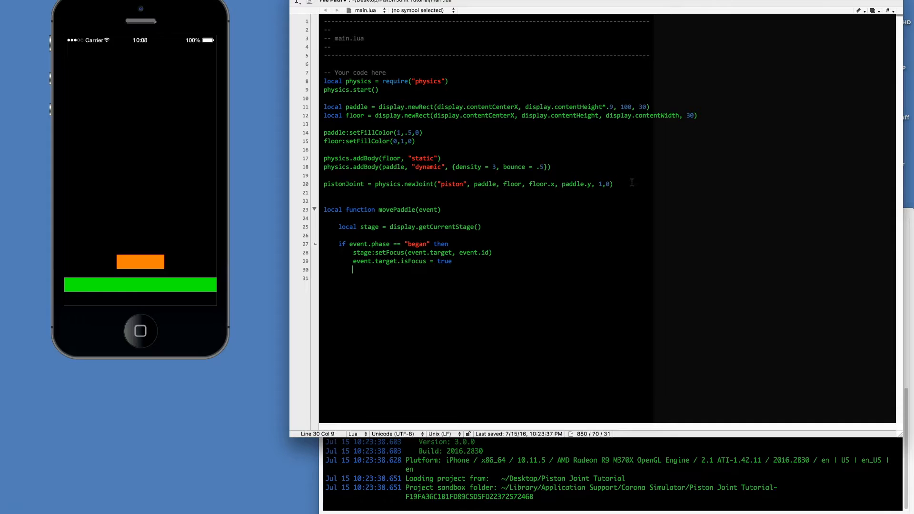
text(mo)
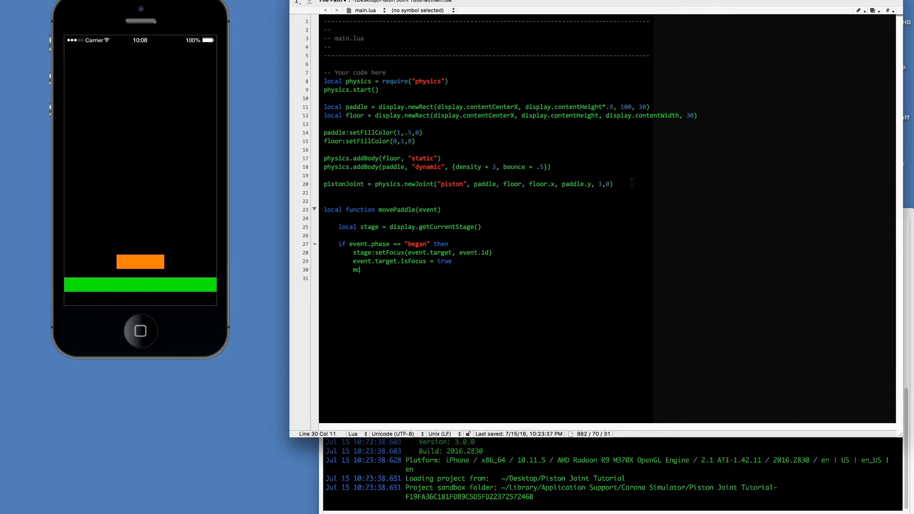
text(veX = e)
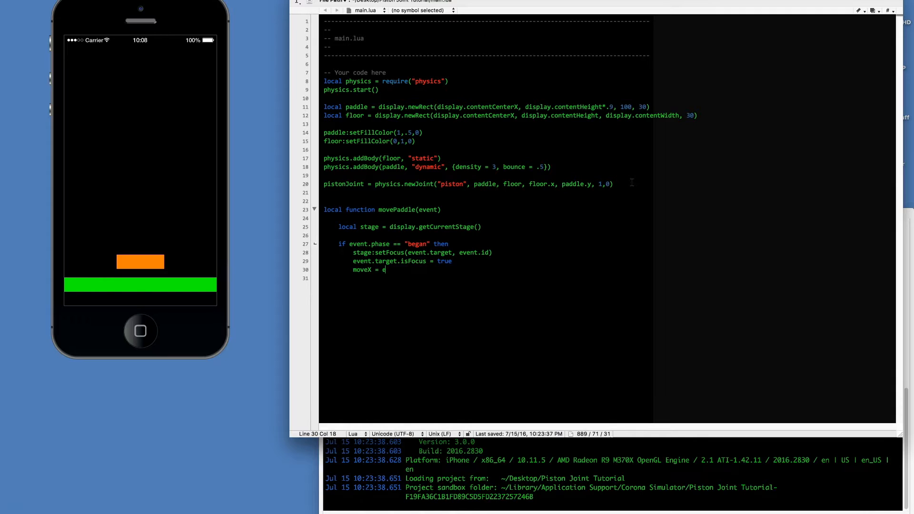
text(vent.x -)
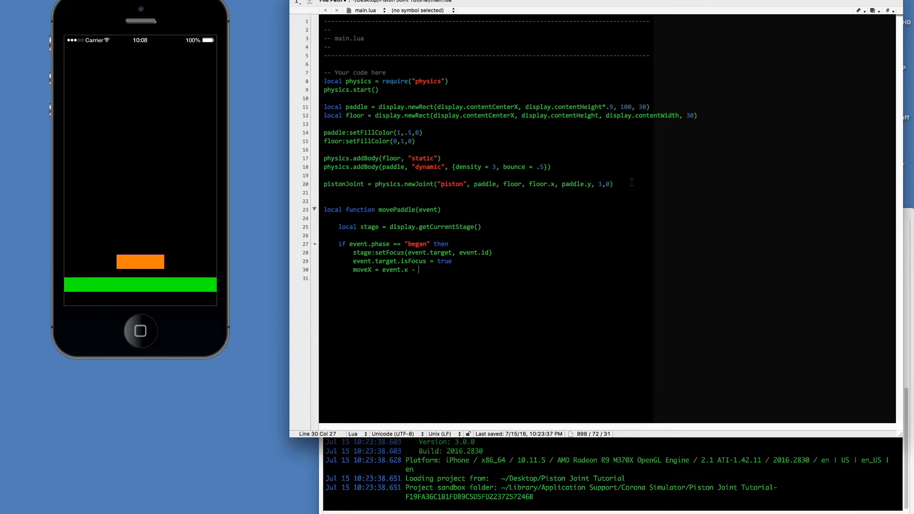
text(paddle)
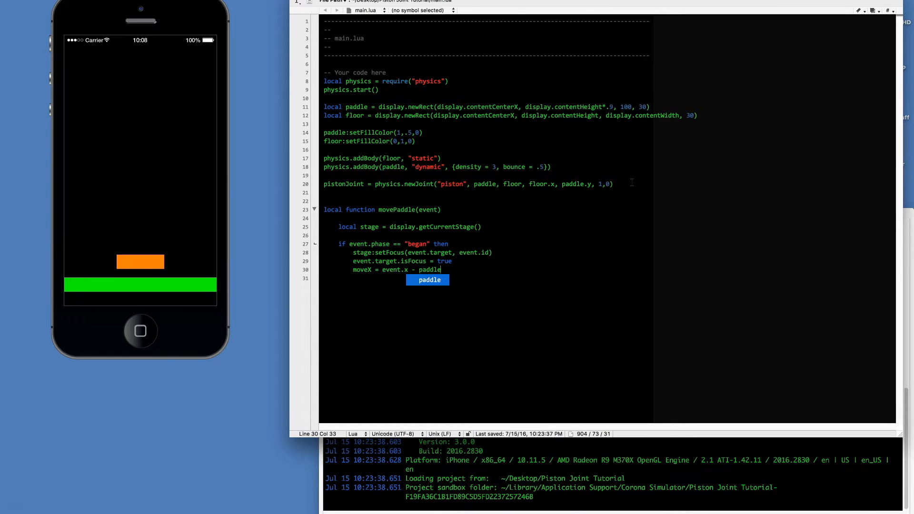
text(.x)
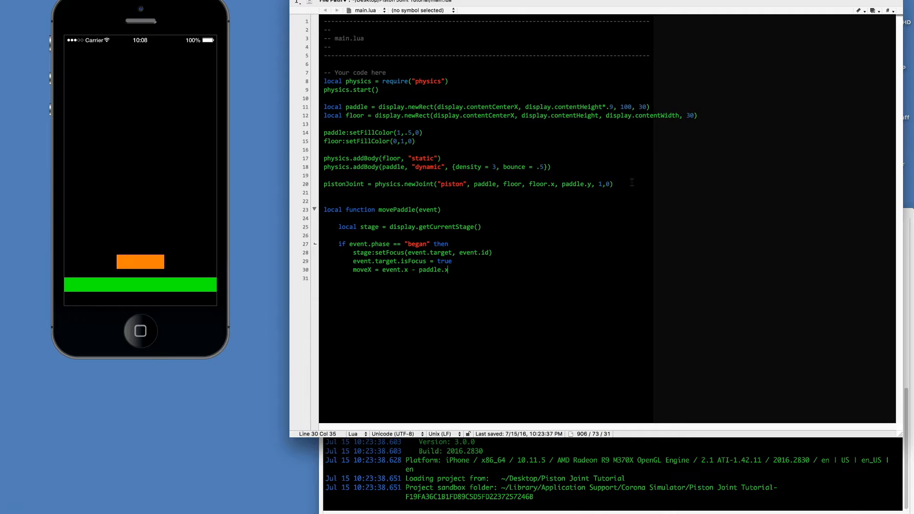
text(;)
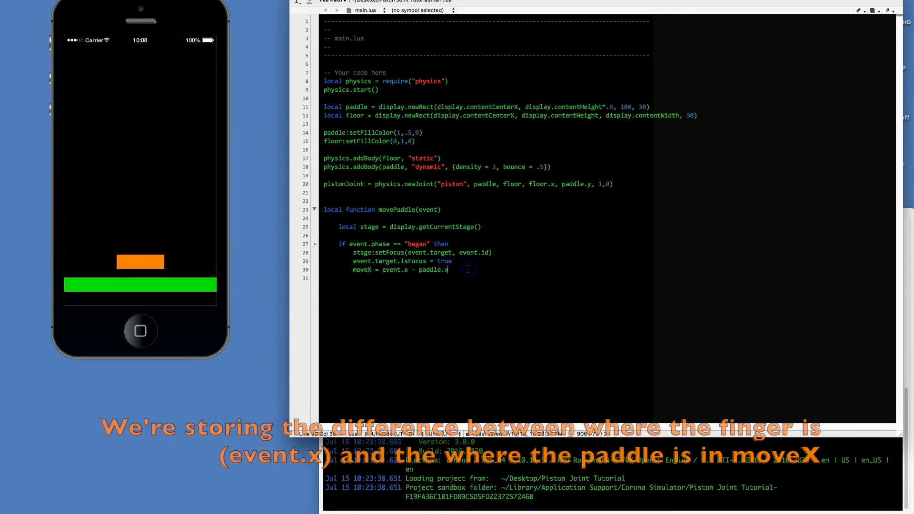
key(enter)
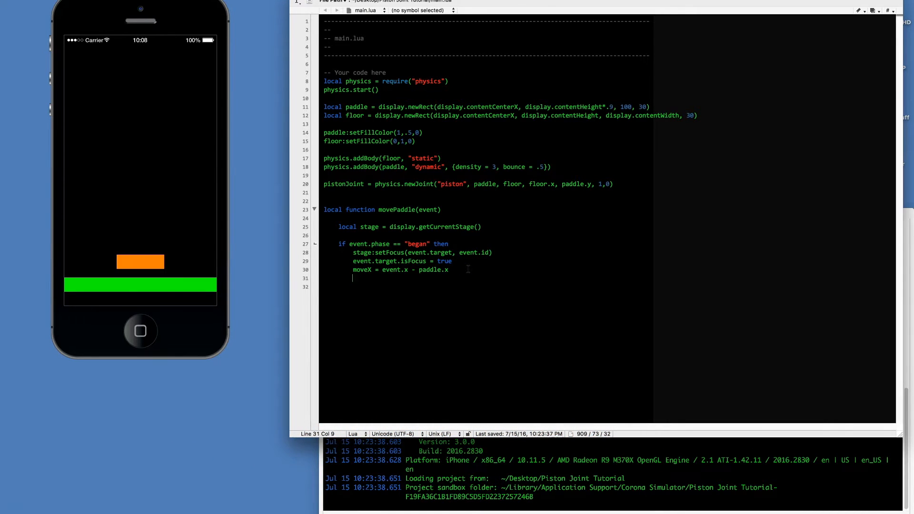
- Add the moved branch setting paddle.x = event.x - moveX, then close the blocks with end
text(elseif)
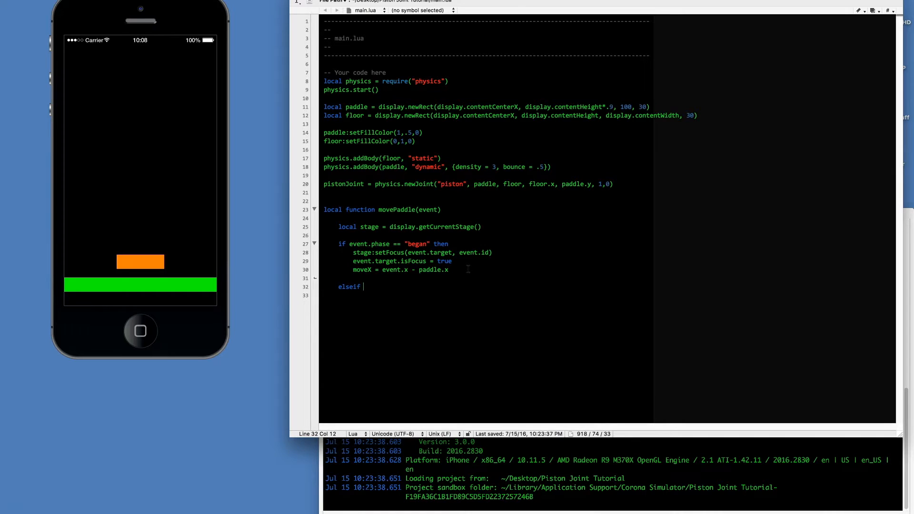
text(event.target)
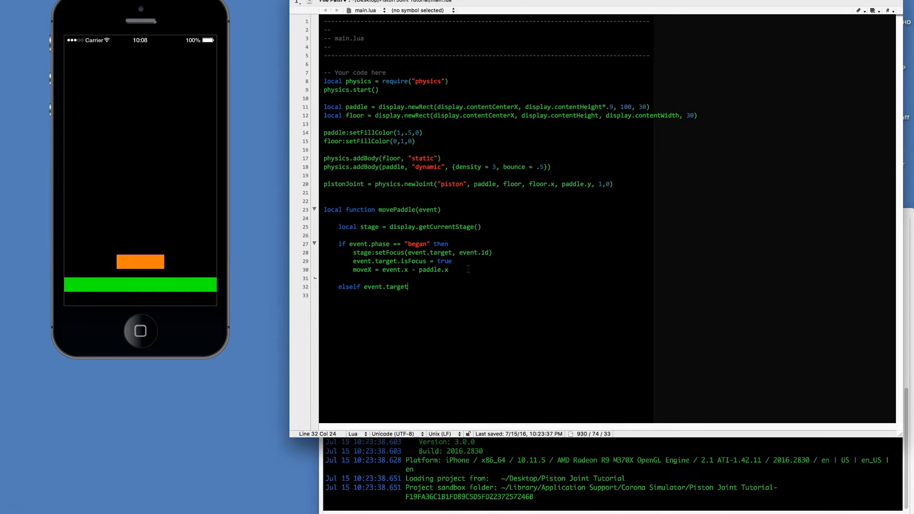
text(.isFocus)
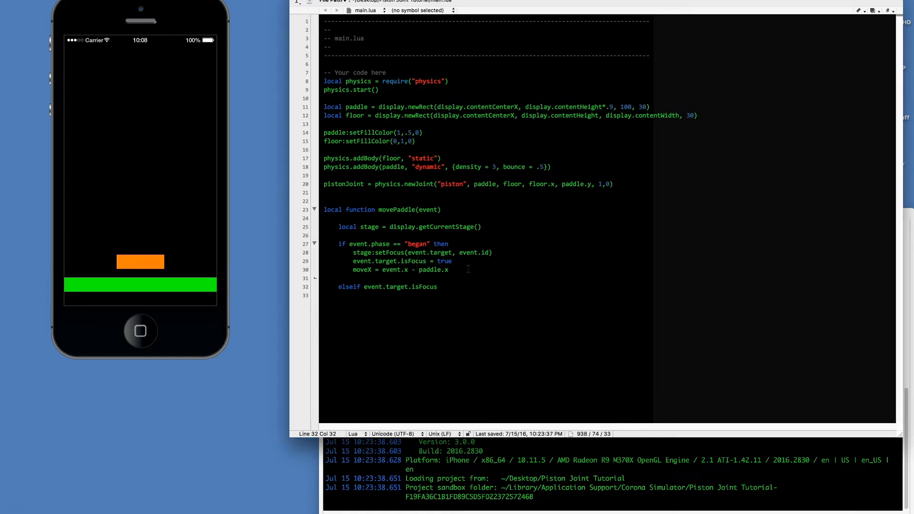
text(this)
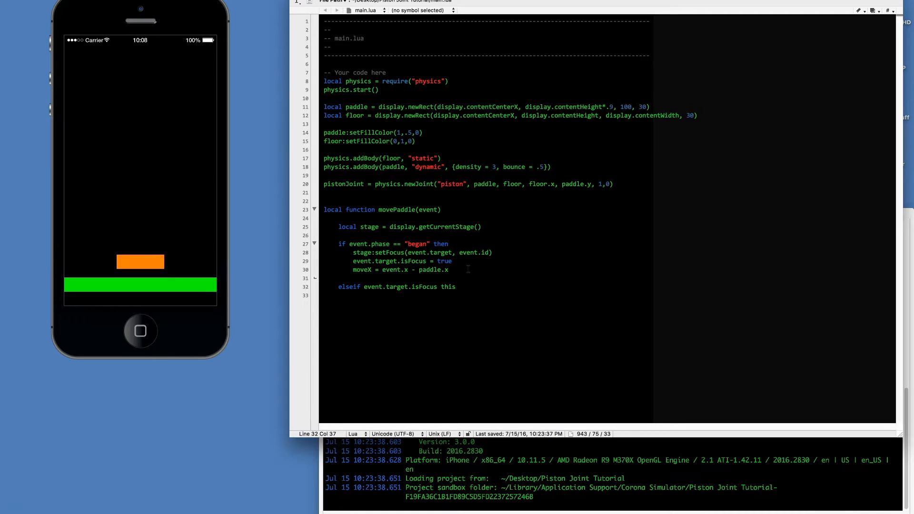
text(then)
text(if event.)
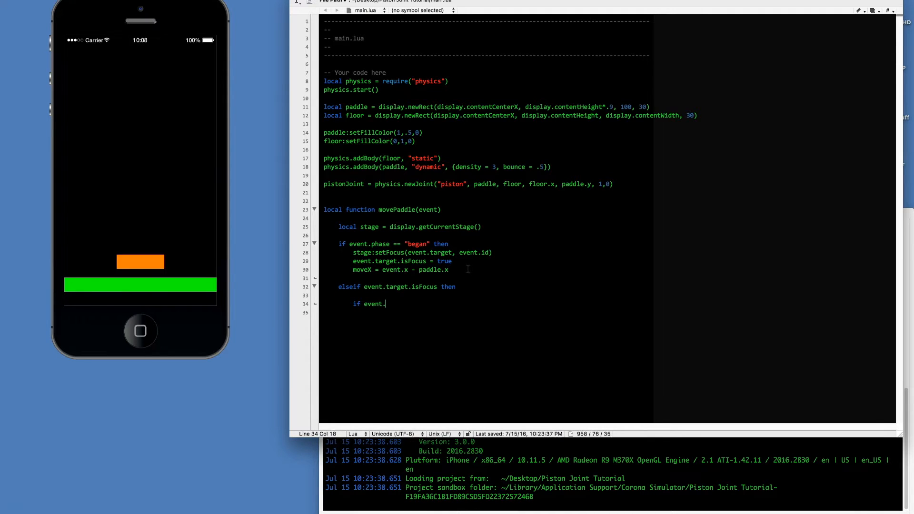
text(phase == ")
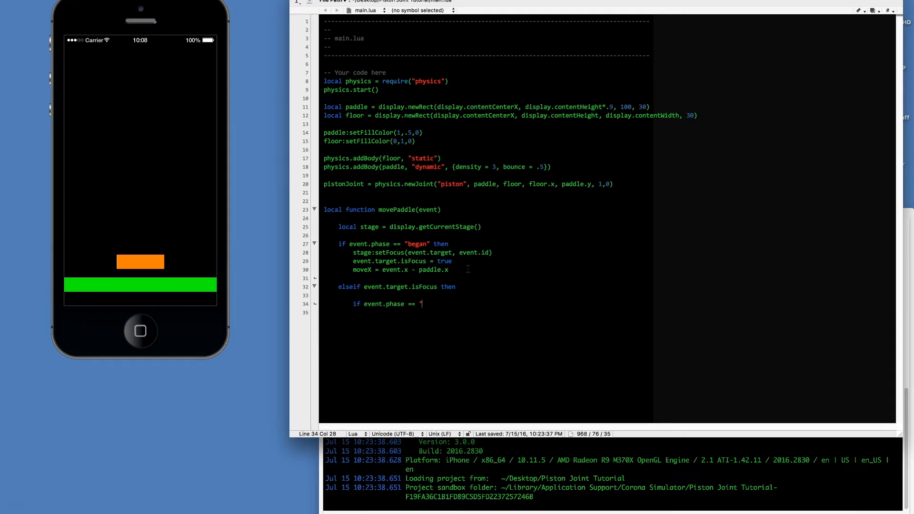
text(moved" then)
click(485, 311)
text(platfo)
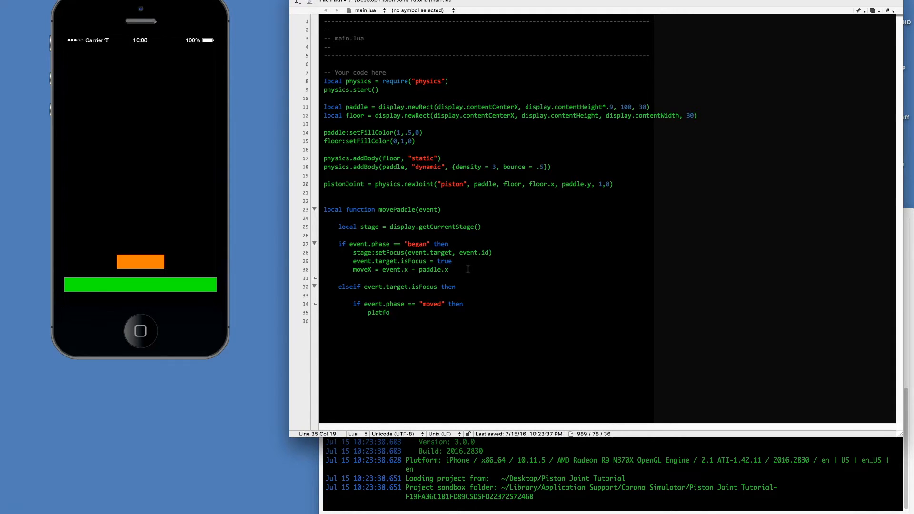
key(backspace)
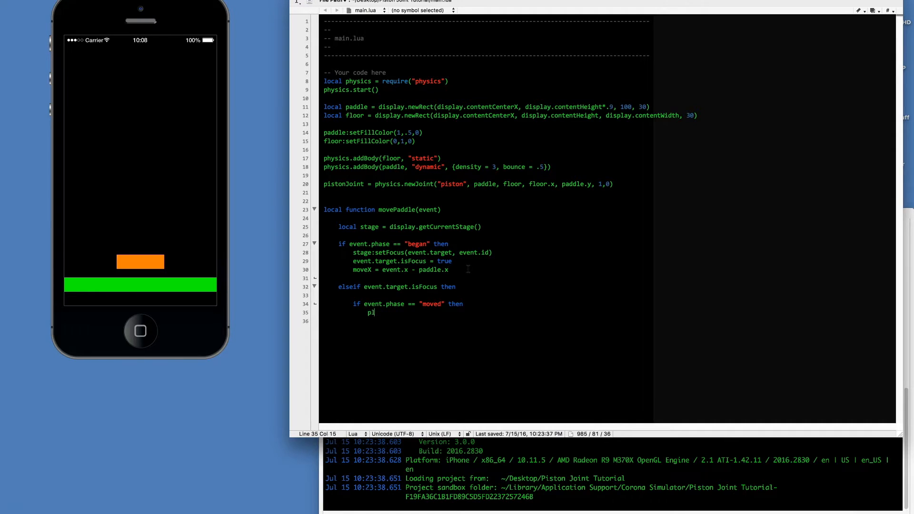
text(p)
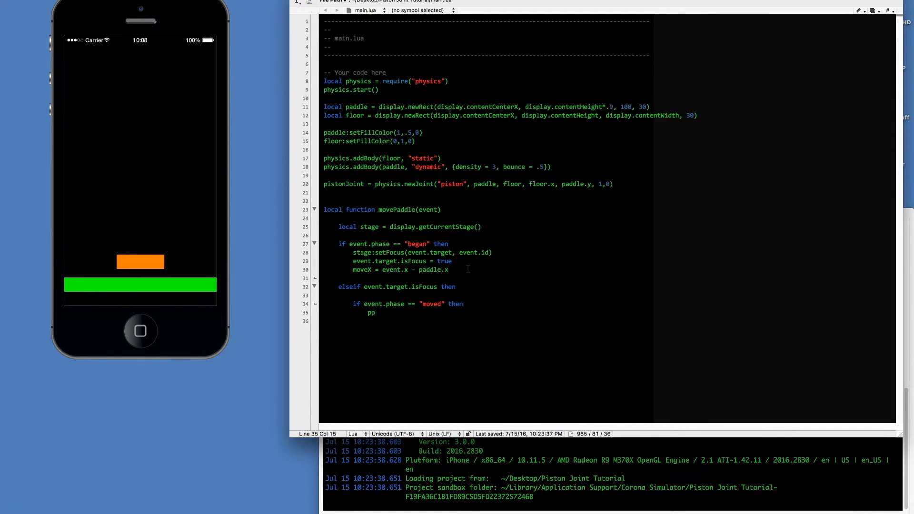
text(addle.x =)
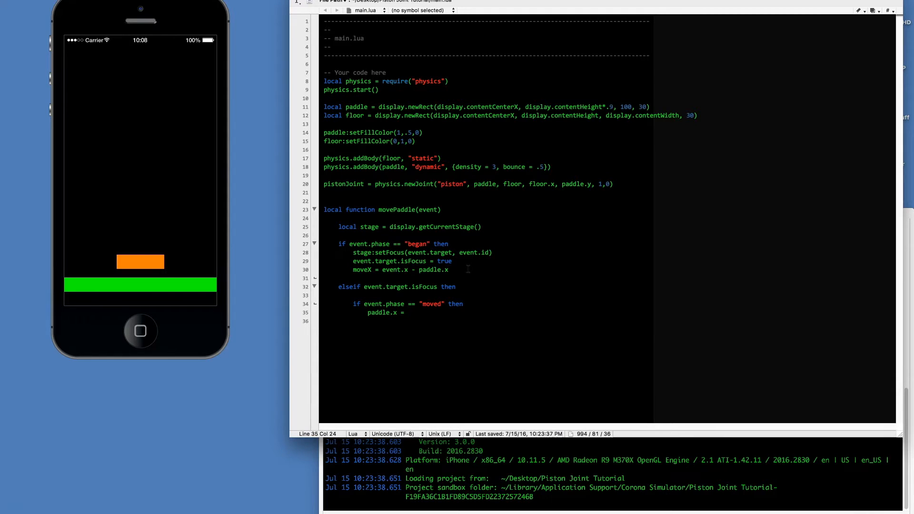
text(event.x - moveX)
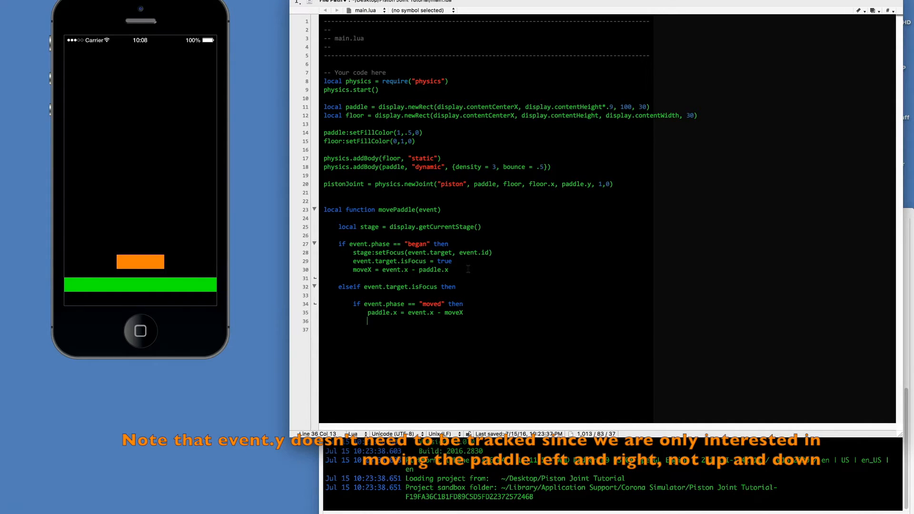
text(end)
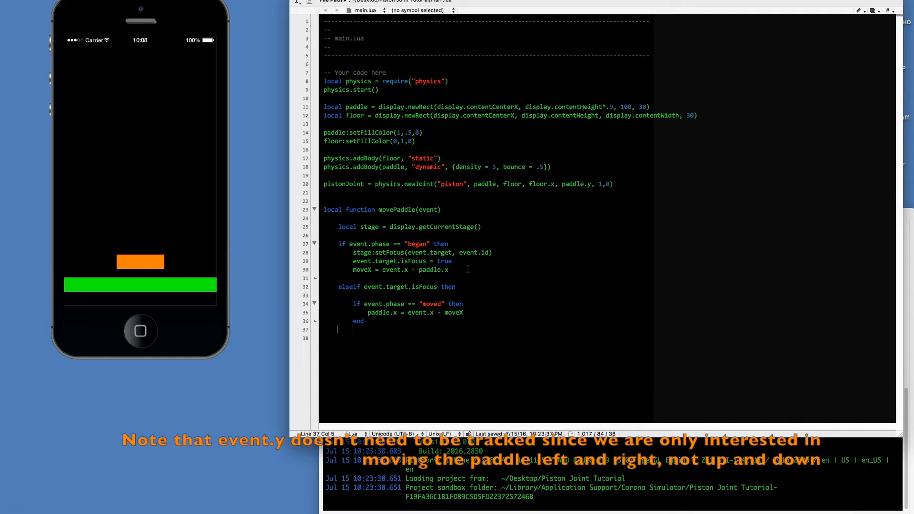
text(end)
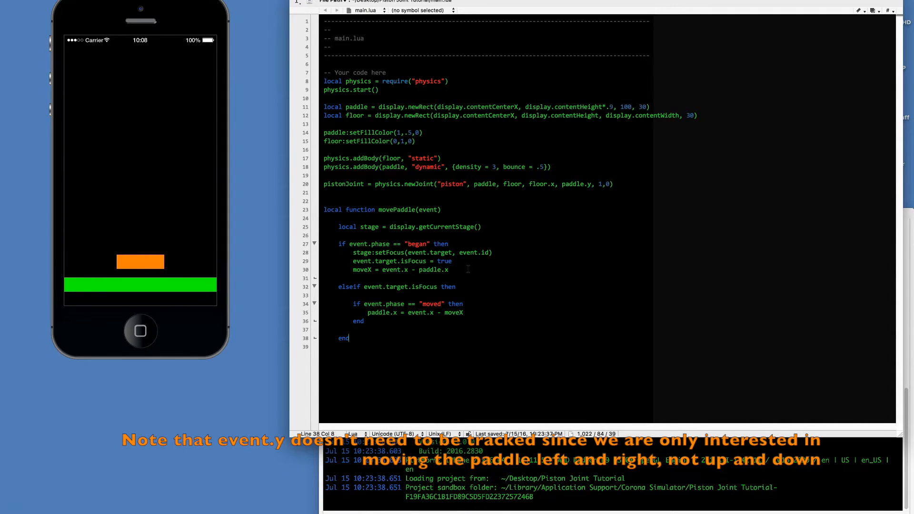
key(enter)
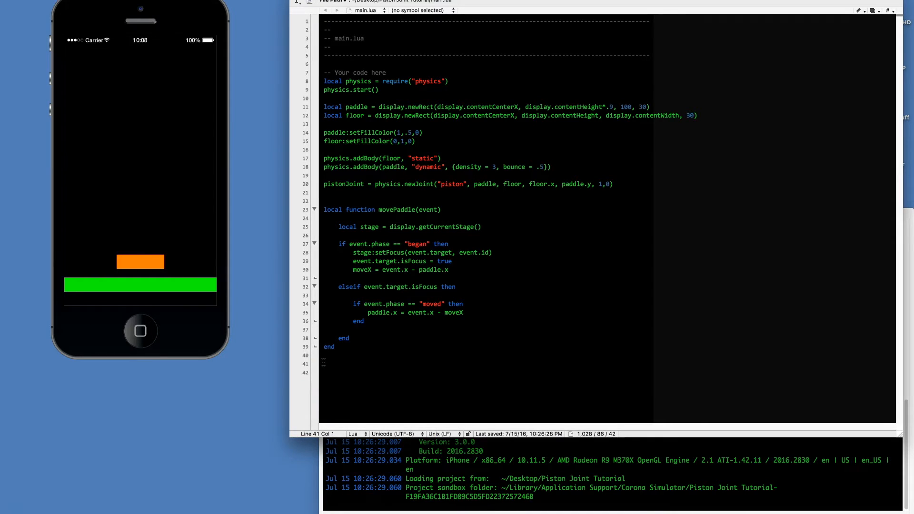
- Add paddle:addEventListener("touch", movePlatform) to attach a touch listener to the paddle
text(paddle:)
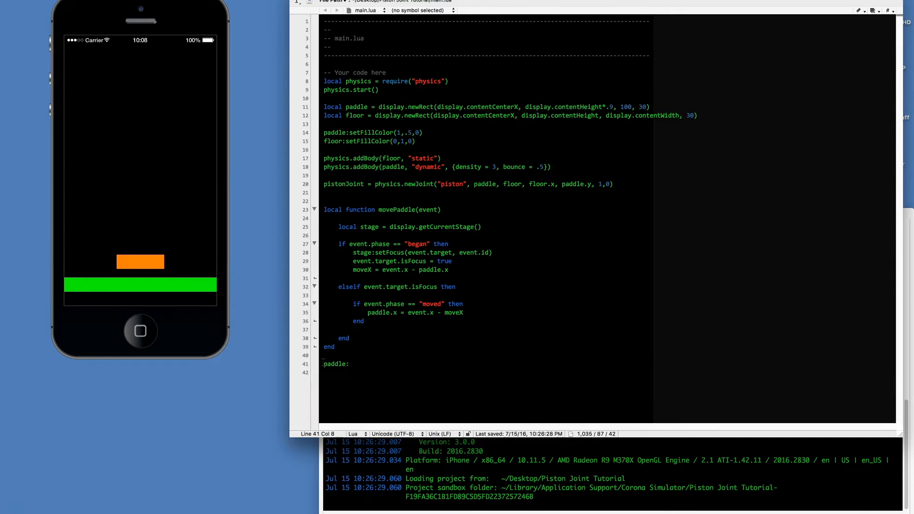
text(addEventListe)
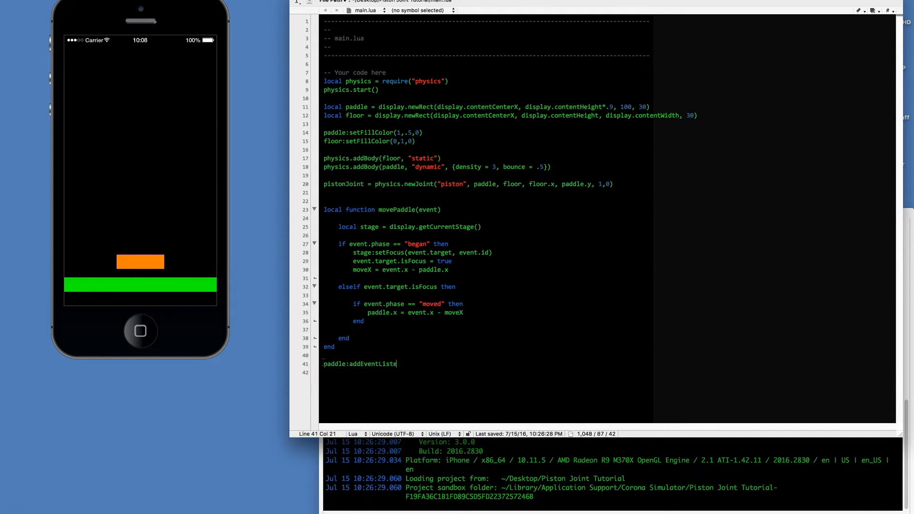
text(ner("touch)
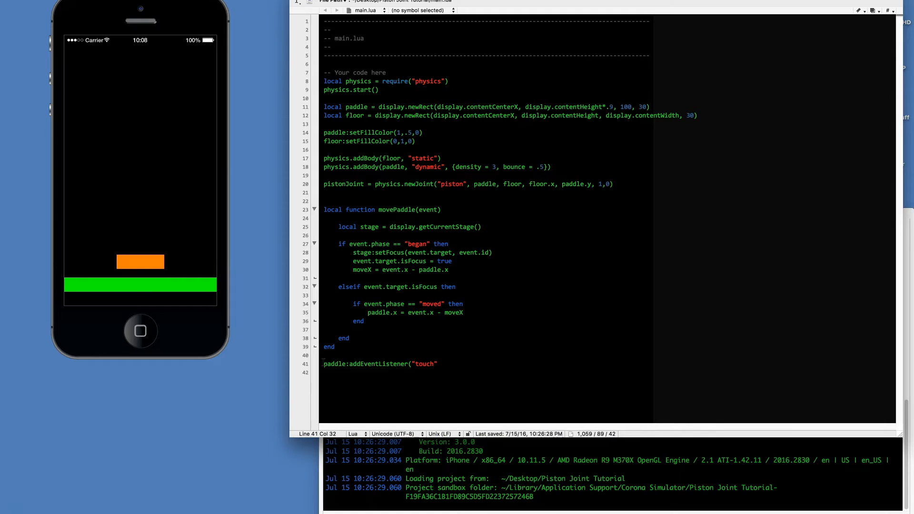
click(436, 364)
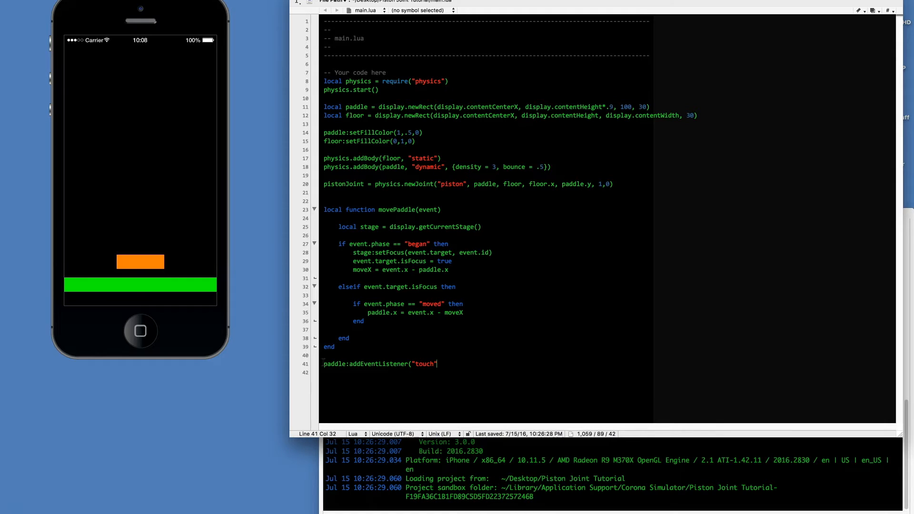
text(, movePlat)
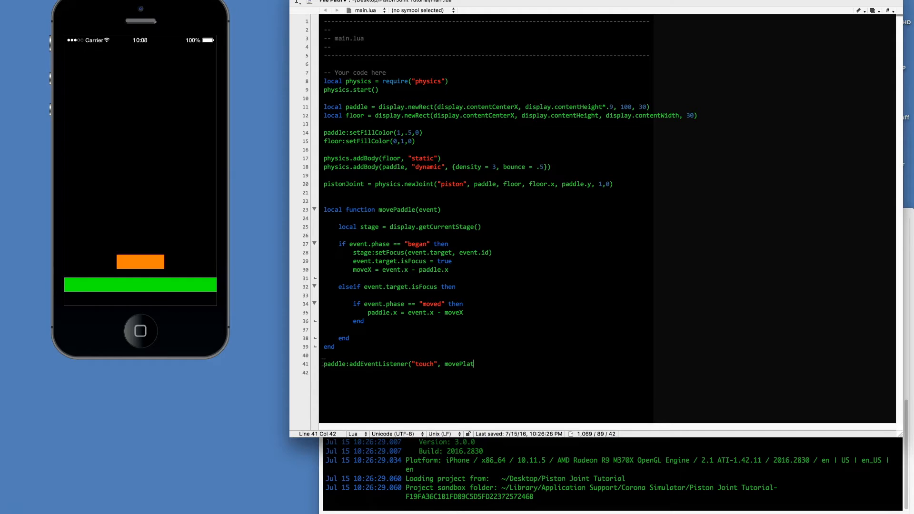
text(form))
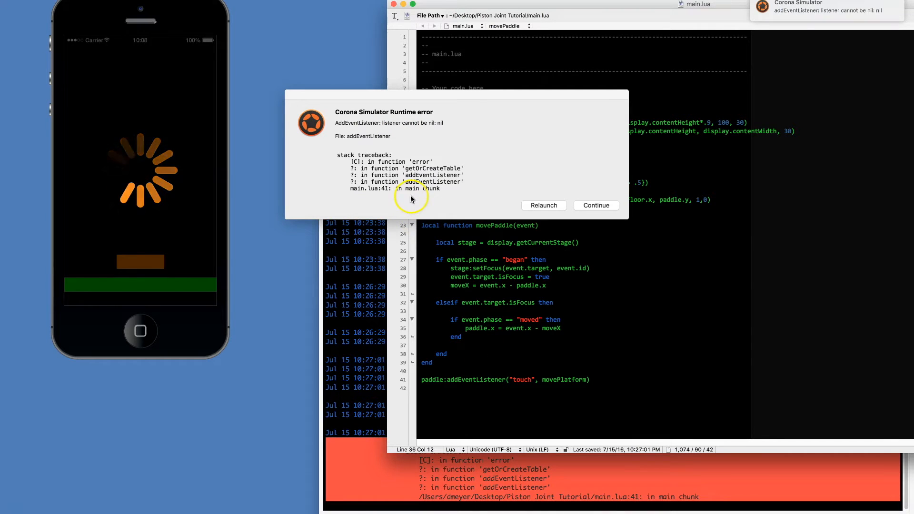
- Dismiss the nil-listener error and select the misnamed movePlatform listener on line 41
click(595, 205)
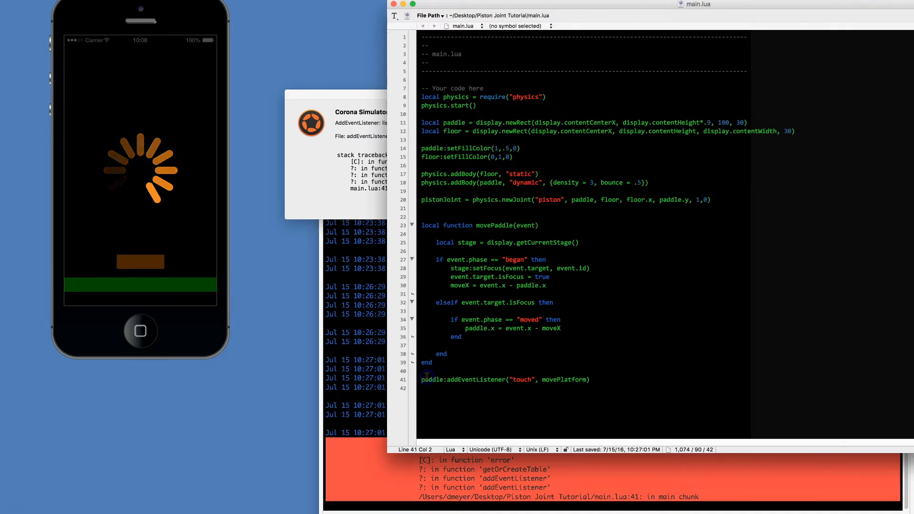
double_click(431, 379)
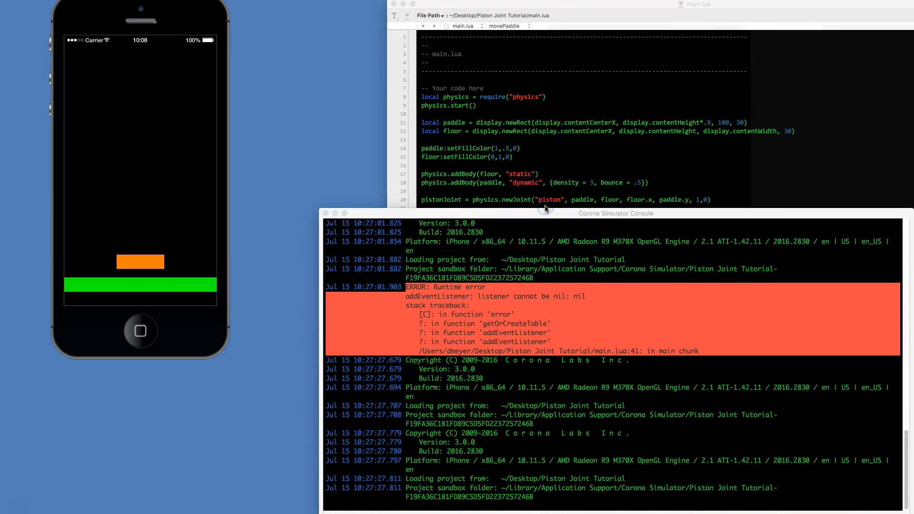
- Drag the orange paddle sideways in the simulator and watch it leave the screen
click(134, 211)
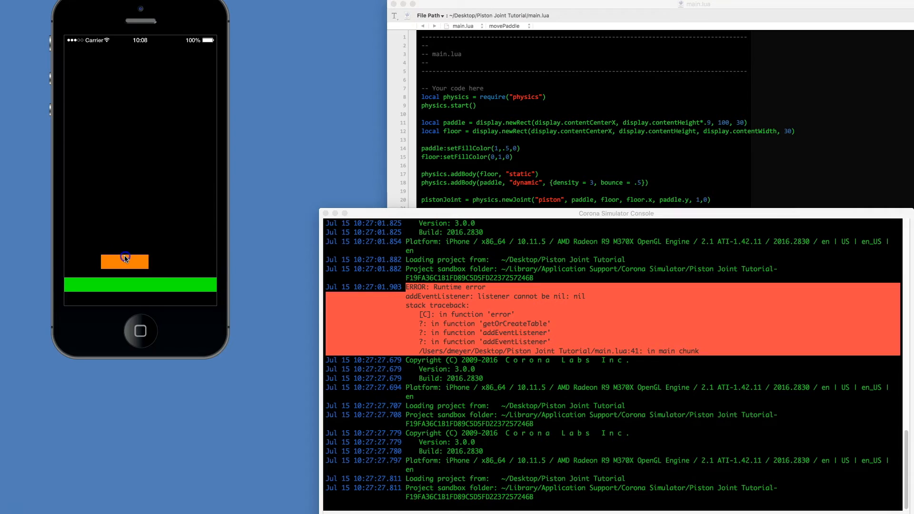
drag(124, 260, 47, 271)
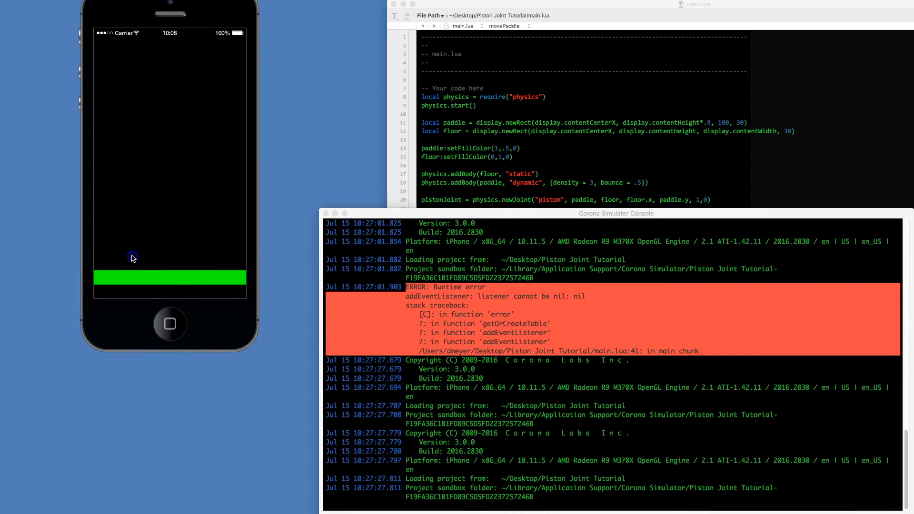
mouse_move(122, 4)
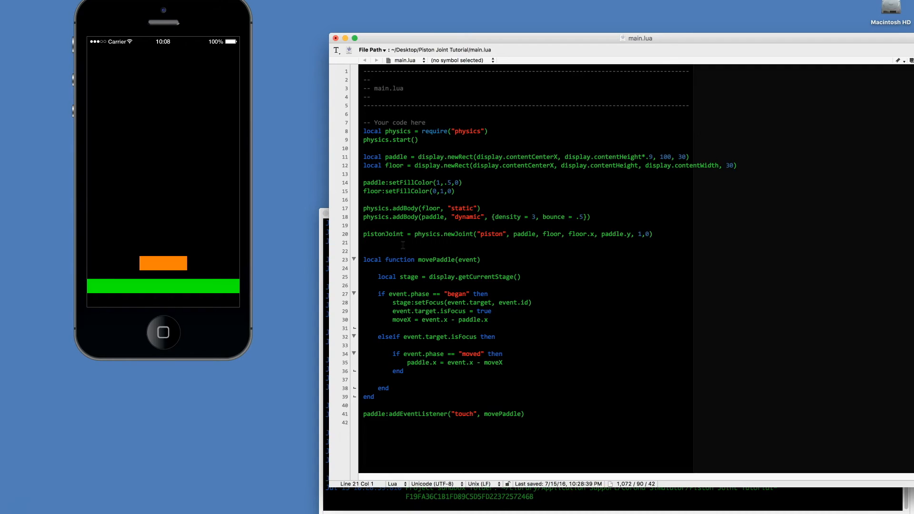
- Add pistonJoint.isLimitEnabled = true, then drag the paddle in the relaunched simulator
text(piston)
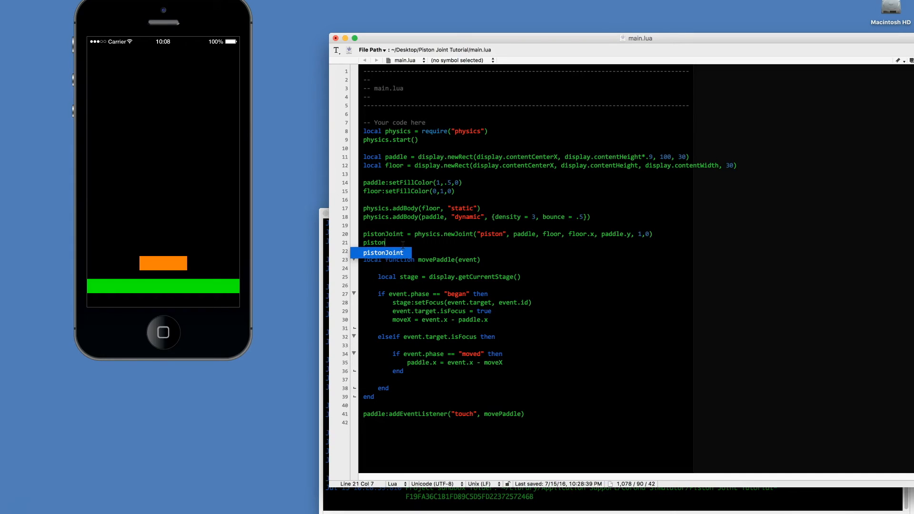
text(Joint.is)
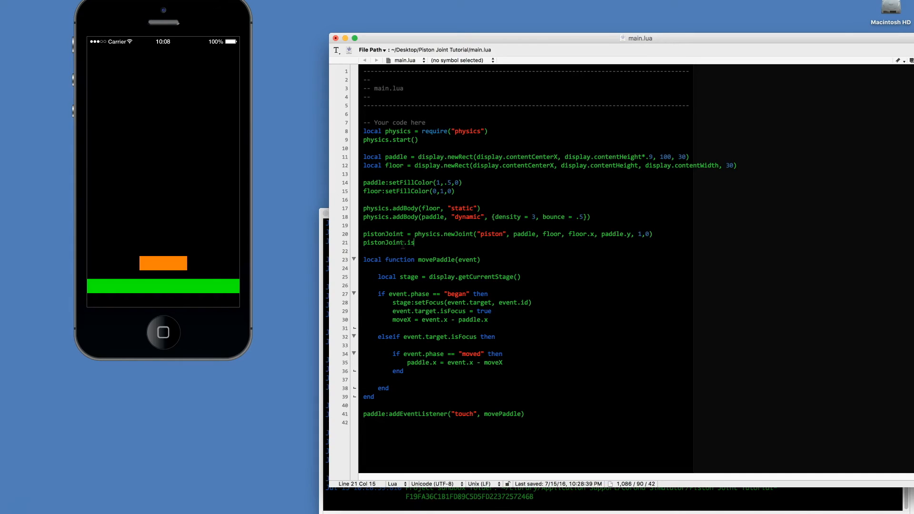
text(LimitEnabled = true)
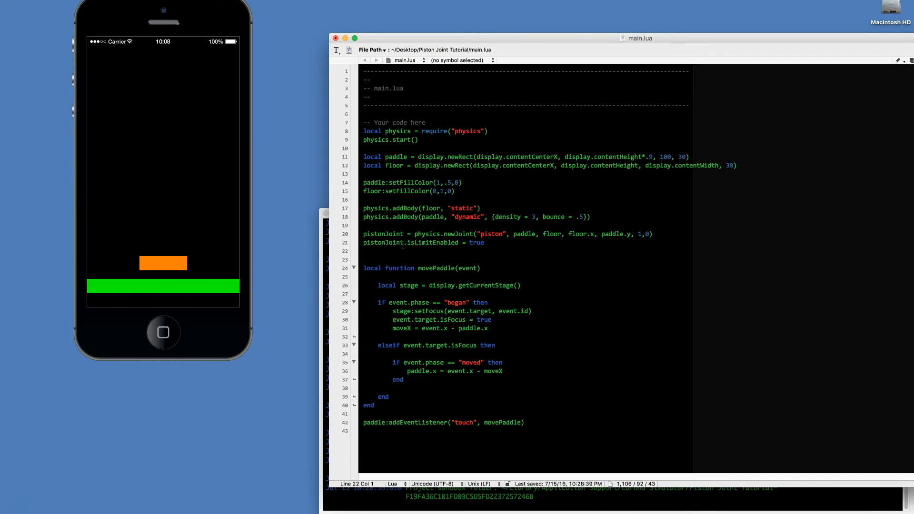
click(162, 267)
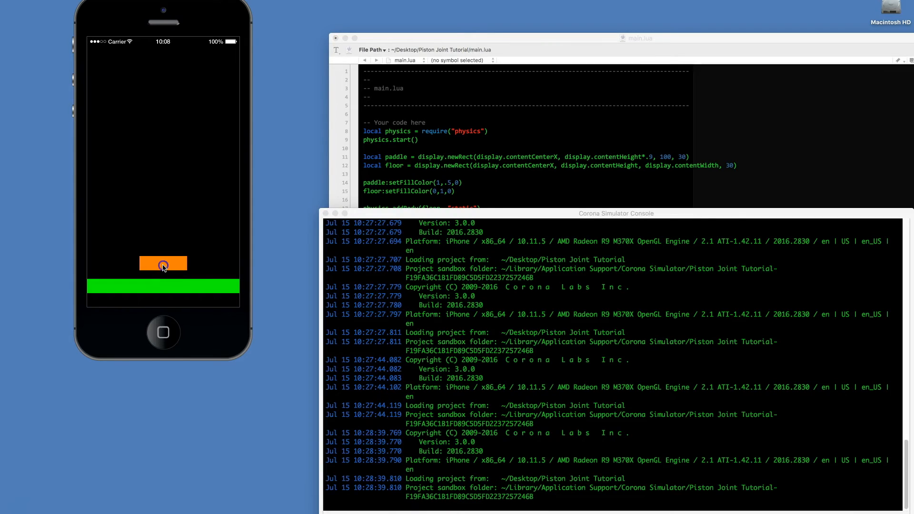
drag(164, 263, 138, 262)
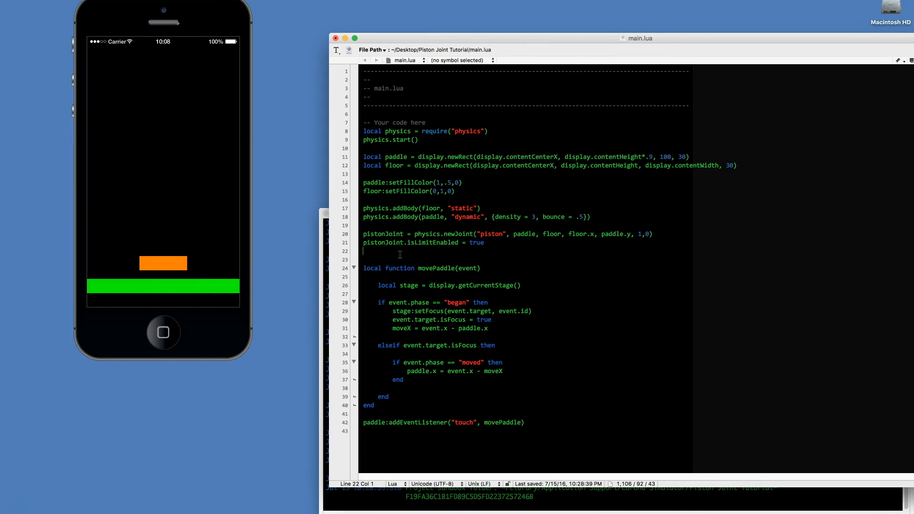
- Add pistonJoint:setLimits(-110, 110) and bring the simulator forward to relaunch
text(pistonJoint:)
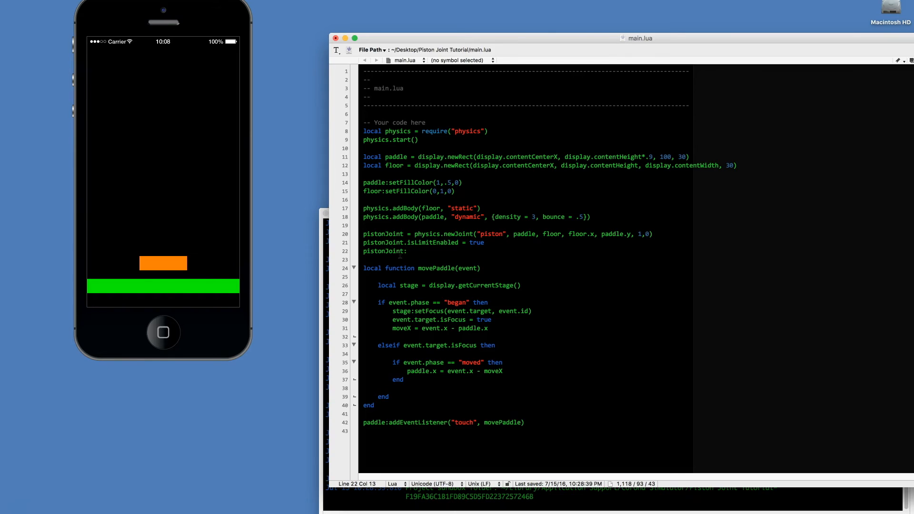
text(setLimit)
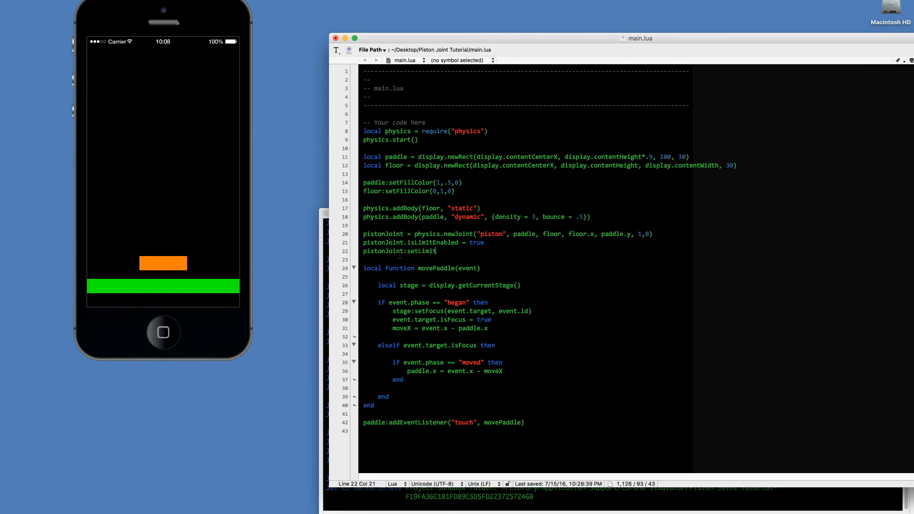
text(s()
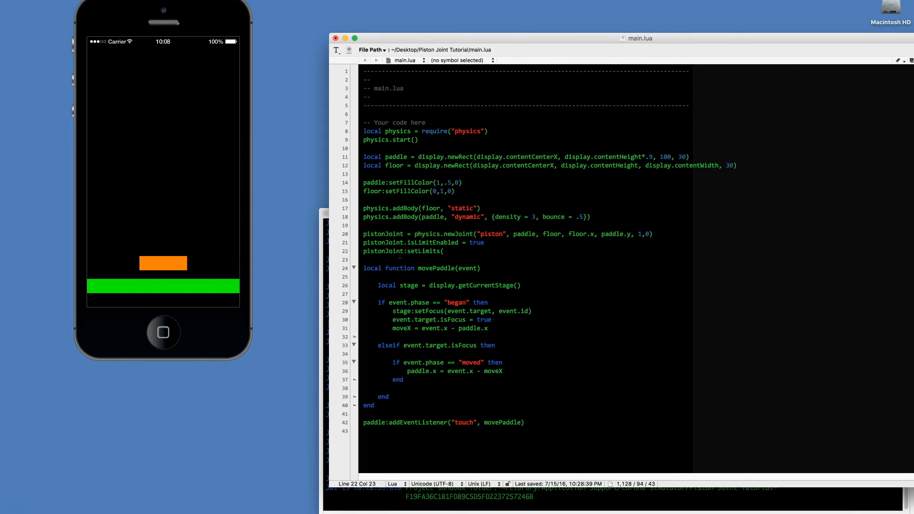
text(-)
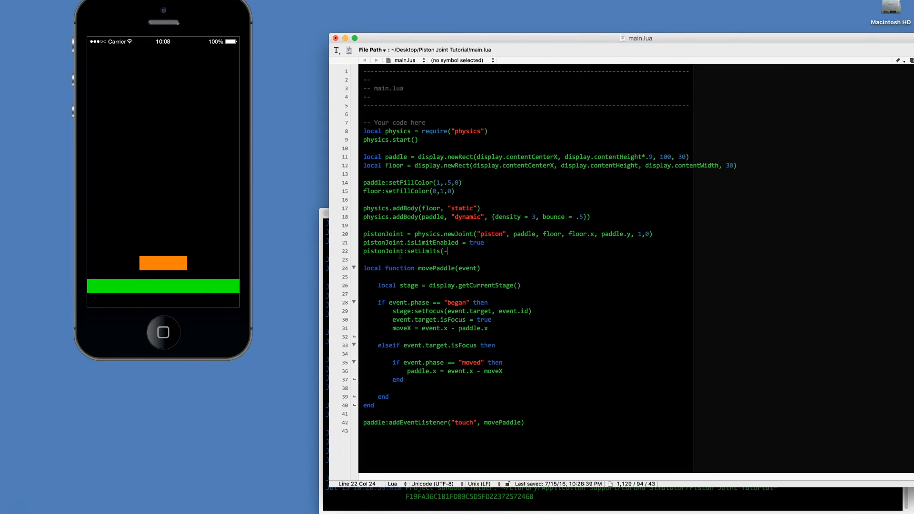
text(1)
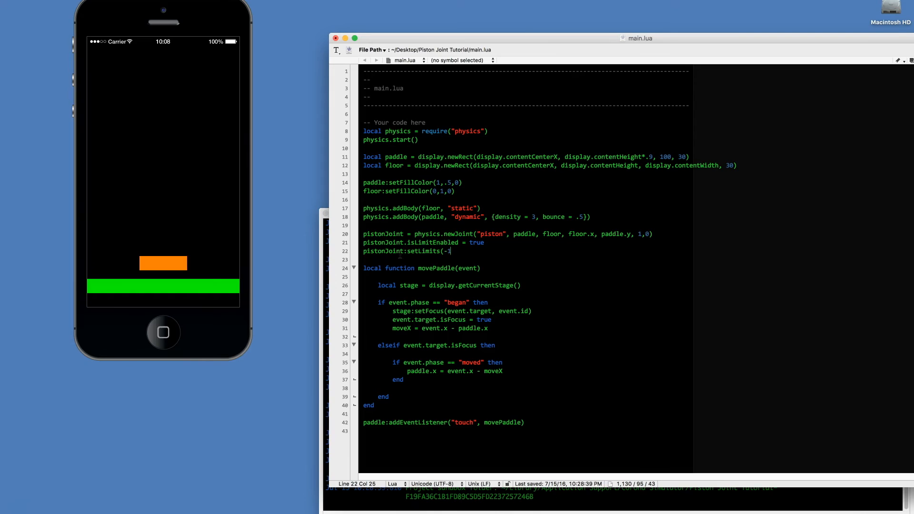
text(10,)
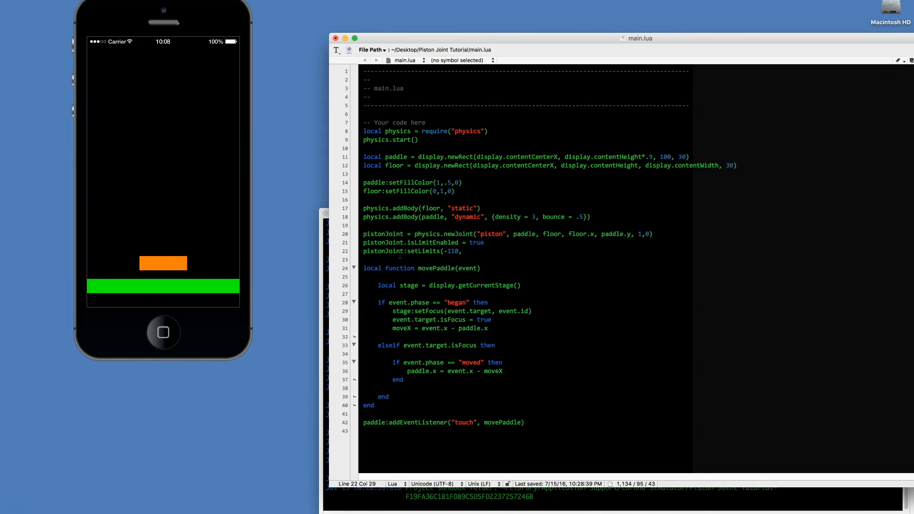
click(163, 265)
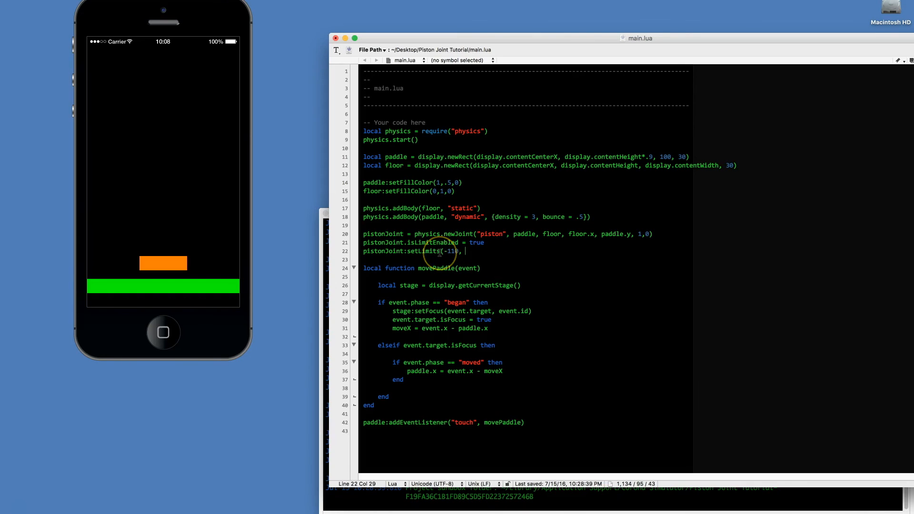
text(110)
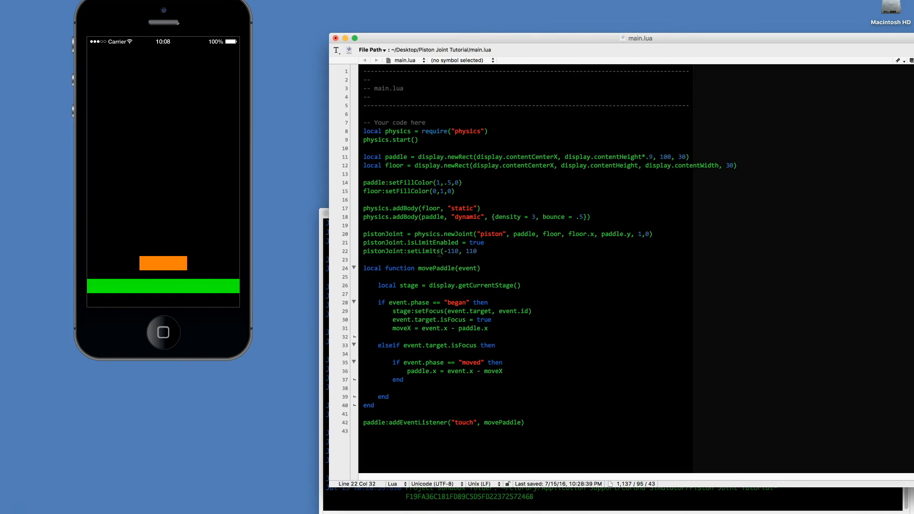
click(164, 266)
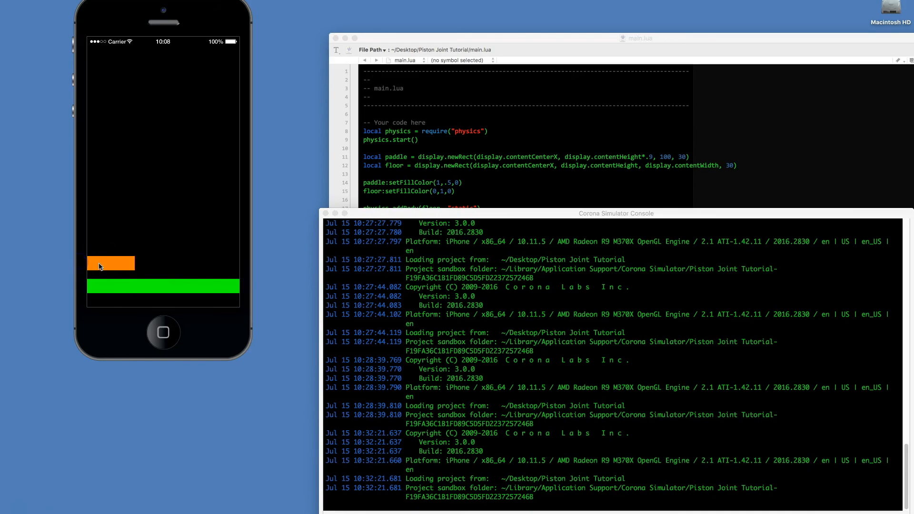
- Drag the paddle to the left edge, the right edge, then back to centre
drag(110, 263, 210, 263)
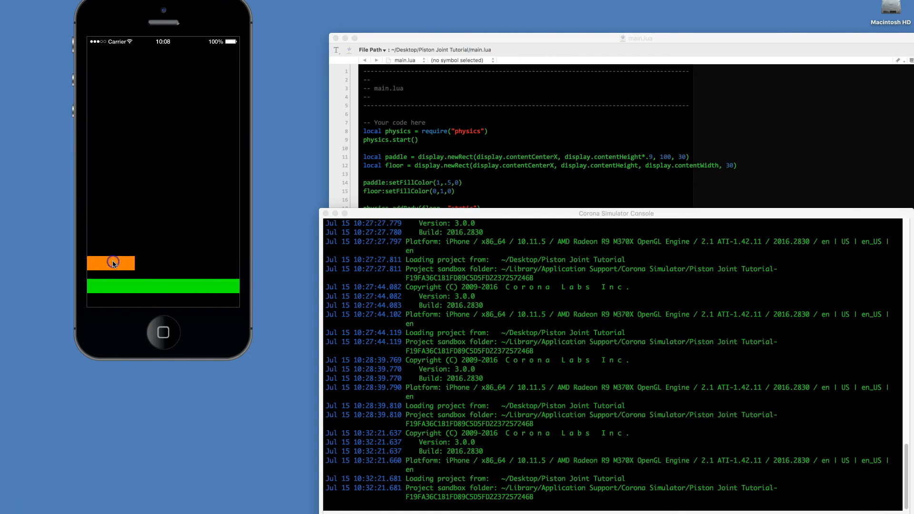
drag(112, 263, 231, 260)
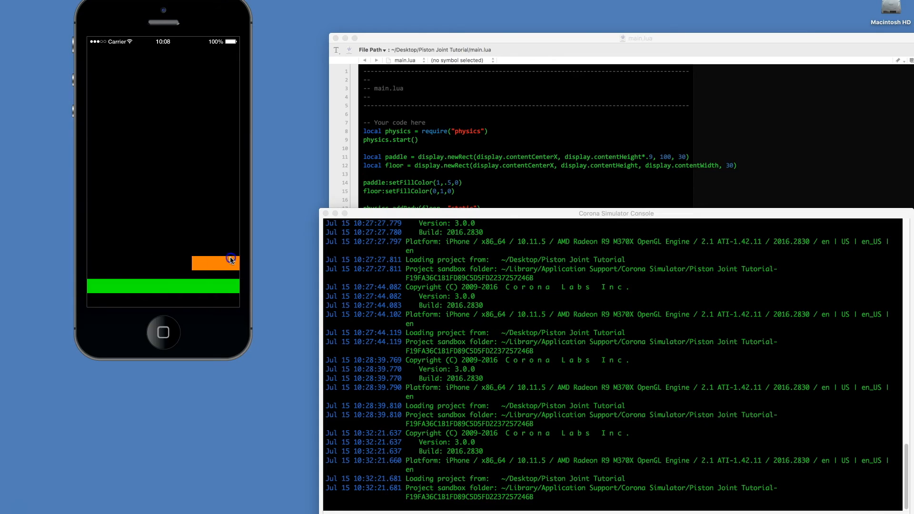
drag(229, 259, 181, 258)
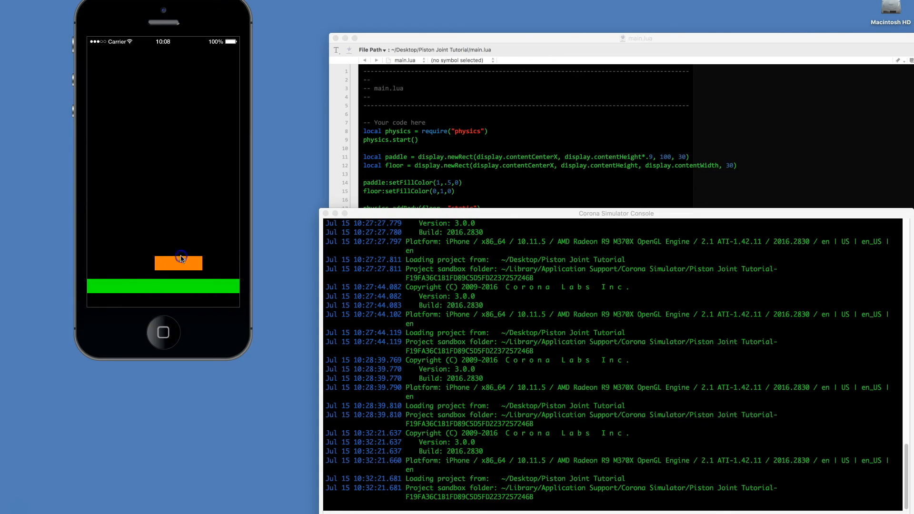